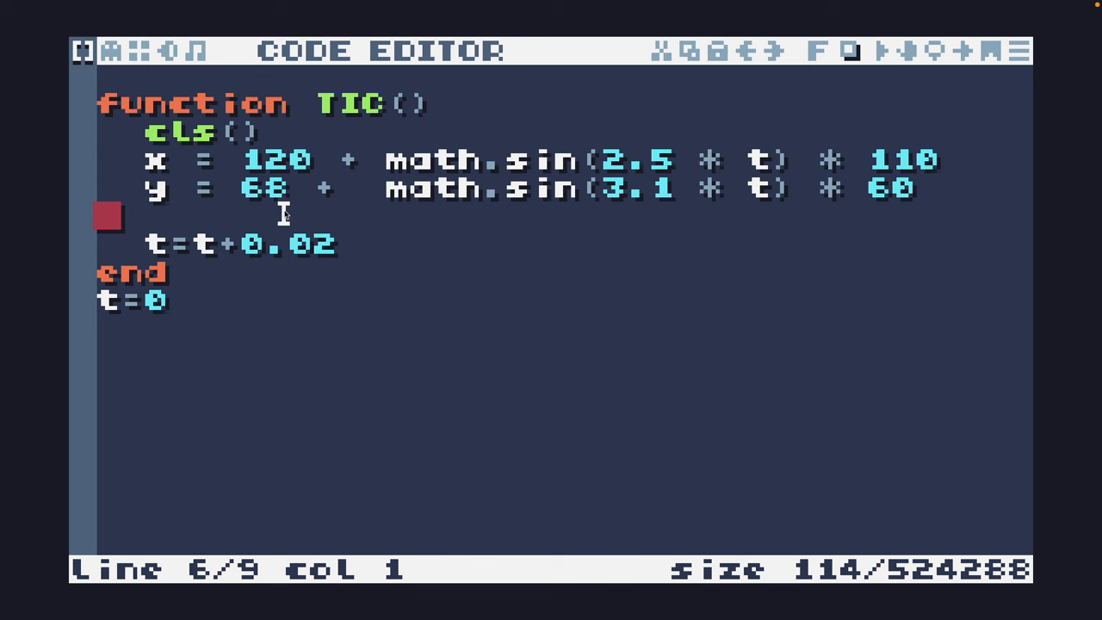
# Add circ(x,y,5,2) on a new line after the y assignment to draw the moving circle
pyautogui.press('Enter')
pyautogui.write('ci')
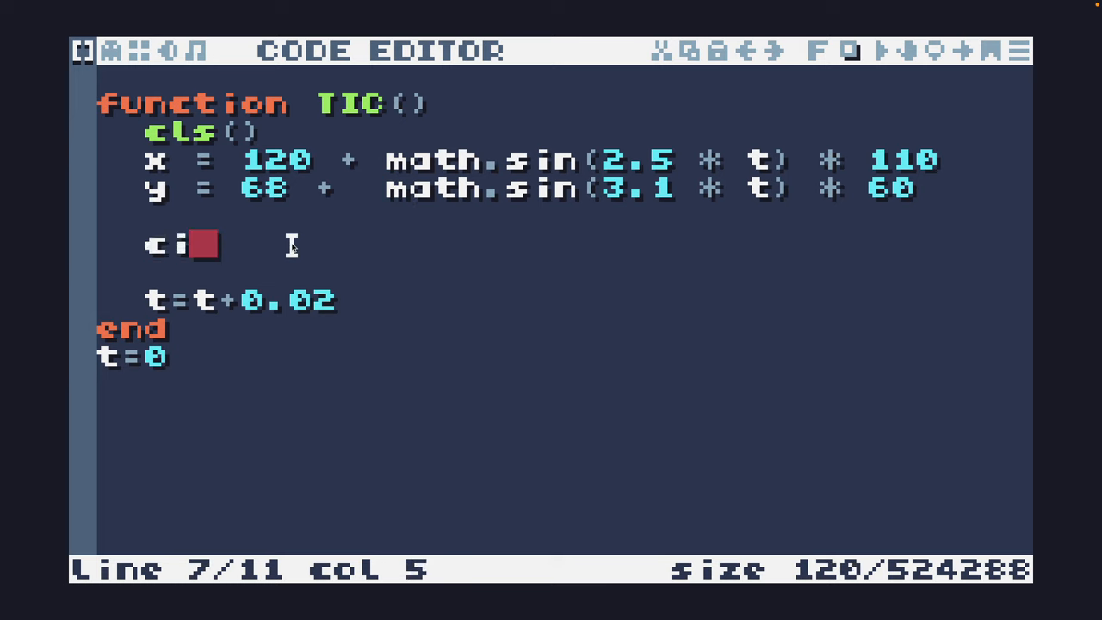
pyautogui.write('rc(')
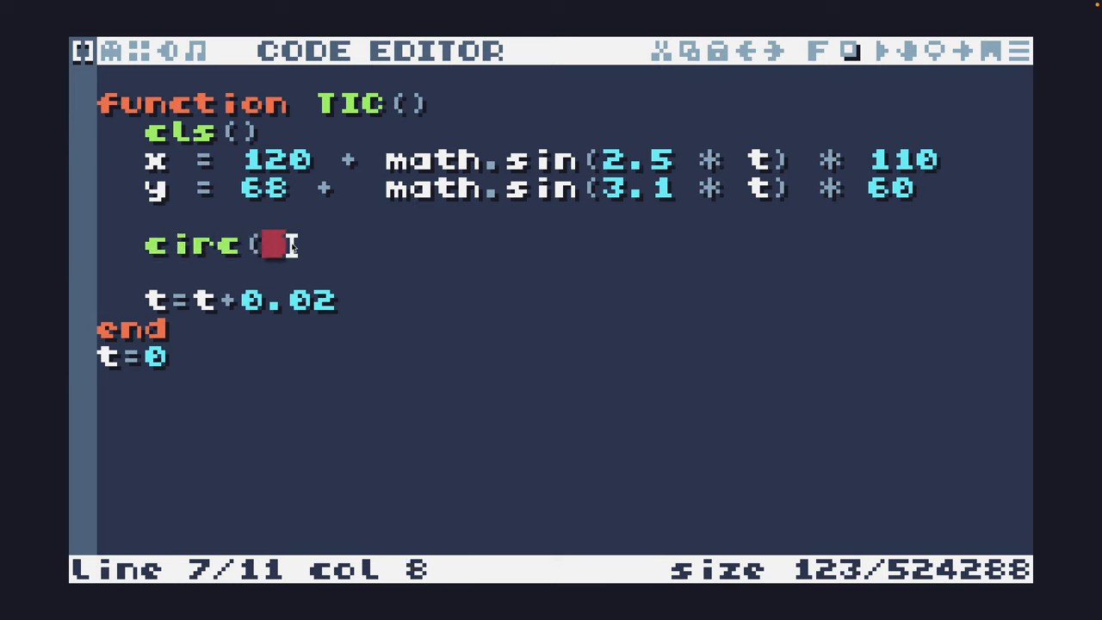
pyautogui.write('x')
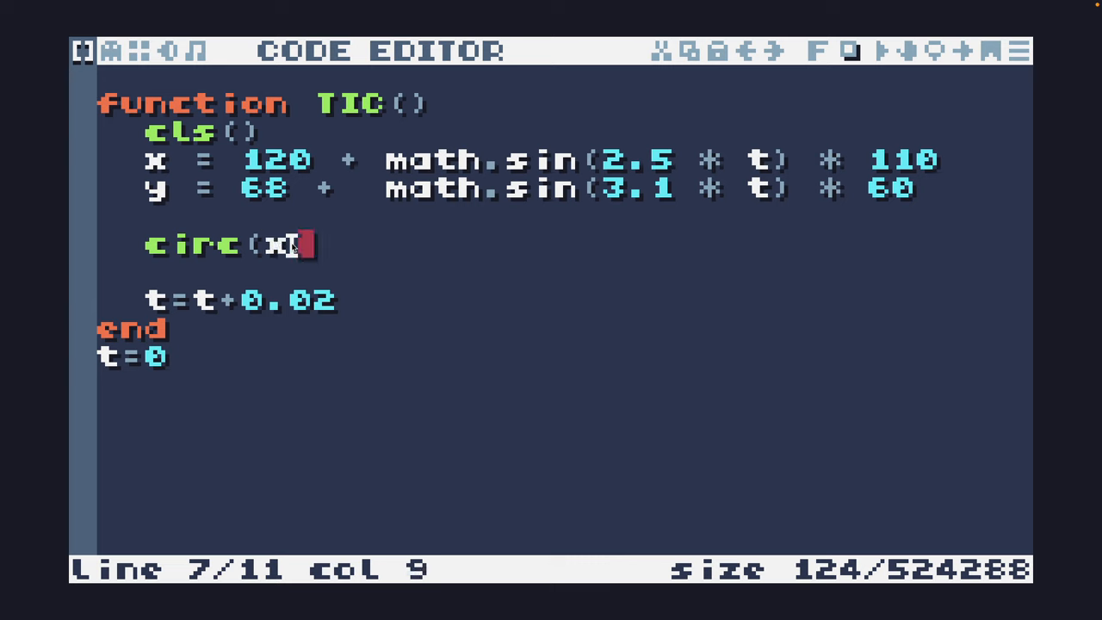
pyautogui.write(',y,5,')
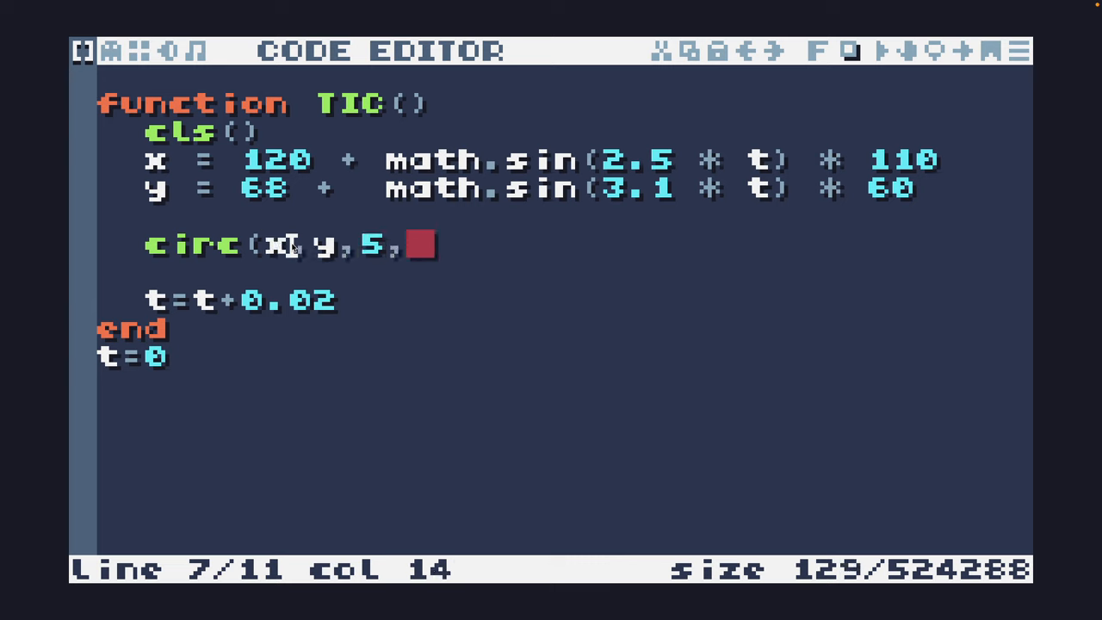
pyautogui.write('2)')
pyautogui.click(564, 189)
pyautogui.write('7')
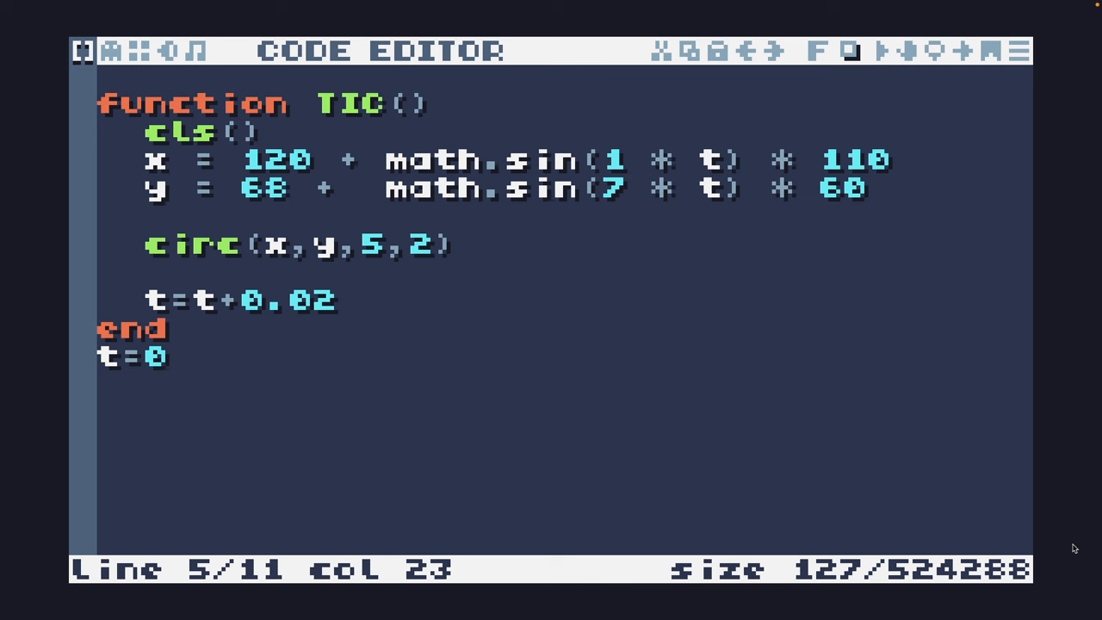
# Put cls() on line 1, restore sine speeds 2.5 and 3.1, and delete the circ(x,y,5,2) line
pyautogui.click(272, 130)
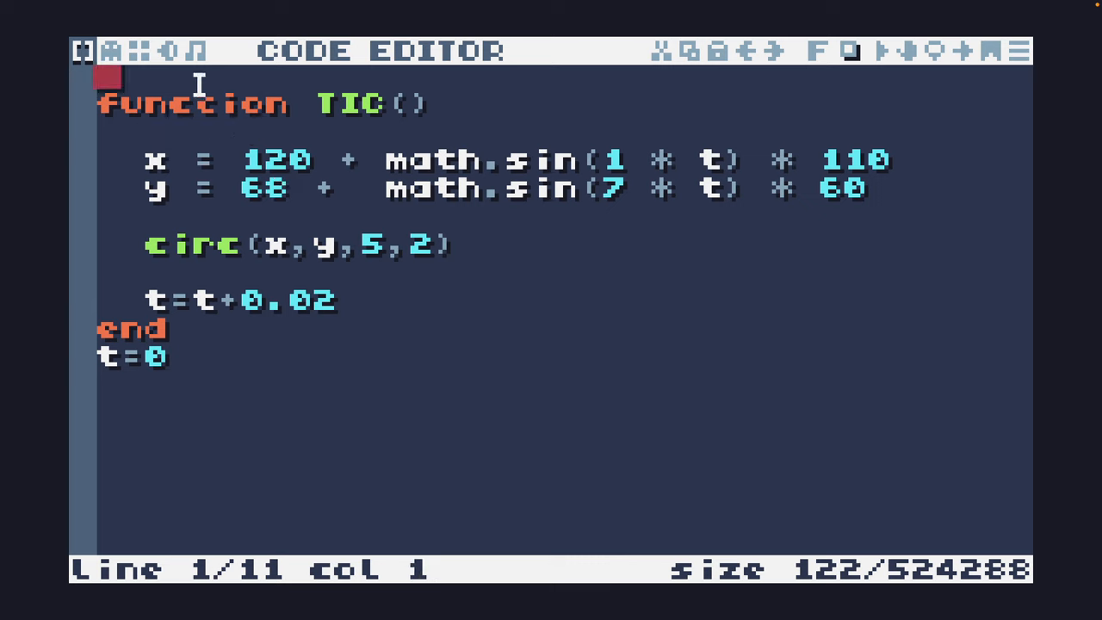
pyautogui.write('cls(')
pyautogui.click(495, 160)
pyautogui.write('8')
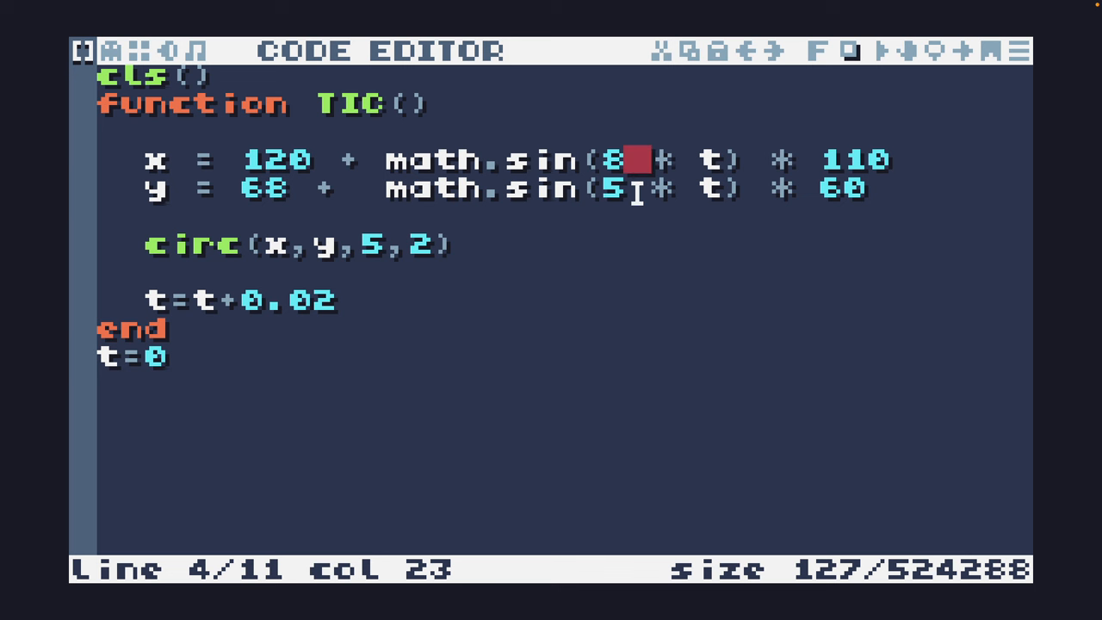
pyautogui.write('2.5')
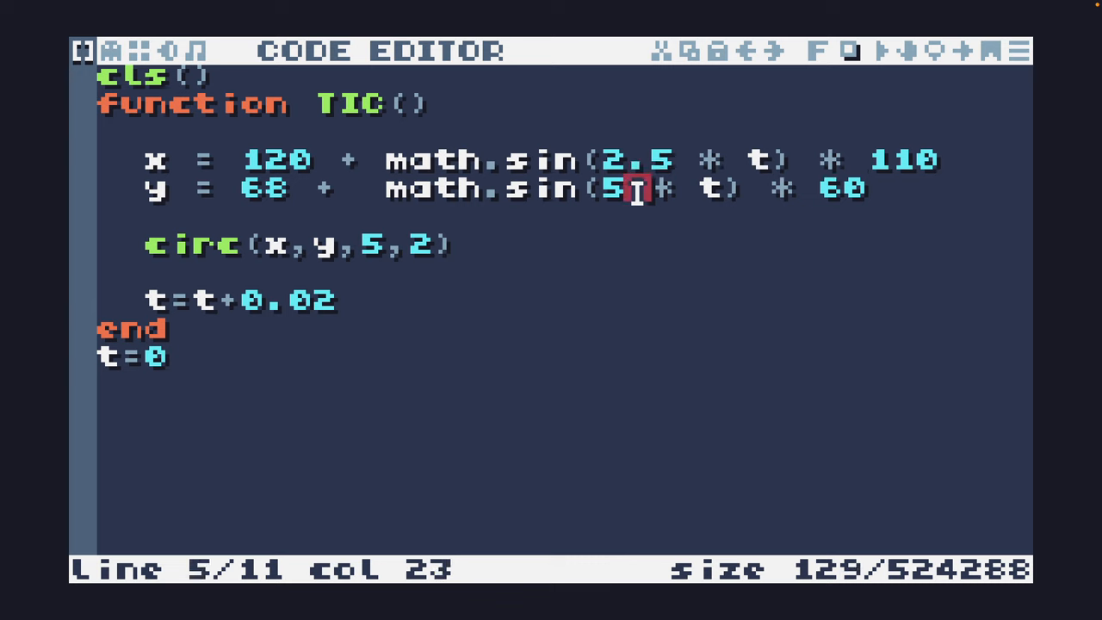
pyautogui.write('3.1')
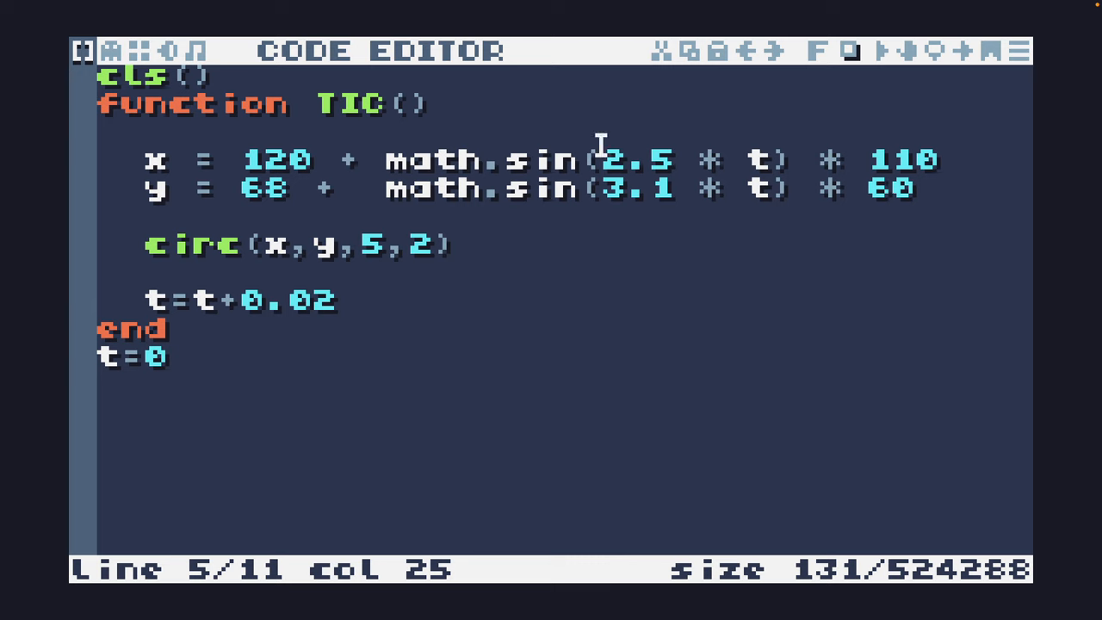
pyautogui.moveTo(385, 160); pyautogui.dragTo(778, 160)
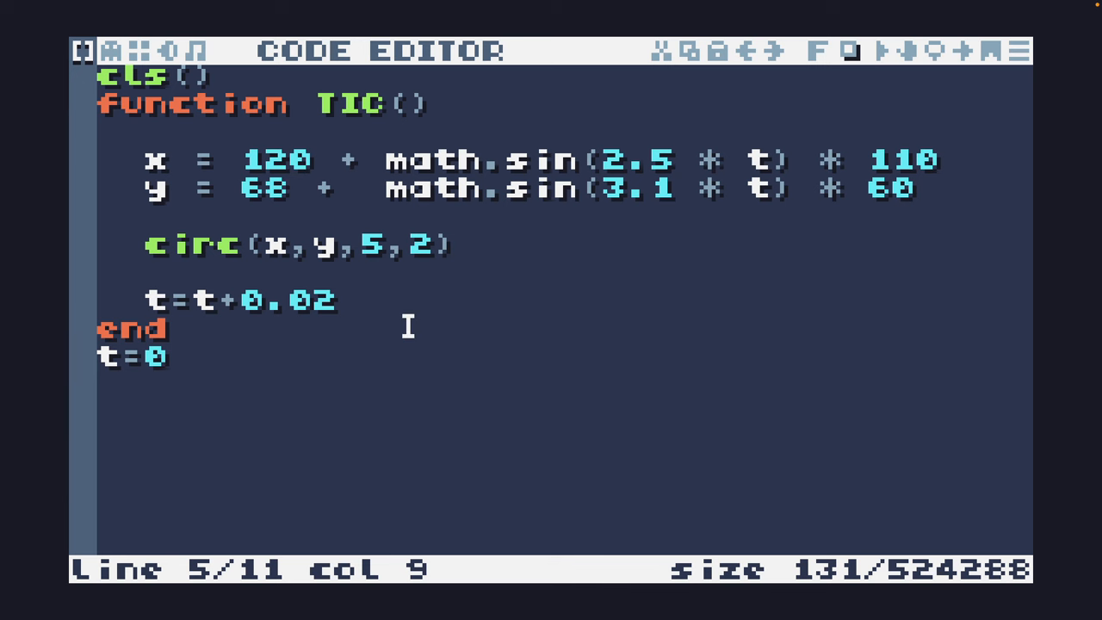
pyautogui.click(472, 244)
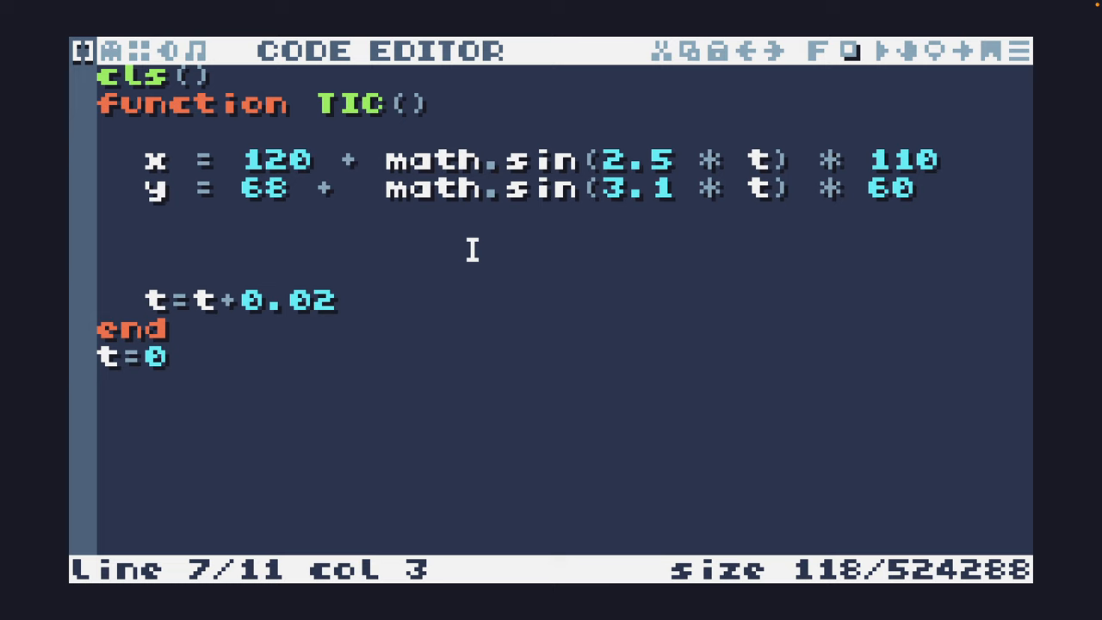
# Write nested for i=-4,4 and for j=-4,4 loops with their end lines
pyautogui.write('for')
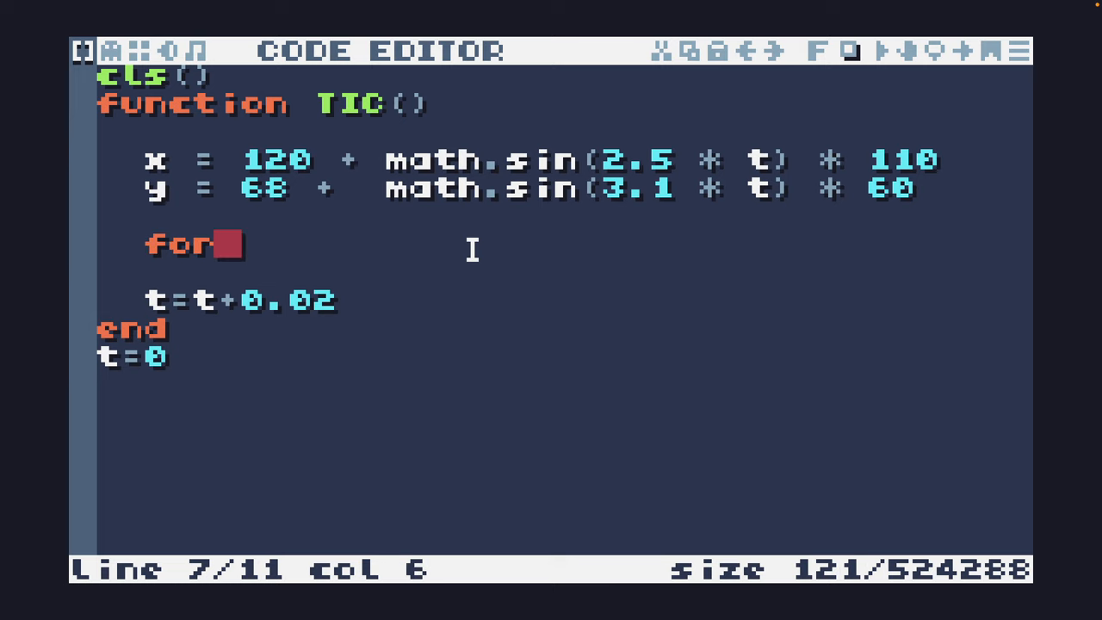
pyautogui.write('i=-4,4 do')
pyautogui.write('end')
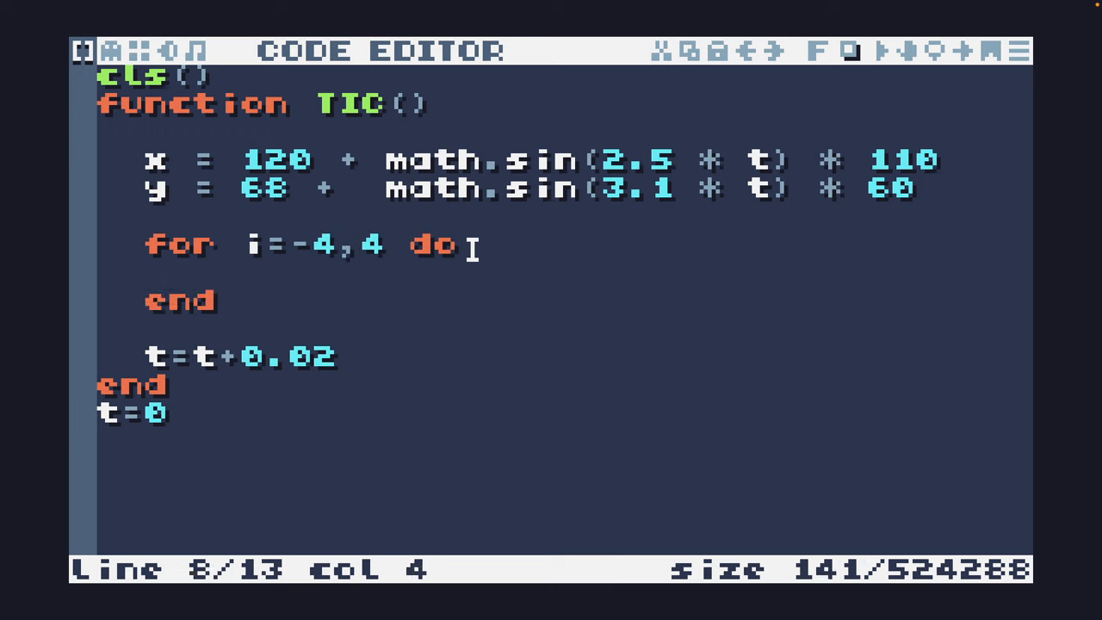
pyautogui.write('for')
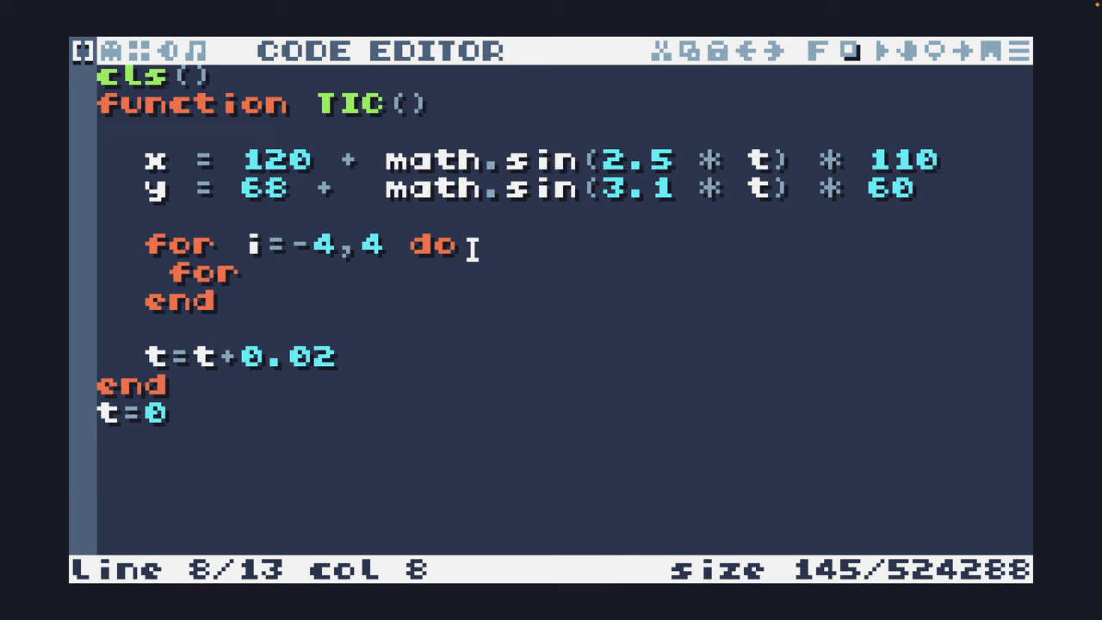
pyautogui.write('j=')
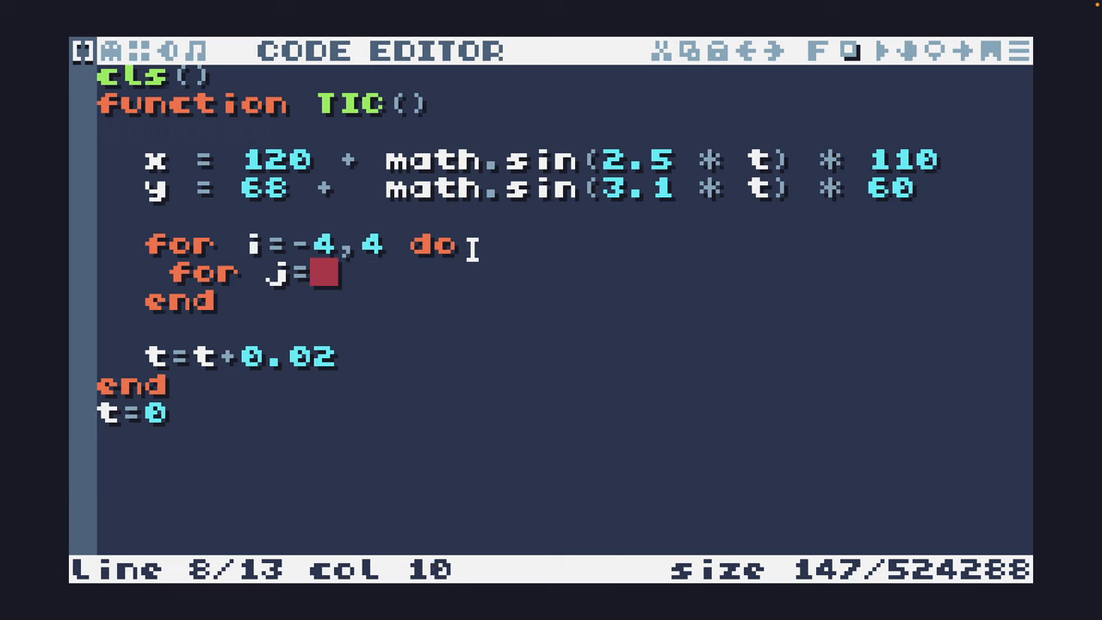
pyautogui.write('-4,4 do')
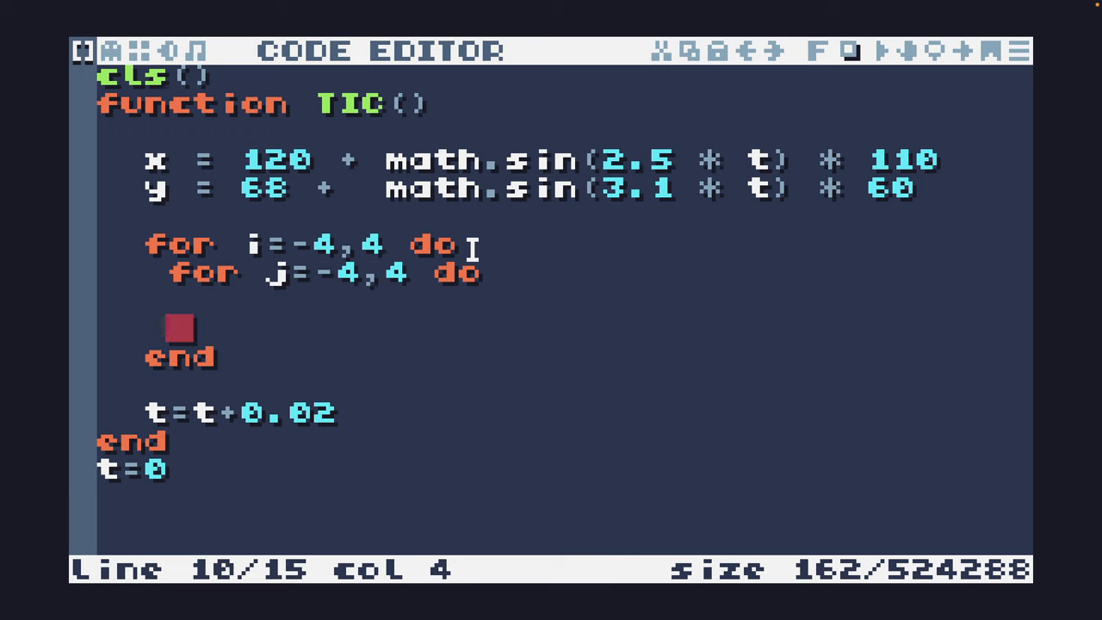
pyautogui.write('end')
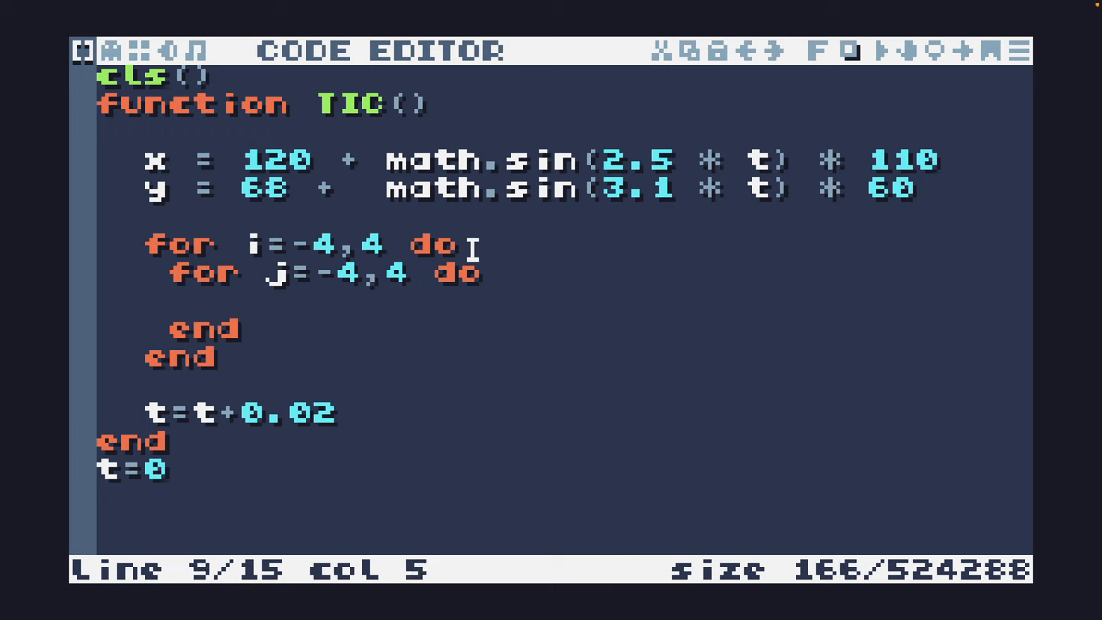
pyautogui.moveTo(344, 255)
pyautogui.write('pix(')
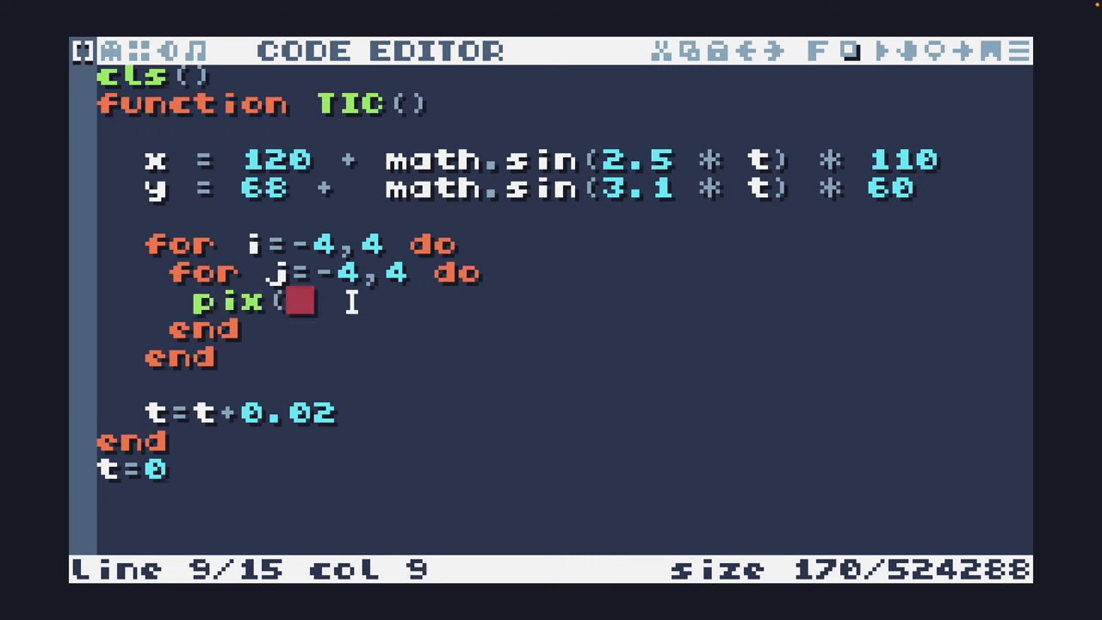
# Inside the loops plot pix(x+i,y+j,2) to draw the 9×9 square
pyautogui.write('x')
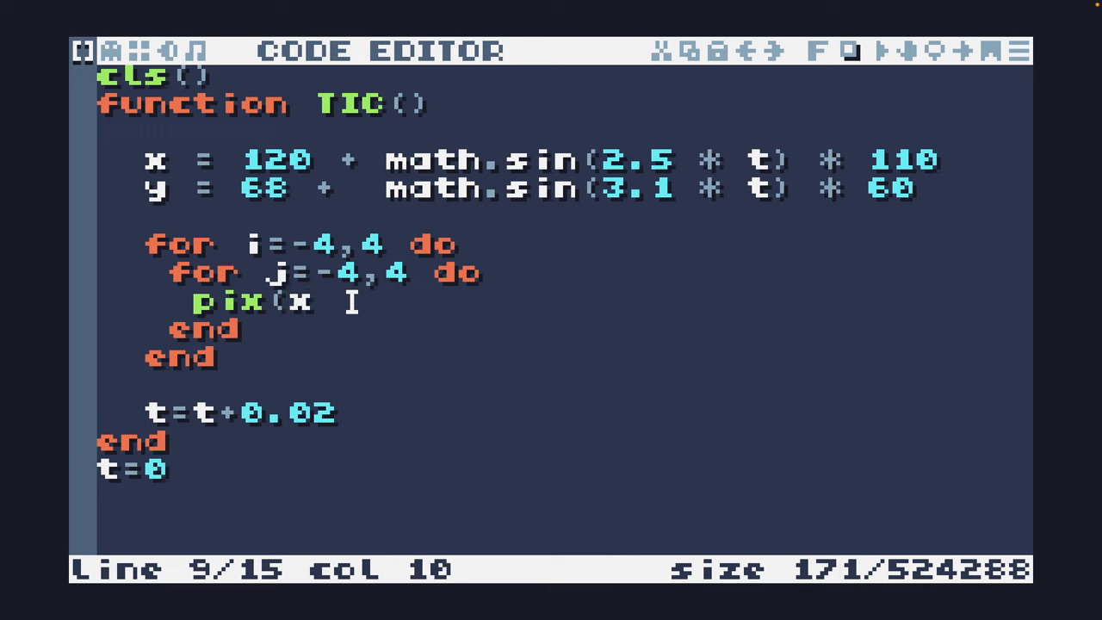
pyautogui.write('+I,y')
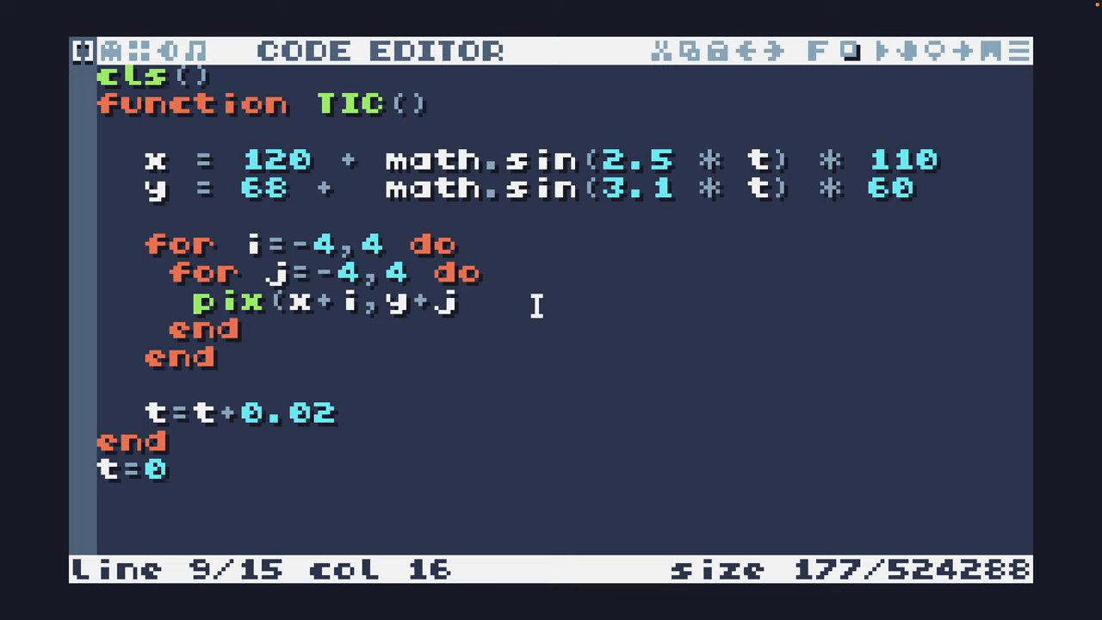
pyautogui.write(',2)')
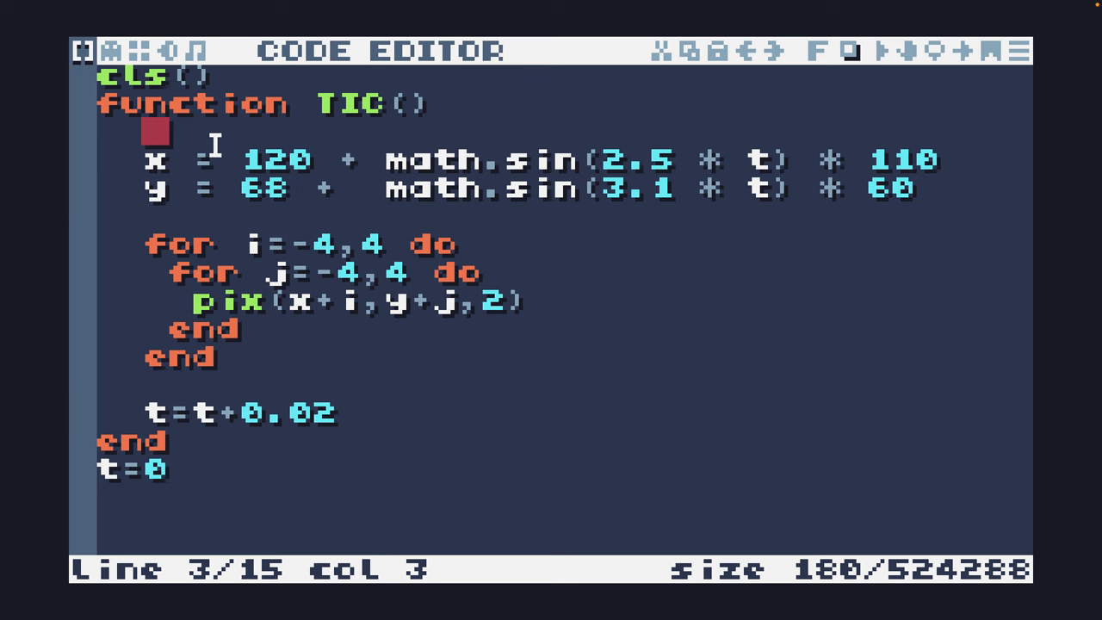
# Trim stray whitespace around the pix line and the blank line below the loops
pyautogui.write('c')
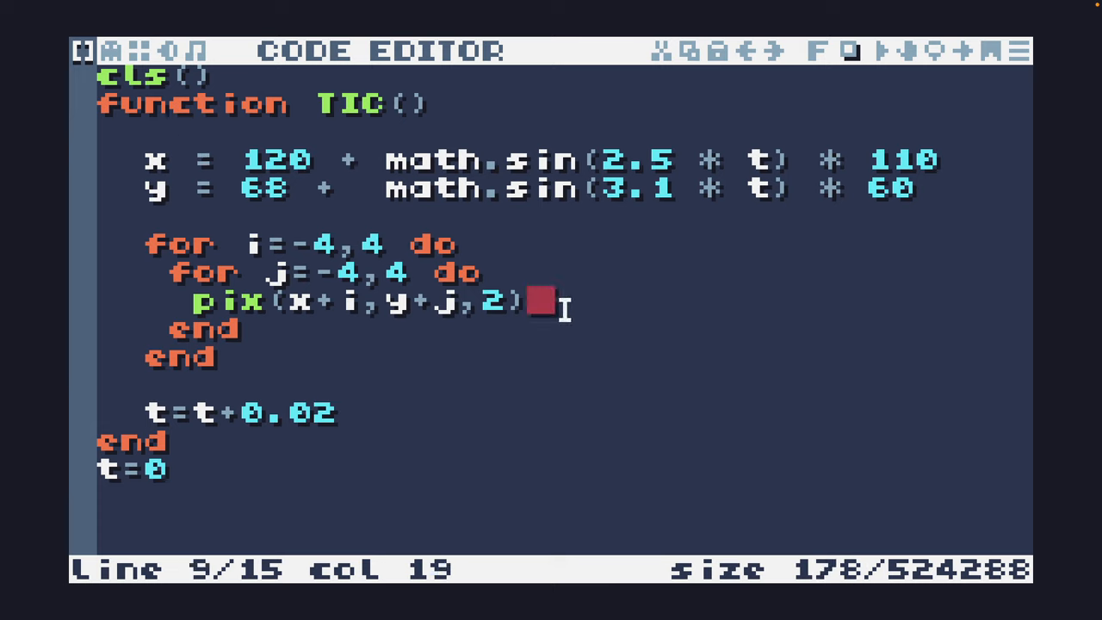
pyautogui.click(186, 301)
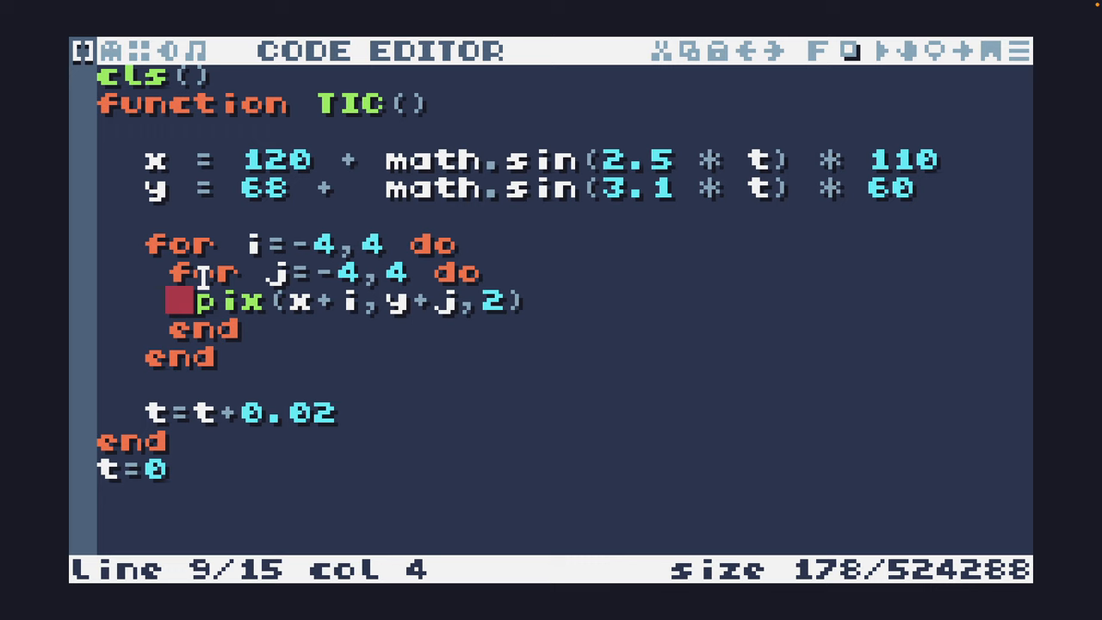
pyautogui.click(493, 379)
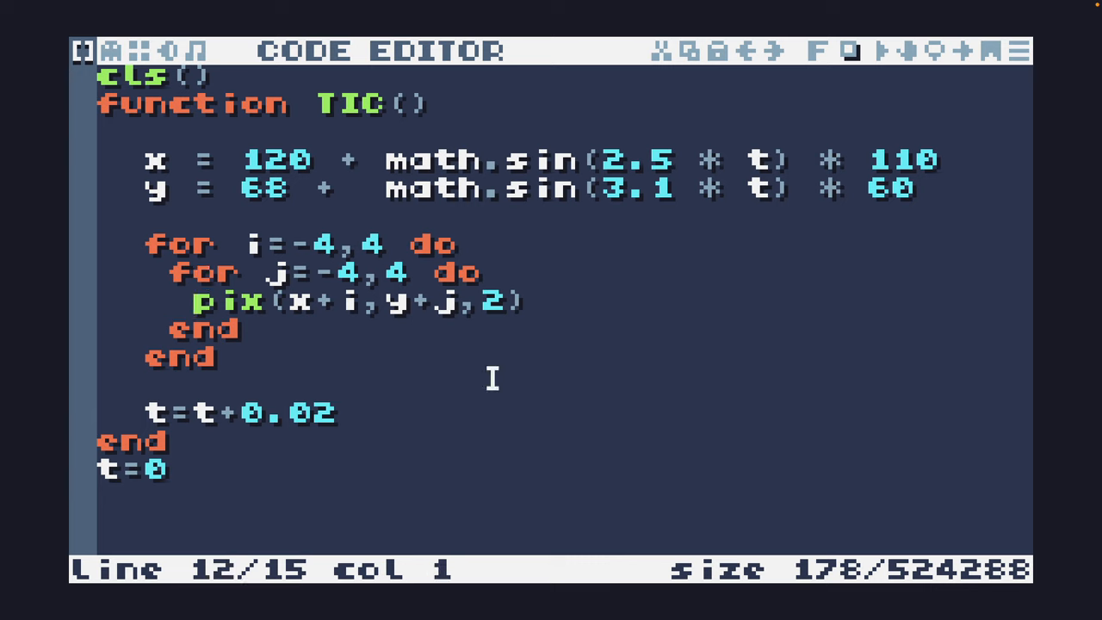
pyautogui.moveTo(651, 399)
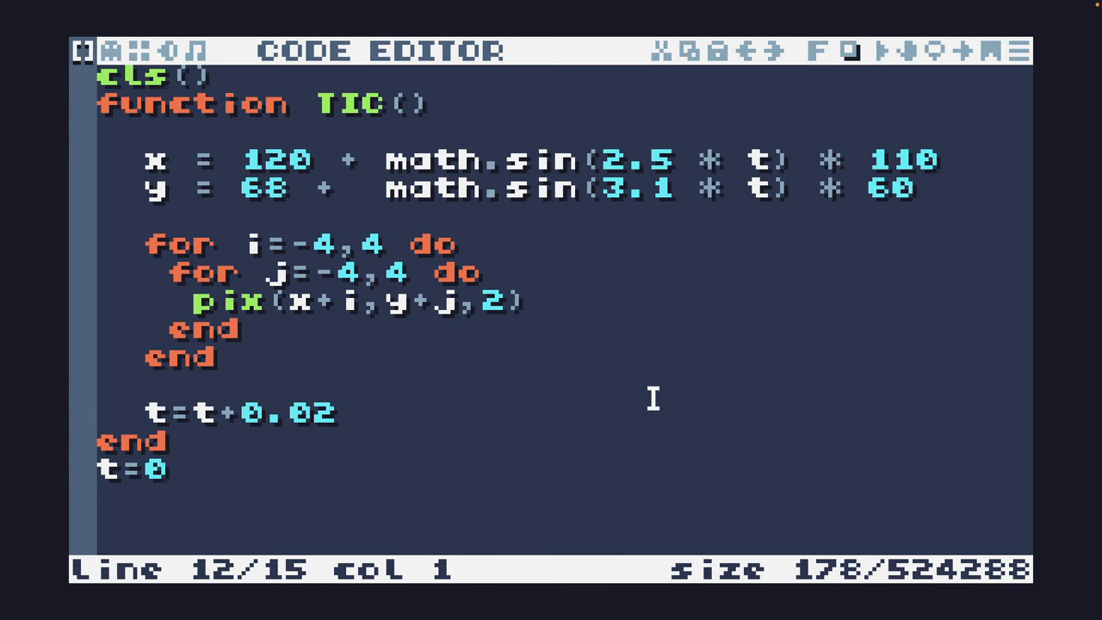
pyautogui.moveTo(798, 523)
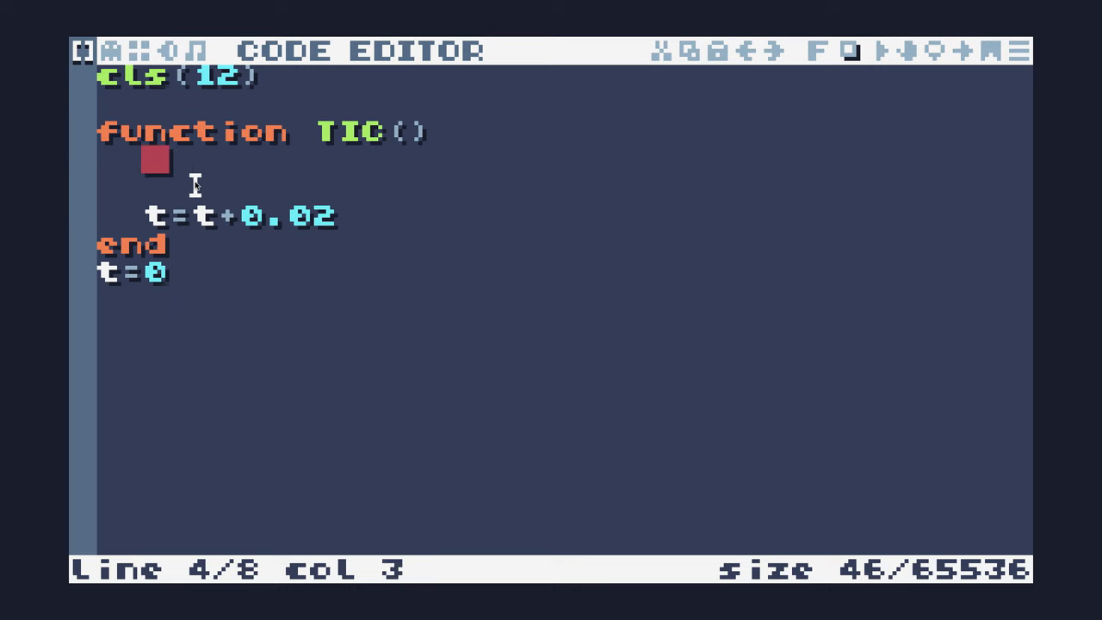
# Write the poke call as poke4(2,2) inside TIC above the t increment
pyautogui.write('poke(')
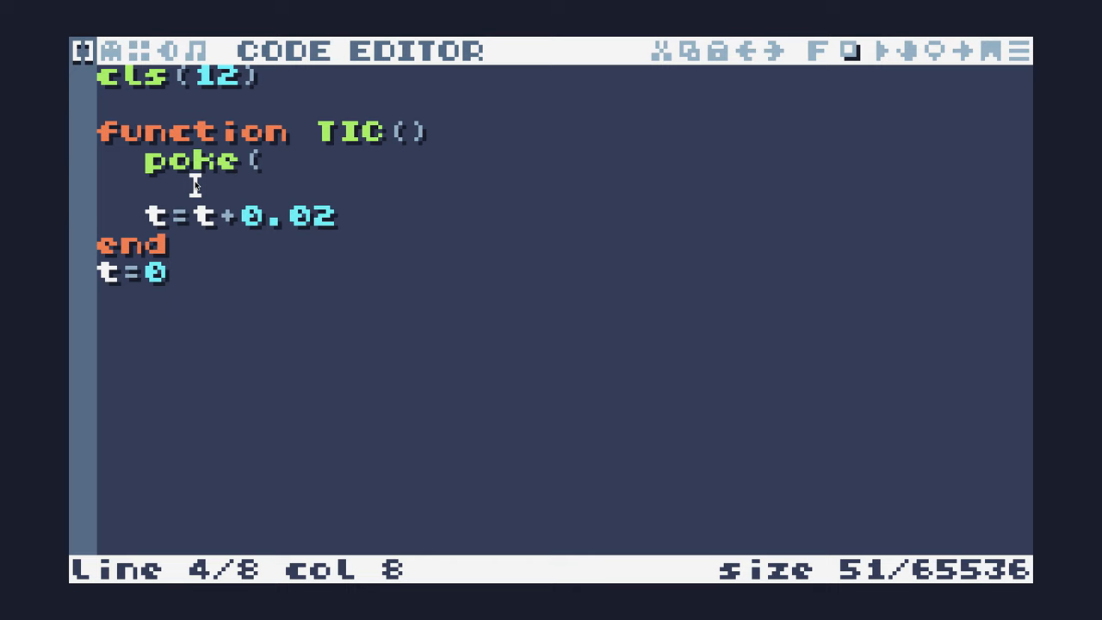
pyautogui.write('0,2')
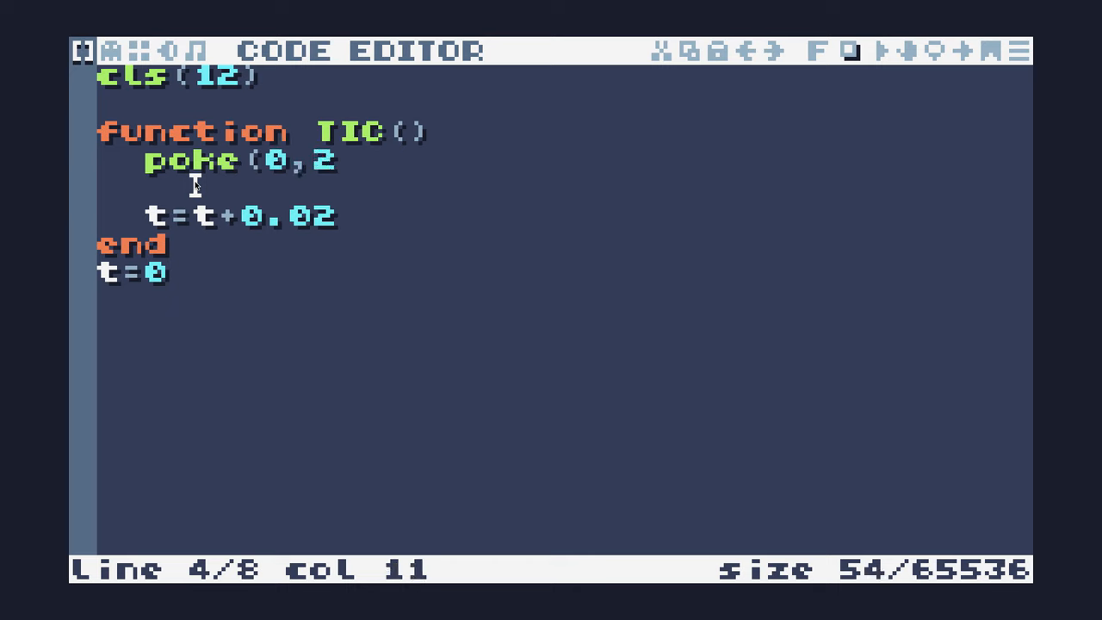
pyautogui.write(')')
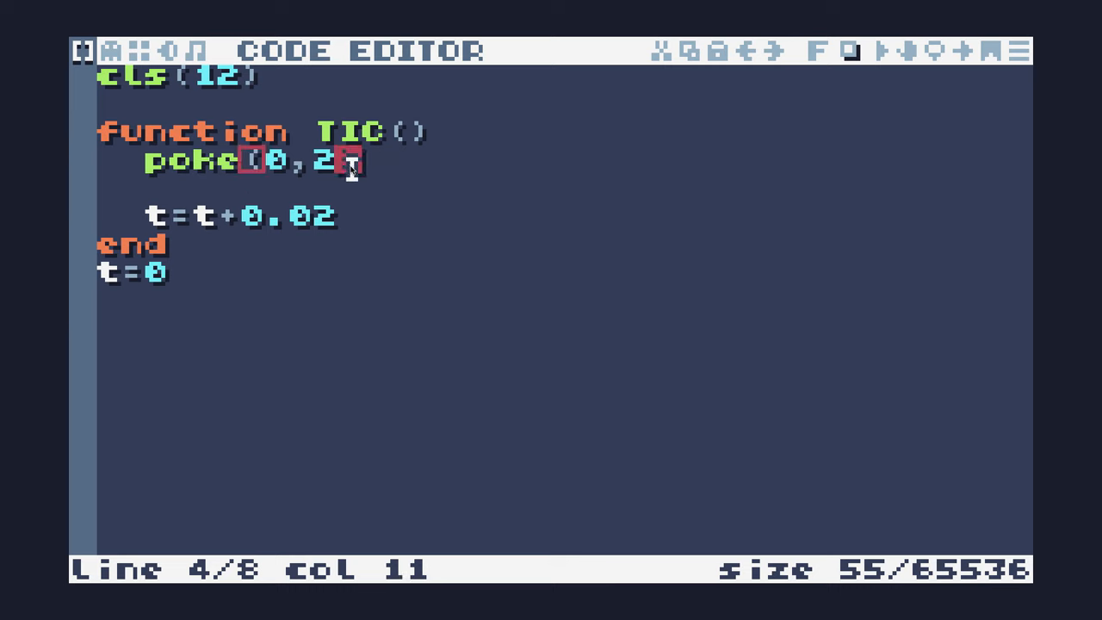
pyautogui.moveTo(403, 217)
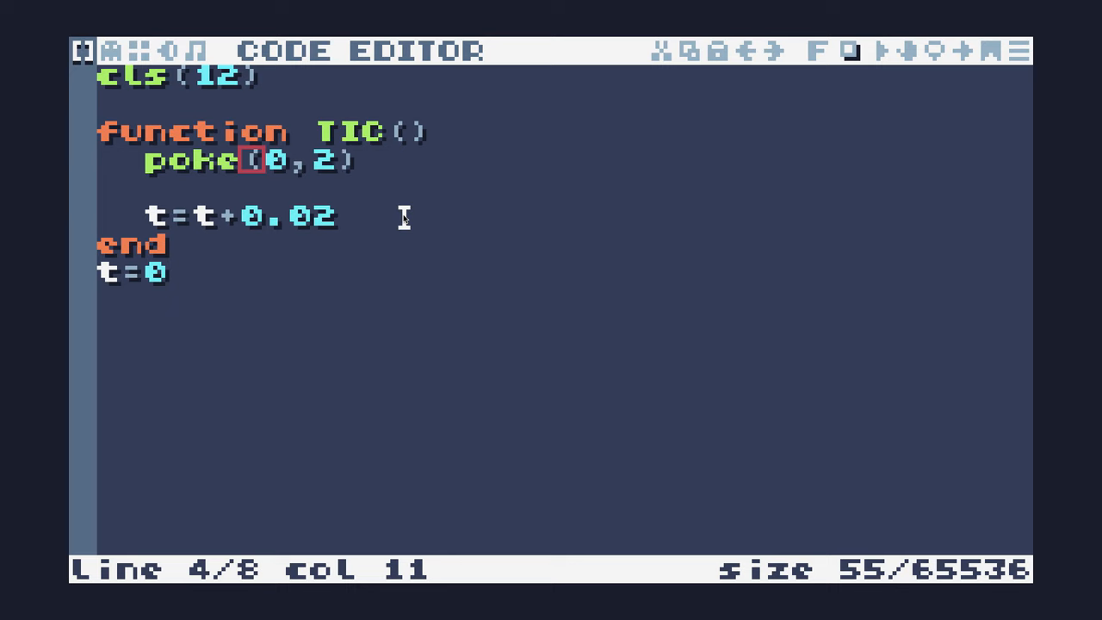
pyautogui.write(',4')
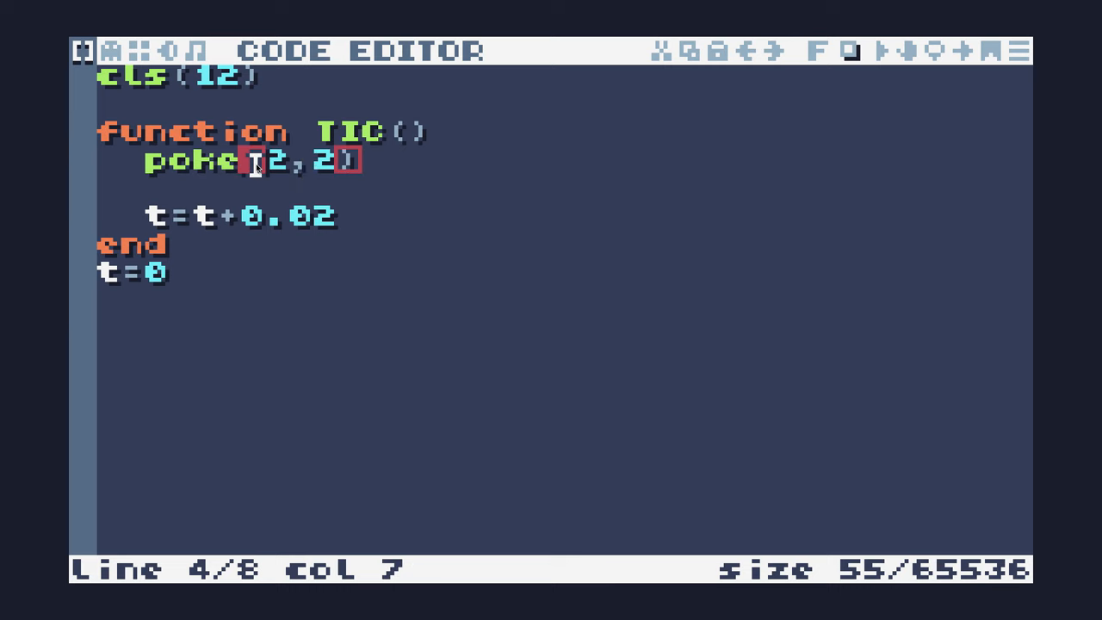
pyautogui.write('(')
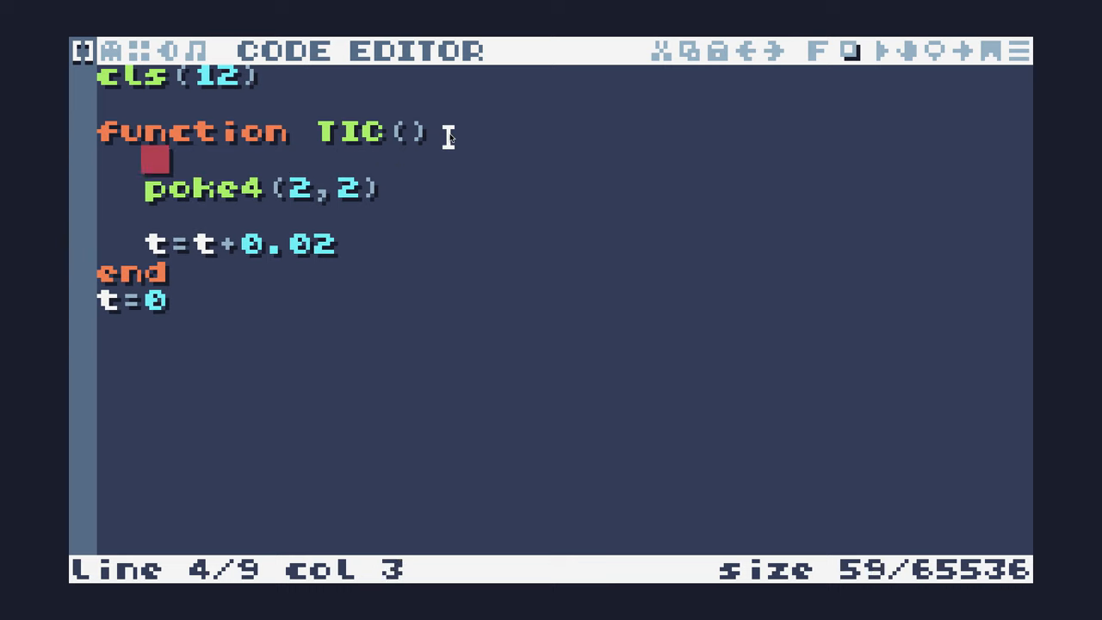
# Wrap poke4 in a for i=0,32634 loop with poke4 writing to address i
pyautogui.write('for')
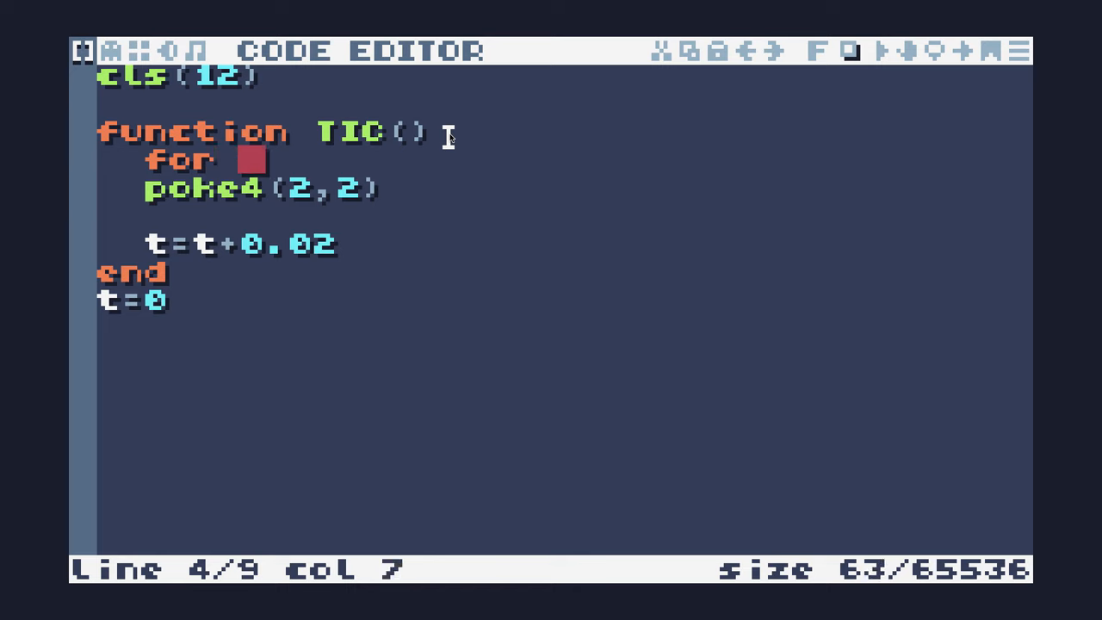
pyautogui.write('i')
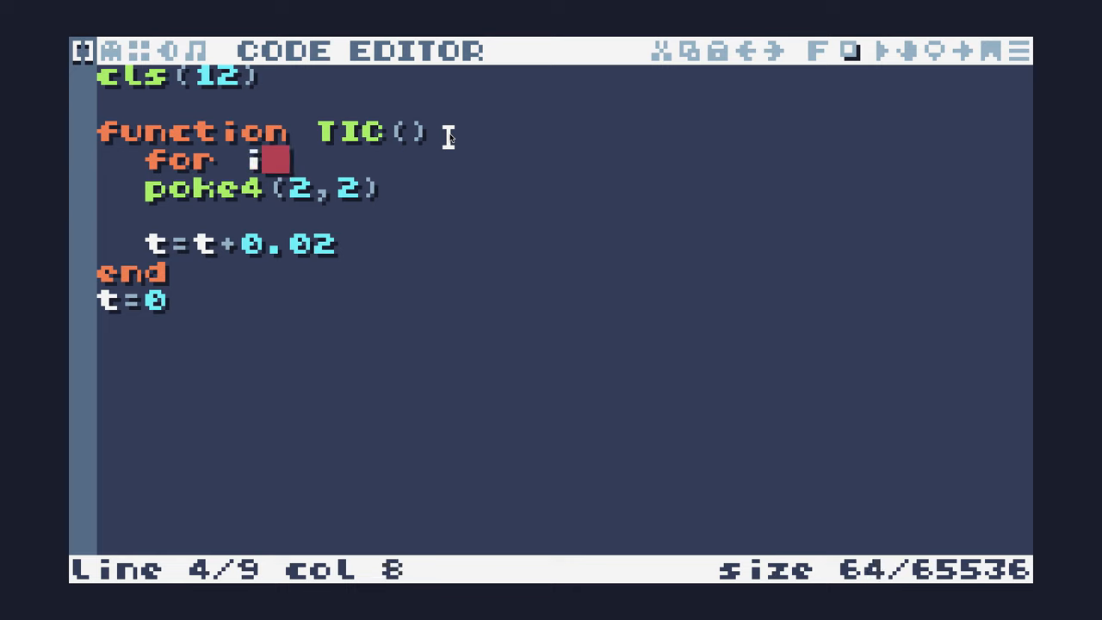
pyautogui.write('=0,')
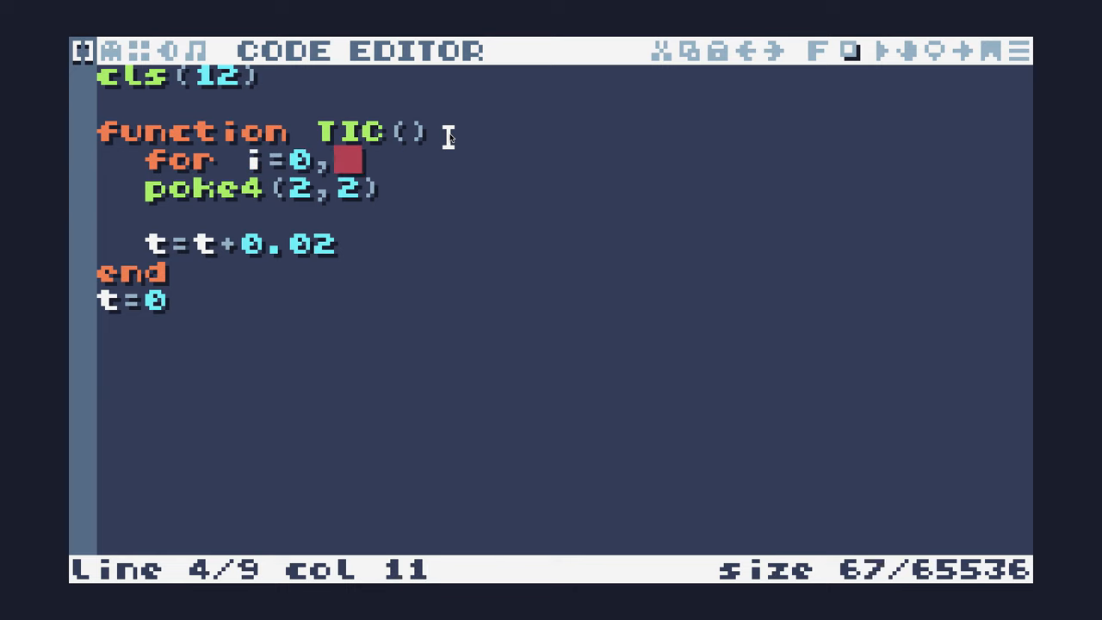
pyautogui.write('32')
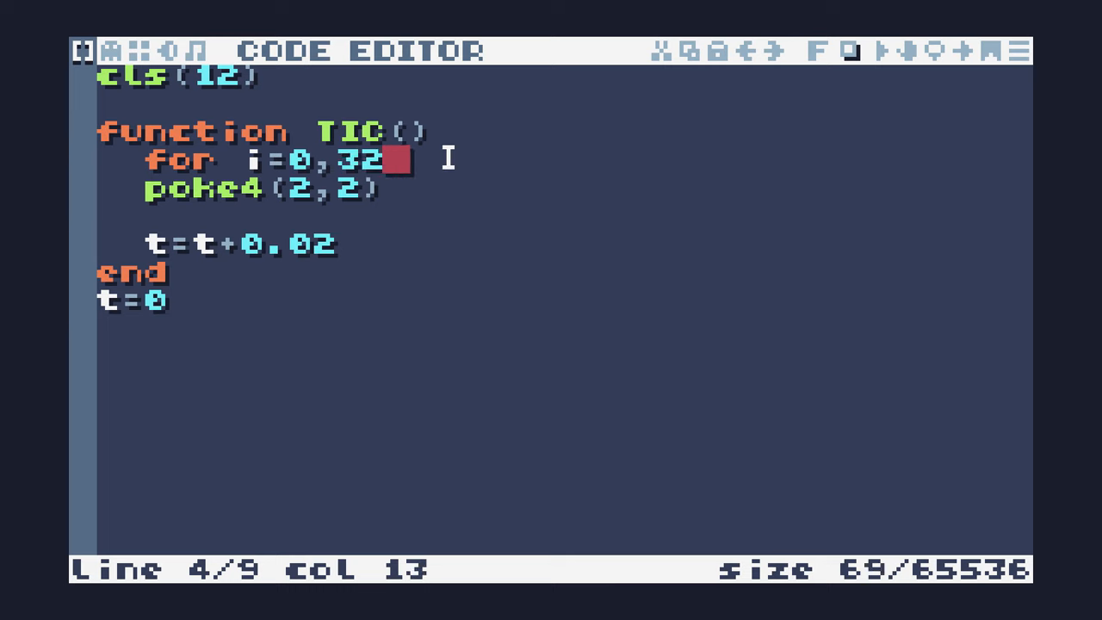
pyautogui.write('634')
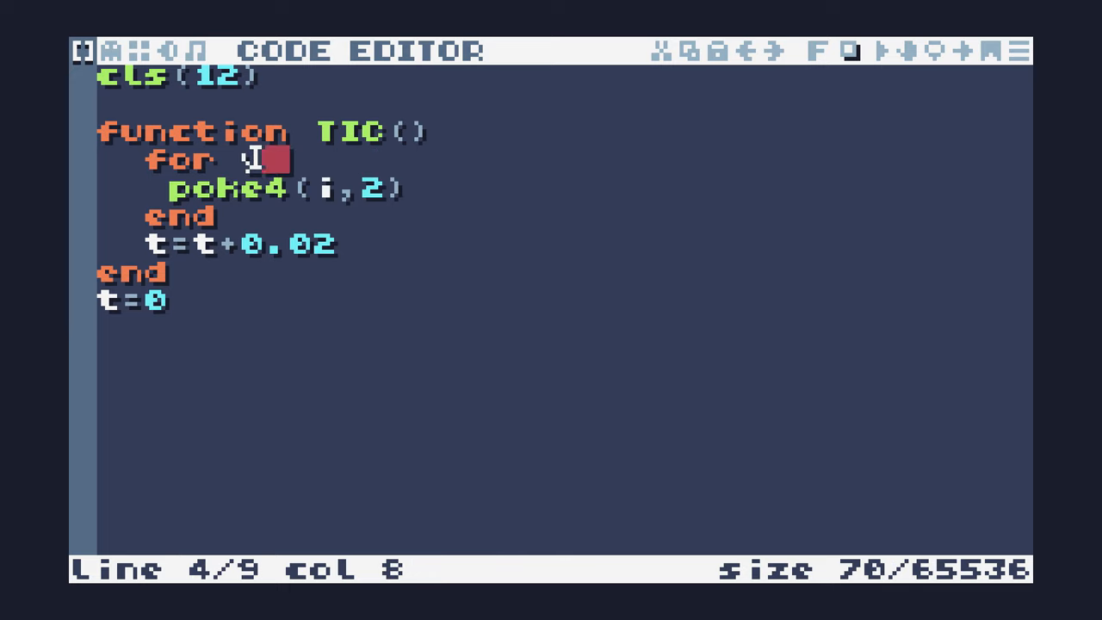
# Write nested for y=0,135 and for x loops around poke4, closed with end
pyautogui.write('y=0,13')
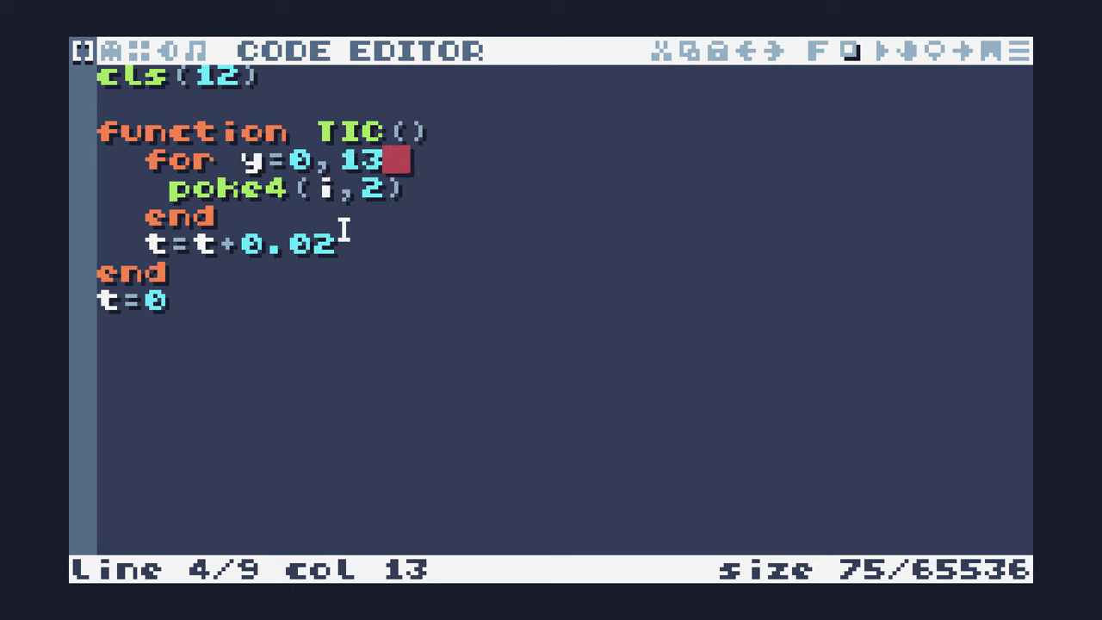
pyautogui.write('5')
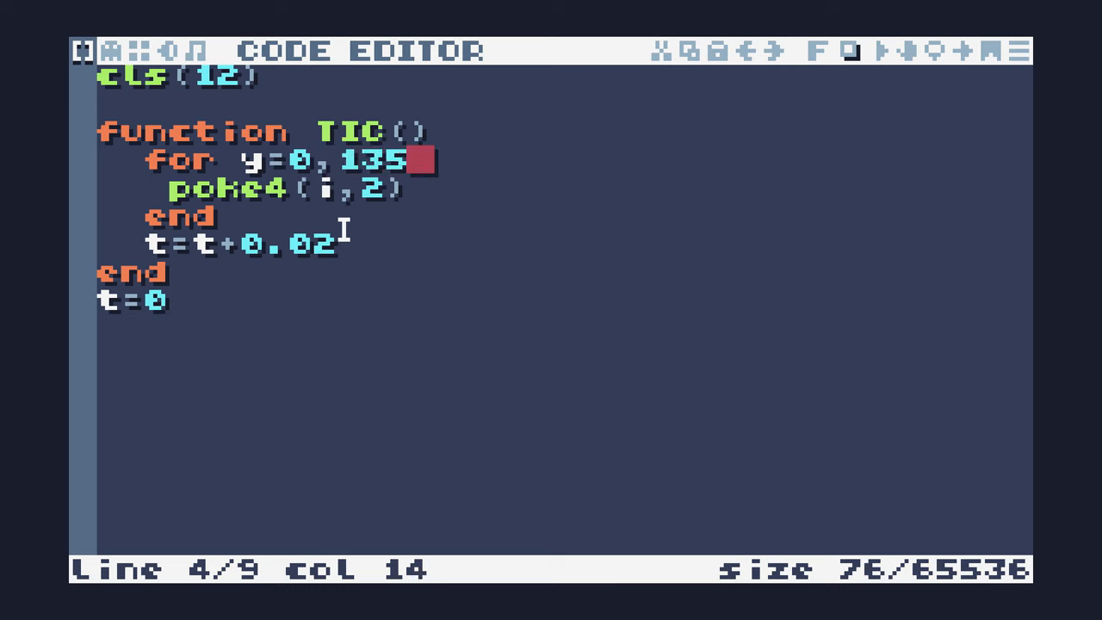
pyautogui.press('Return')
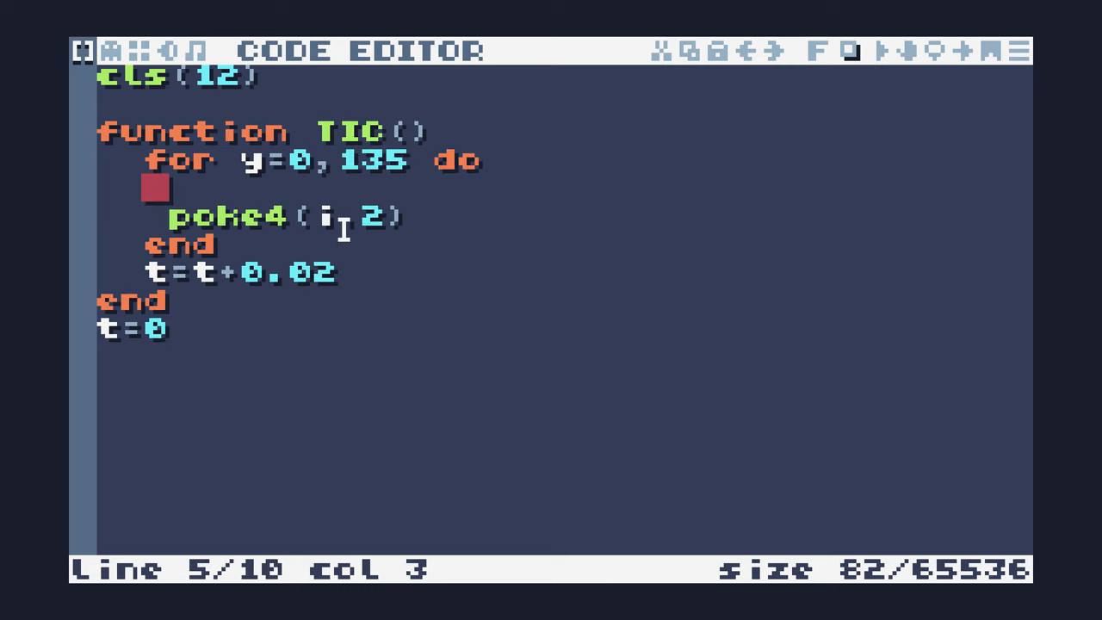
pyautogui.write('for x=0,239 do')
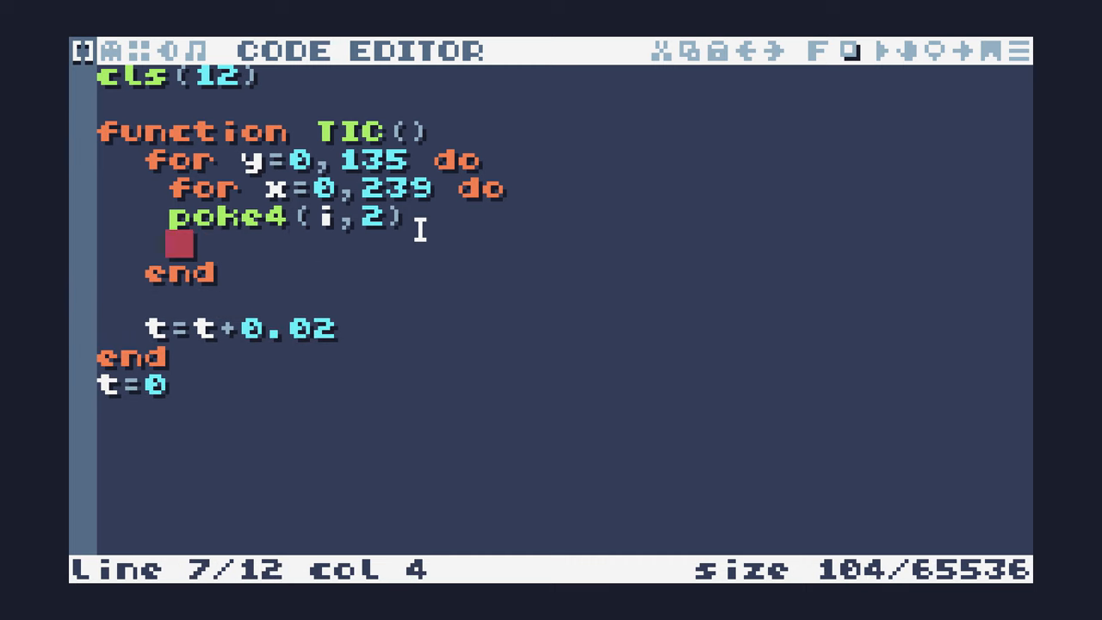
pyautogui.write('end')
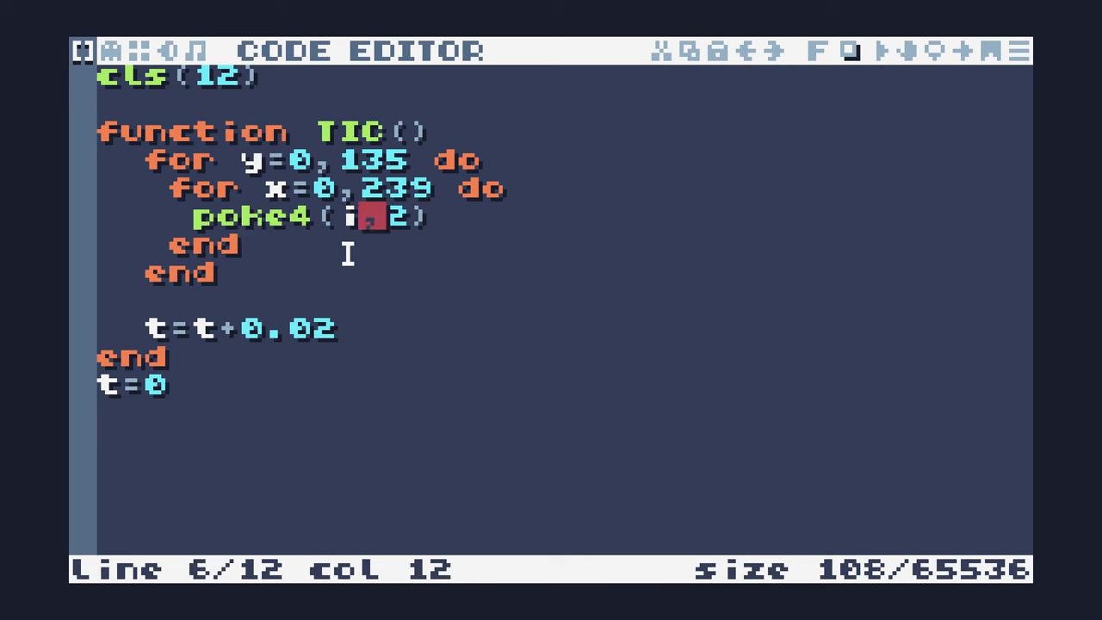
# Change poke4's address from i to x+(y*240)
pyautogui.press('Backspace')
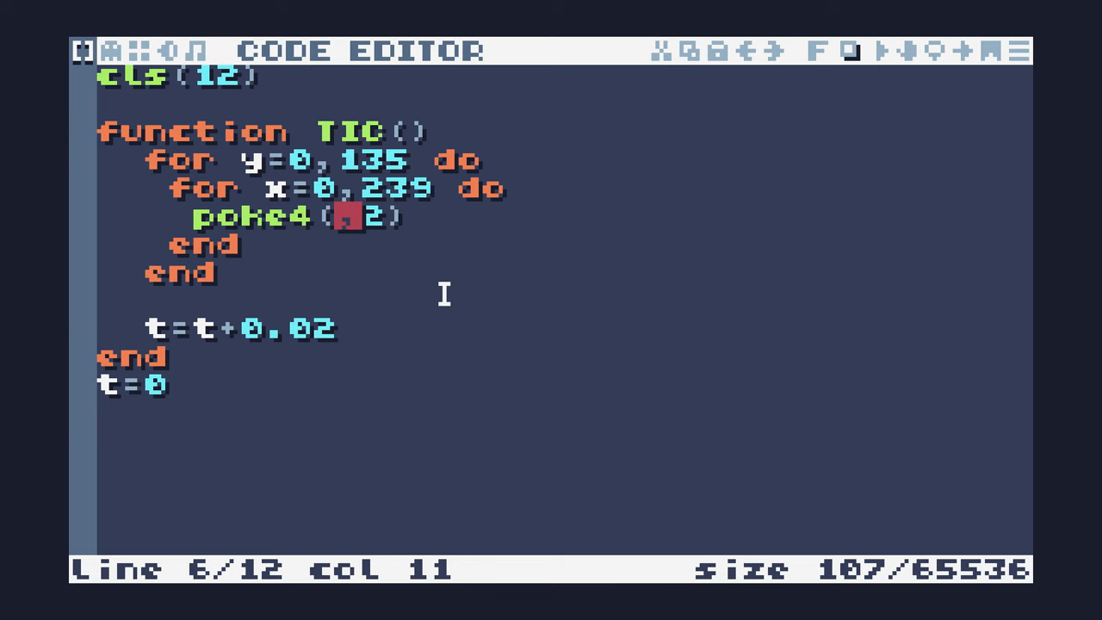
pyautogui.write('x')
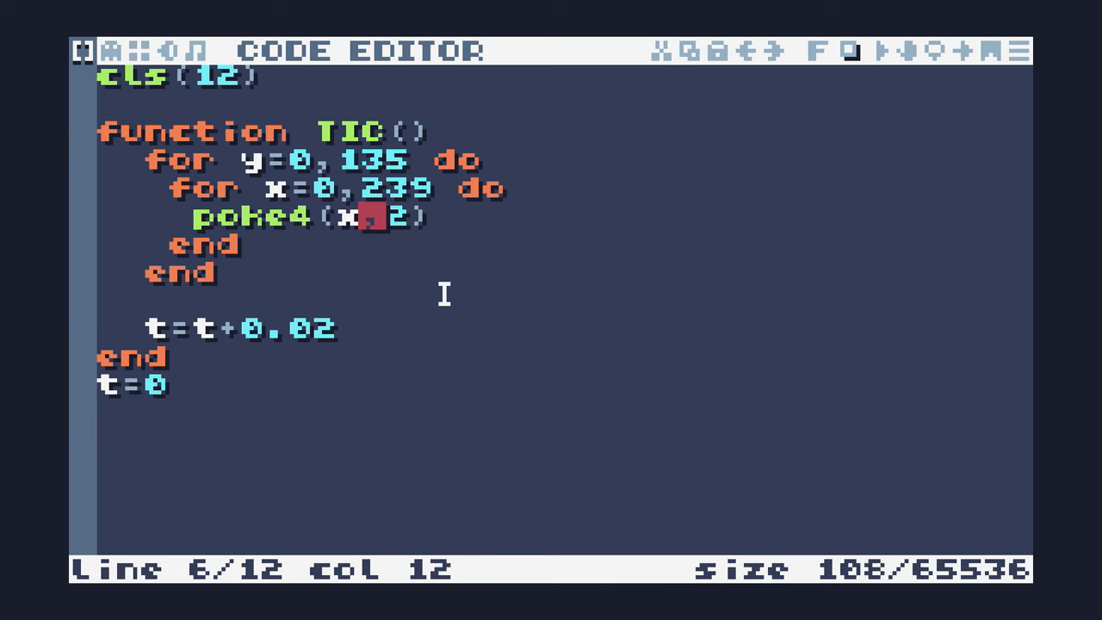
pyautogui.write('+')
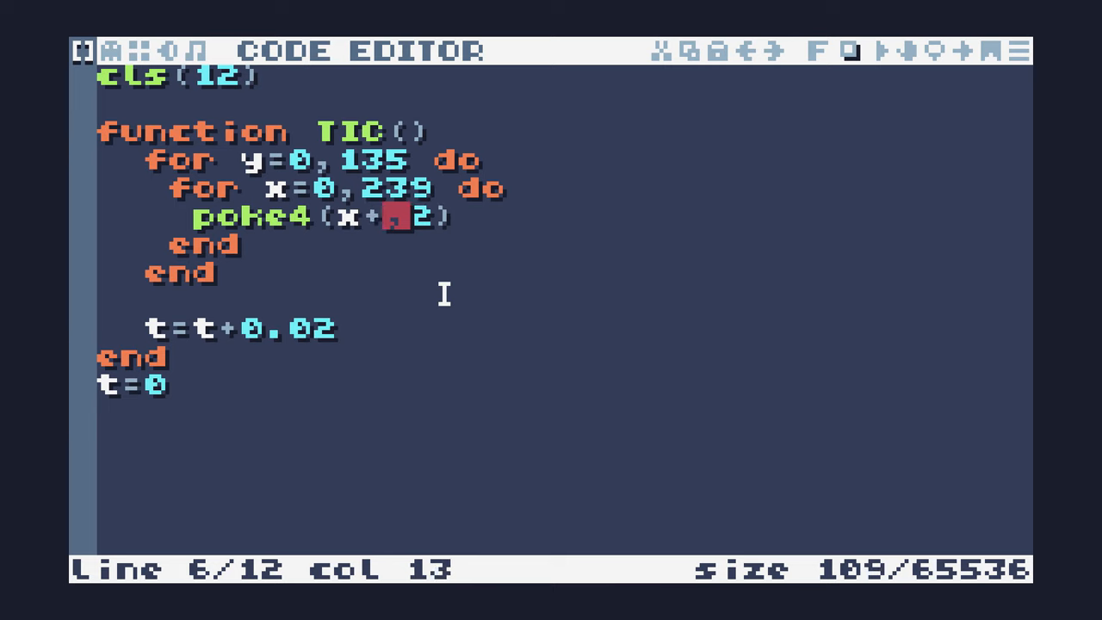
pyautogui.write('(y*')
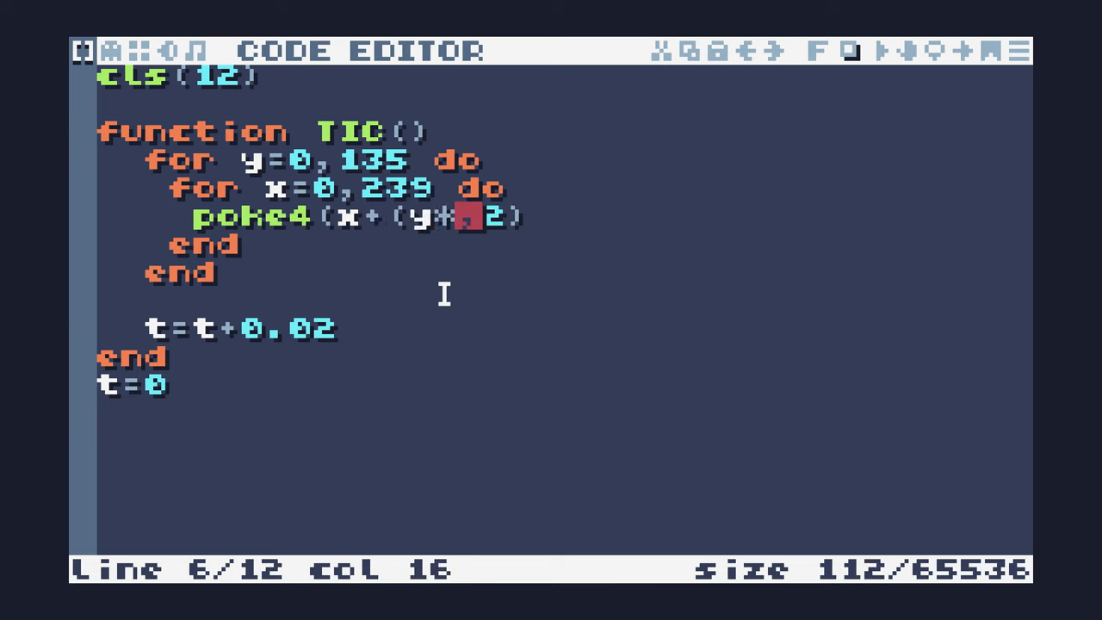
pyautogui.write('240)')
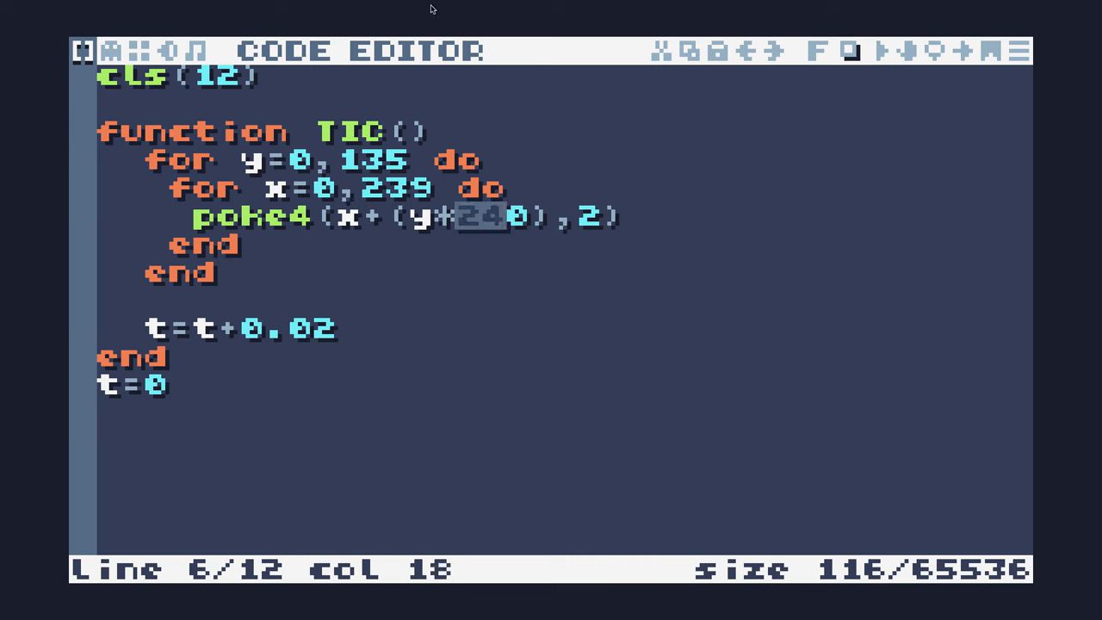
pyautogui.moveTo(469, 396)
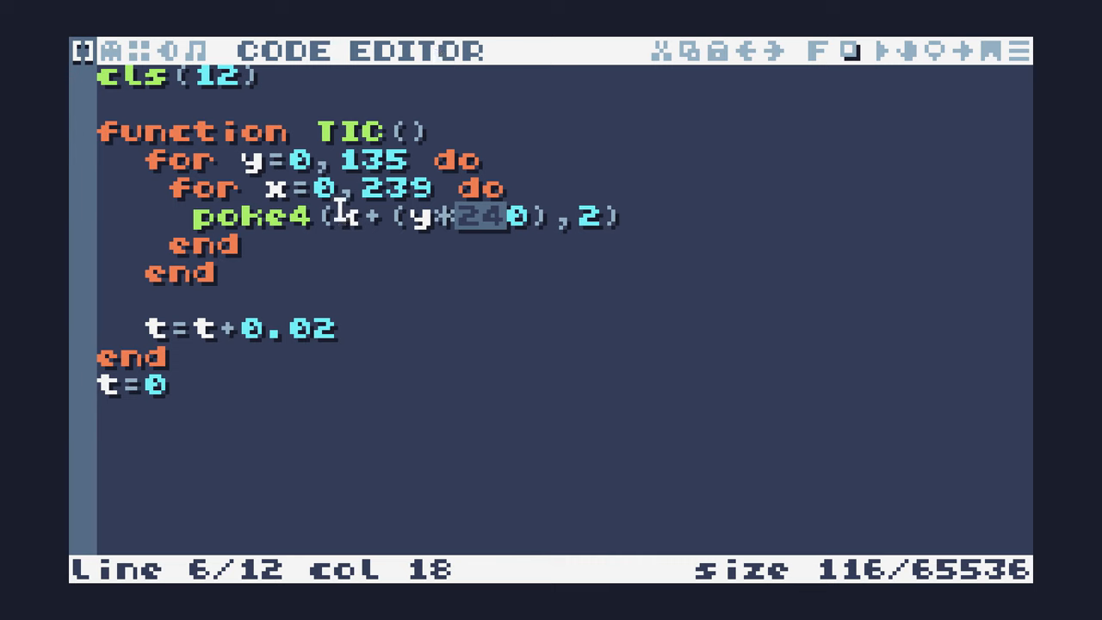
pyautogui.moveTo(444, 275)
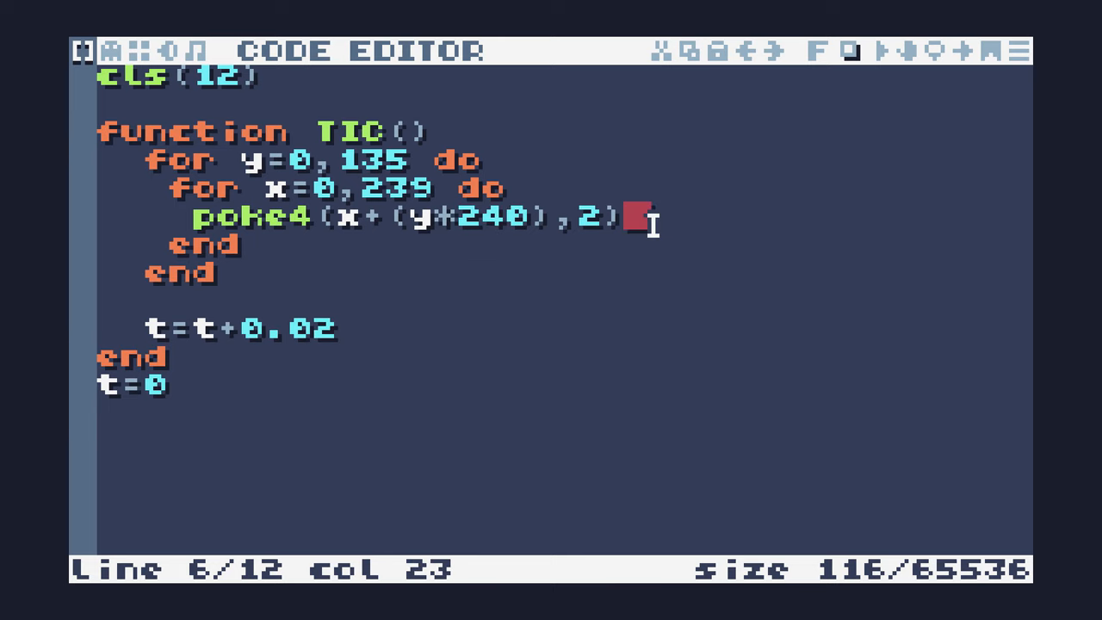
pyautogui.moveTo(541, 187)
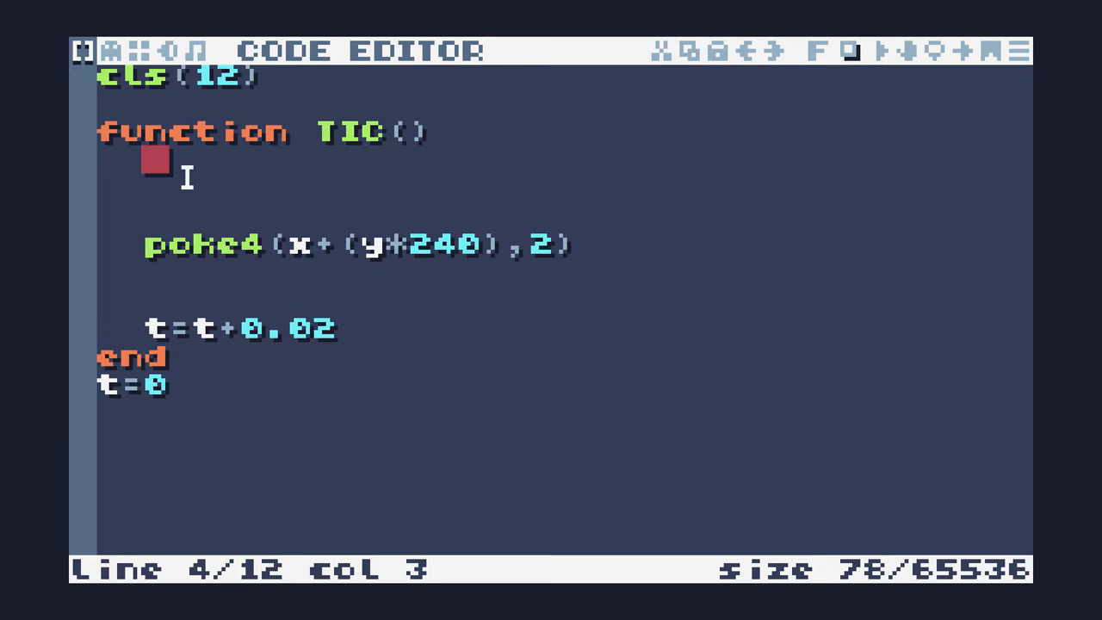
# Set x = 120*math.cos(t)+110 and y = 68*math.sin(t)+60, prefixing the trig calls with math
pyautogui.write('x')
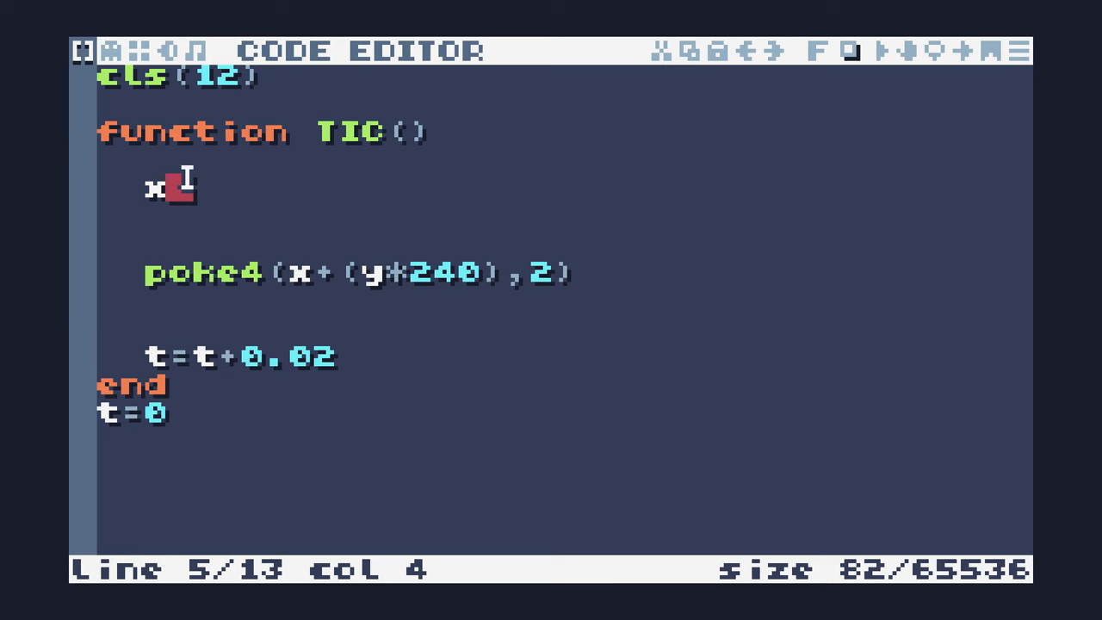
pyautogui.write('= 120')
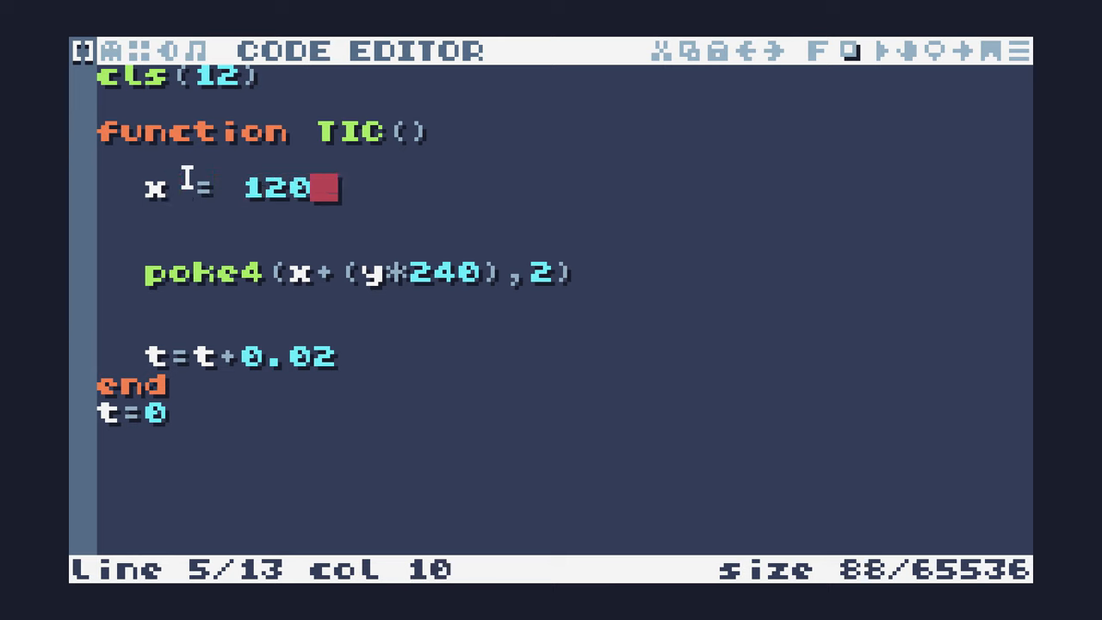
pyautogui.write('* cos')
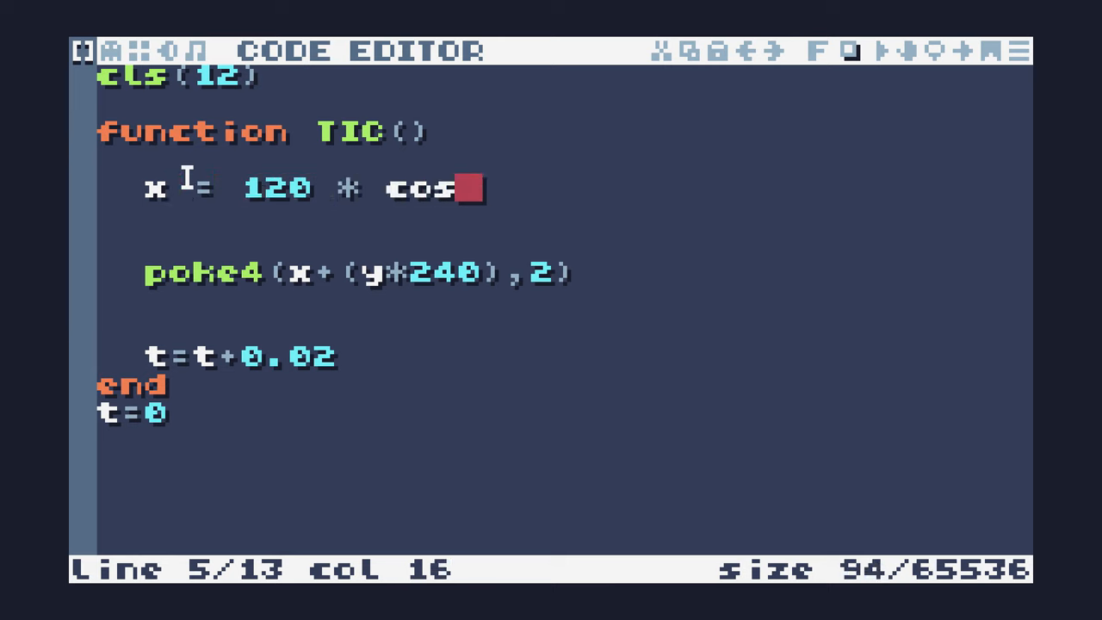
pyautogui.write('(t)')
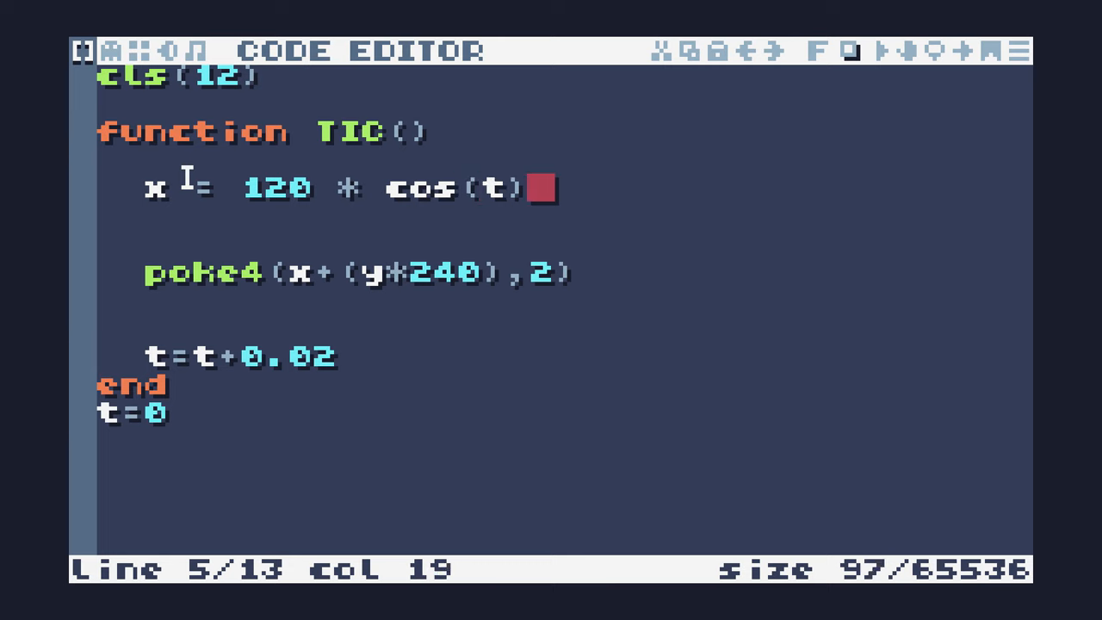
pyautogui.write('+110')
pyautogui.write('y = 68')
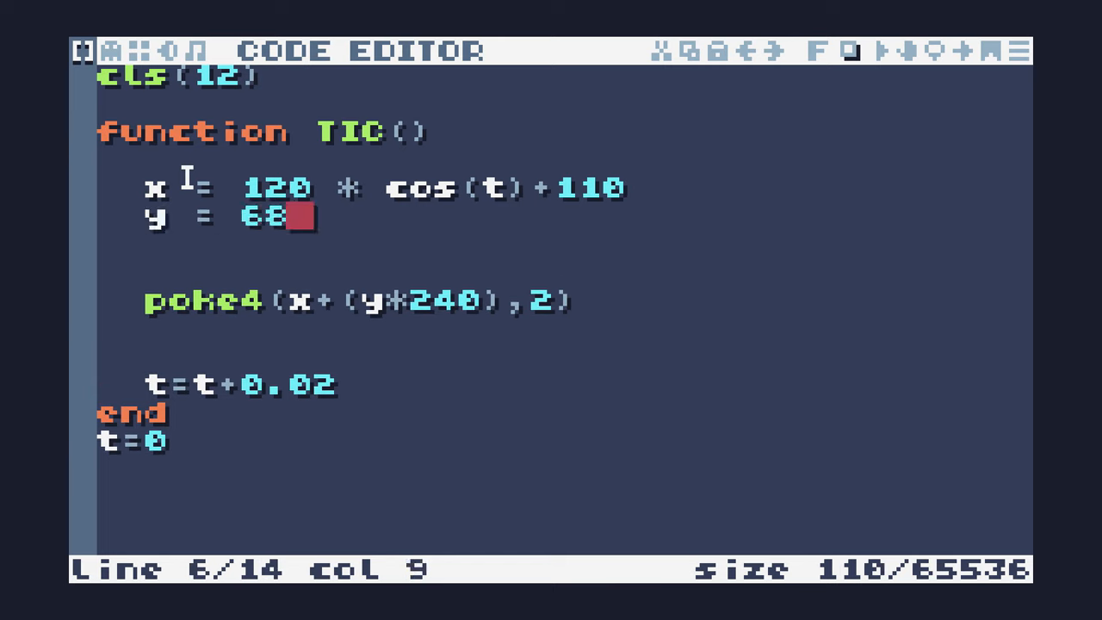
pyautogui.write('* sin(')
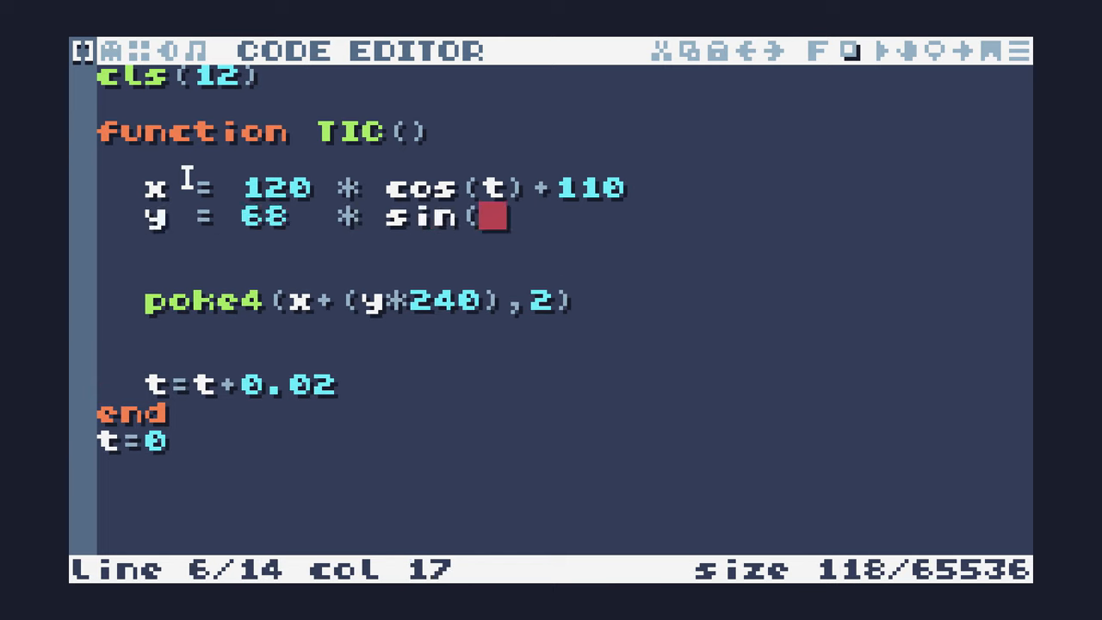
pyautogui.write('t)+')
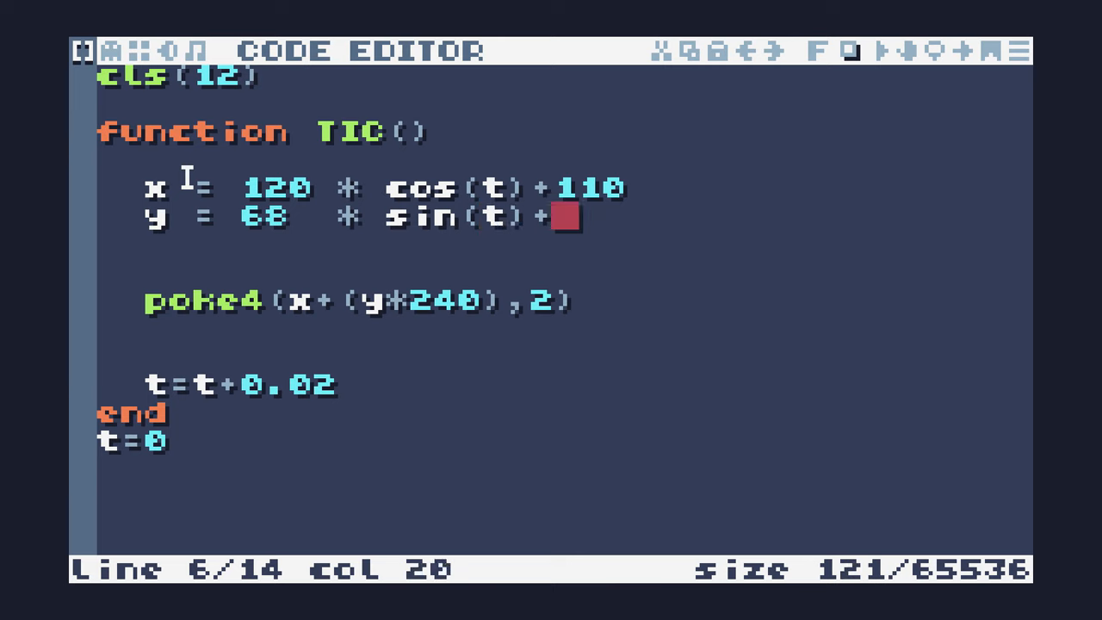
pyautogui.write('60')
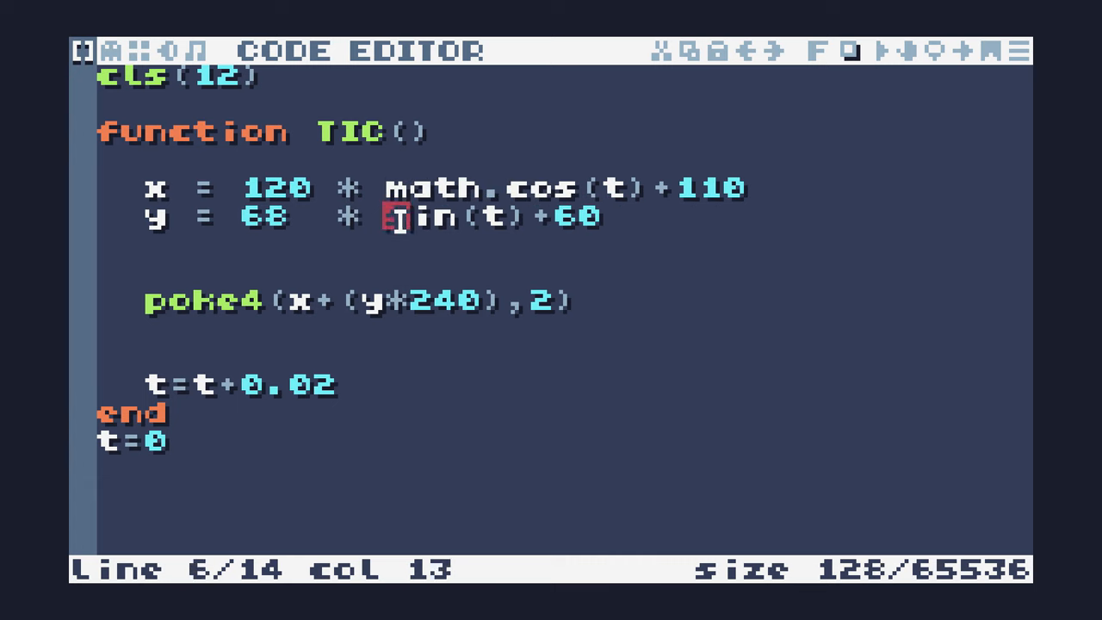
pyautogui.write('math.')
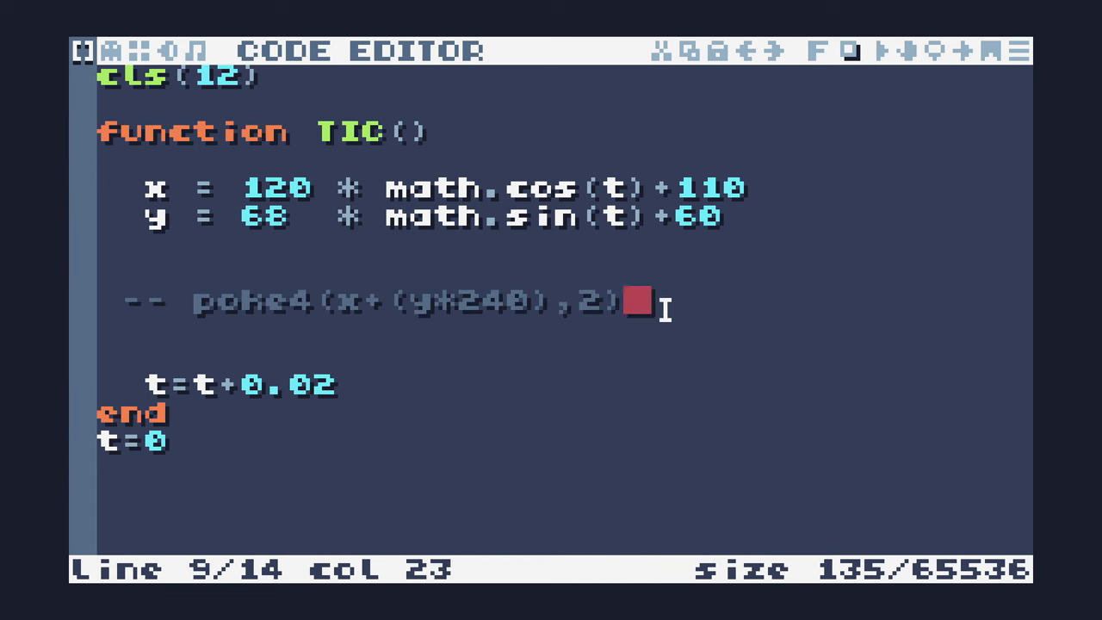
# Try a pix(x,y,2) line, then make poke4 address x+(y//1*240) and select the pix line for removal
pyautogui.press('Enter')
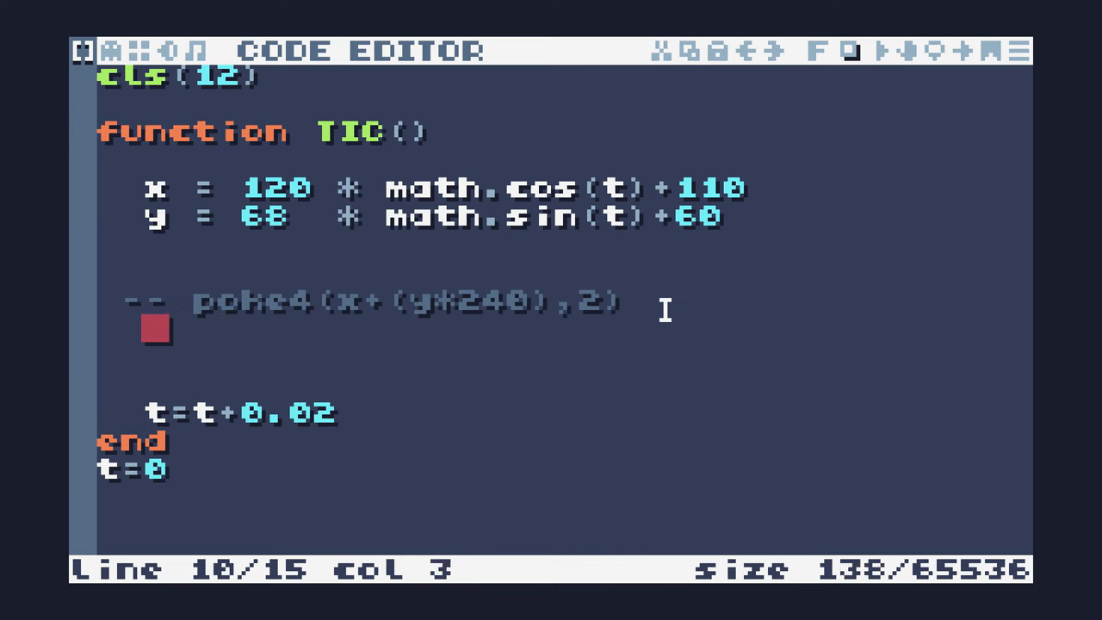
pyautogui.write('pix(x,ty')
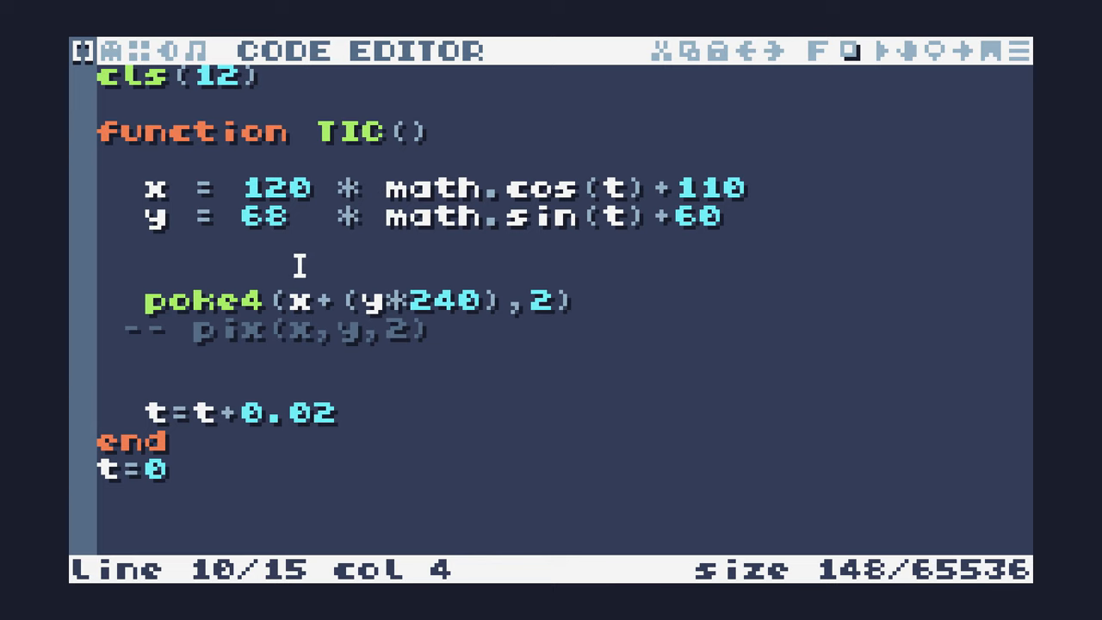
pyautogui.moveTo(210, 217); pyautogui.dragTo(657, 217)
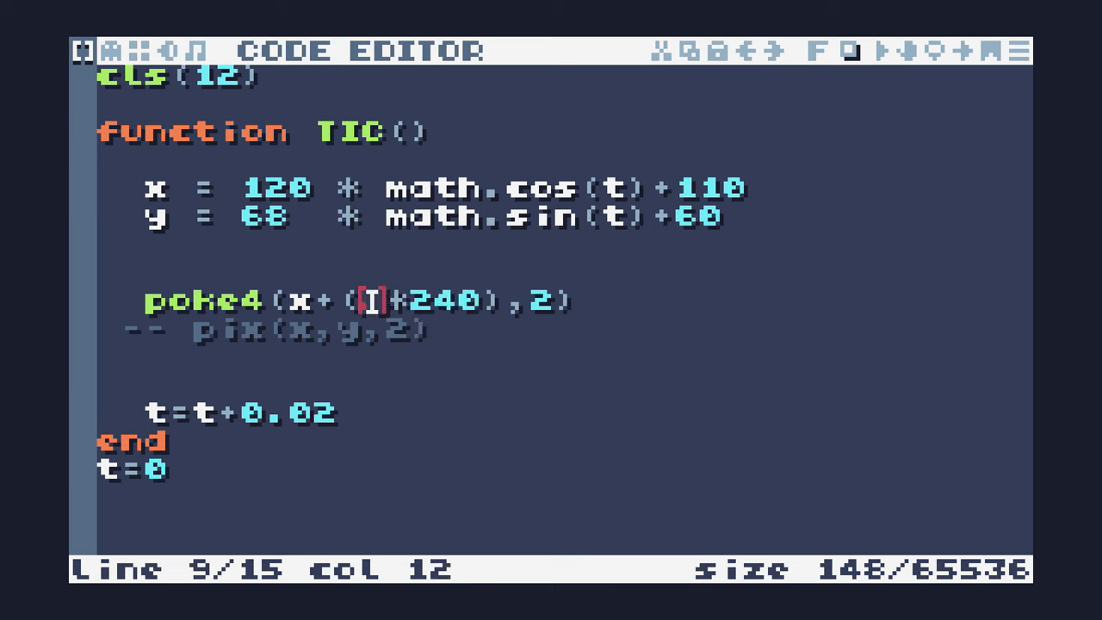
pyautogui.write('y//1')
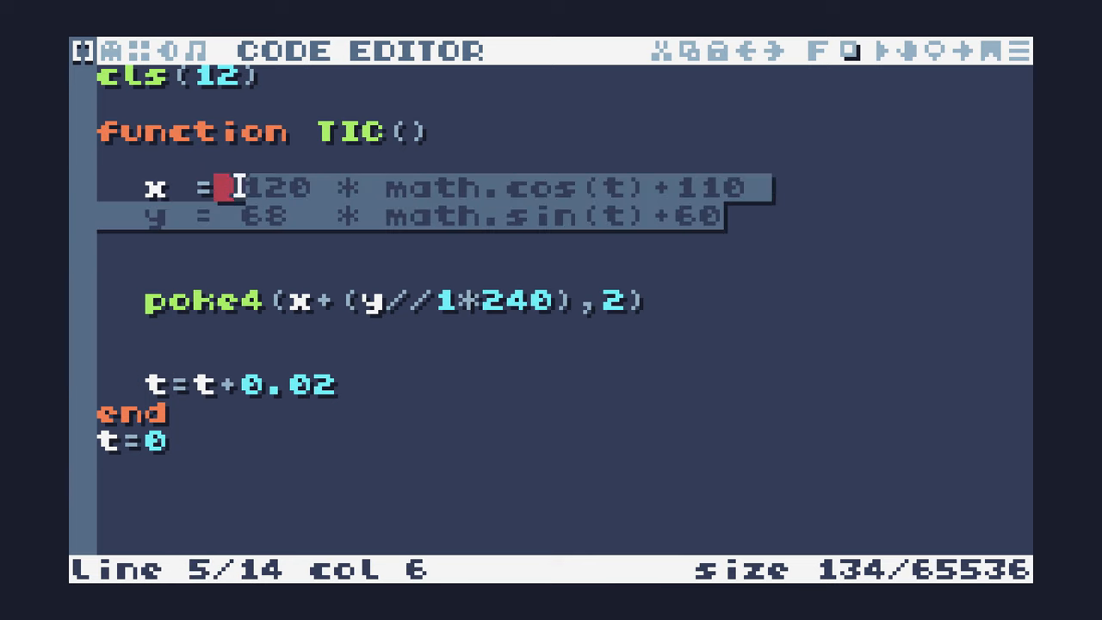
# Delete the x/y lines and start a for i=0,32639 loop for poke4(i,i%240)
pyautogui.press('Delete')
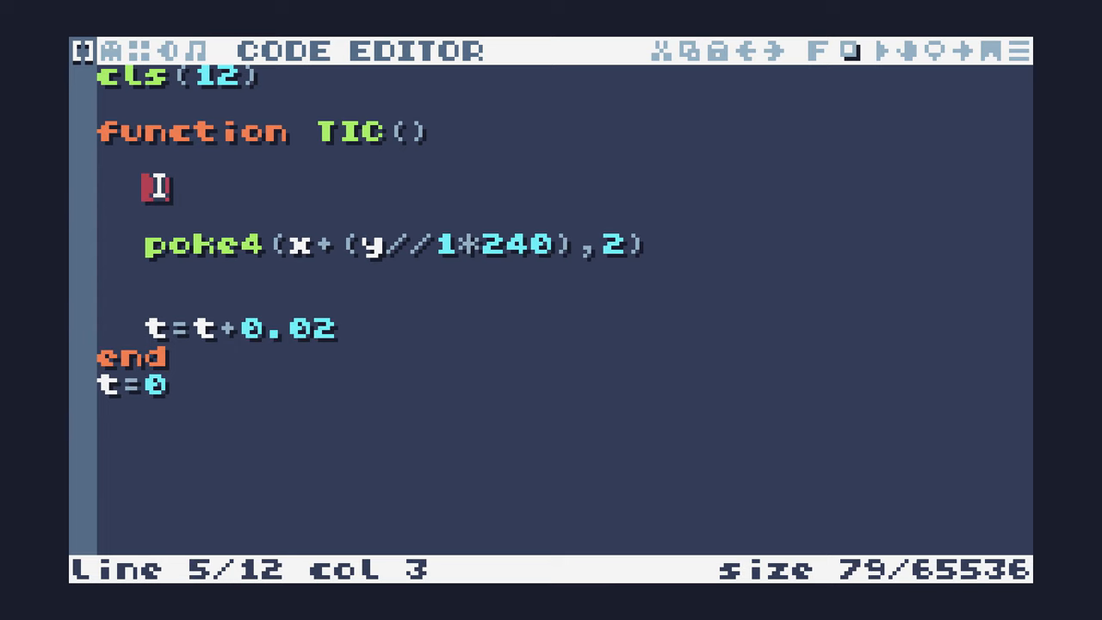
pyautogui.write('for')
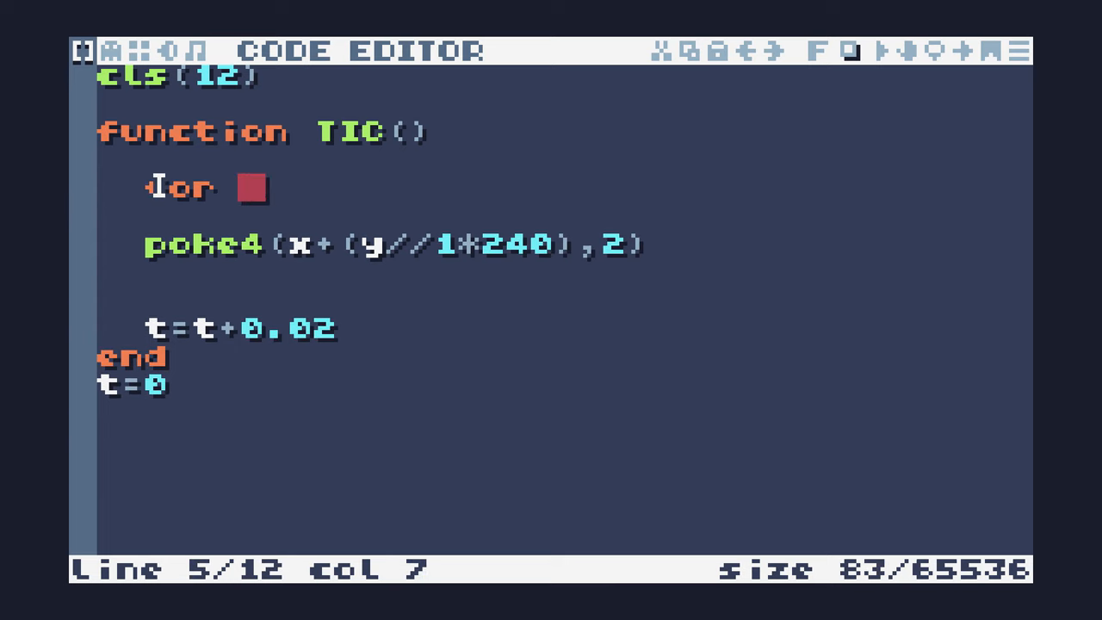
pyautogui.write('i=0,')
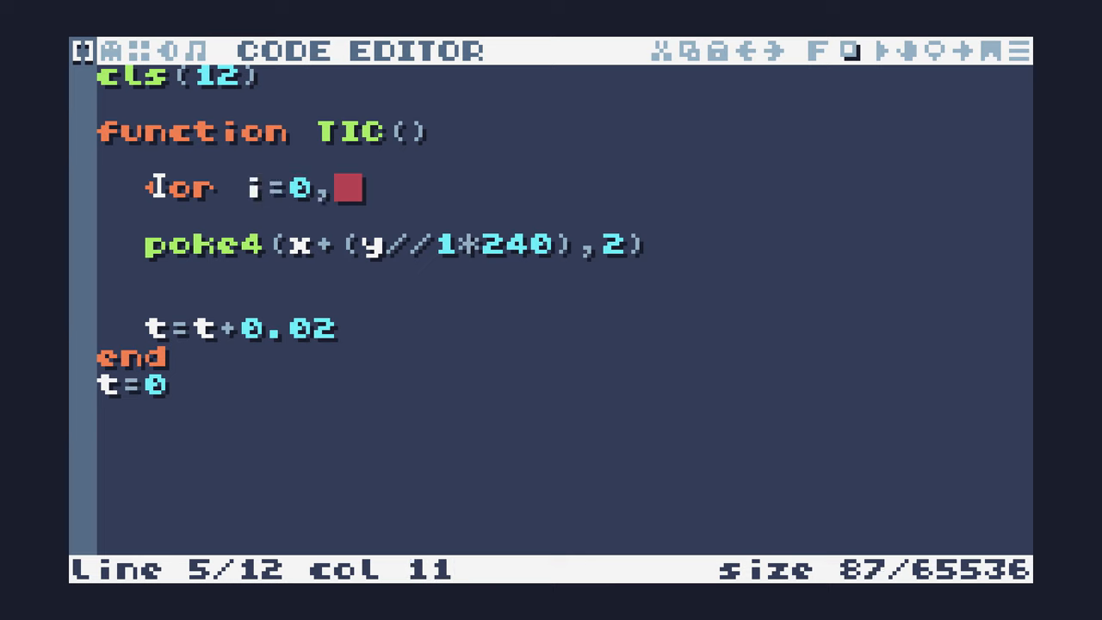
pyautogui.write('3')
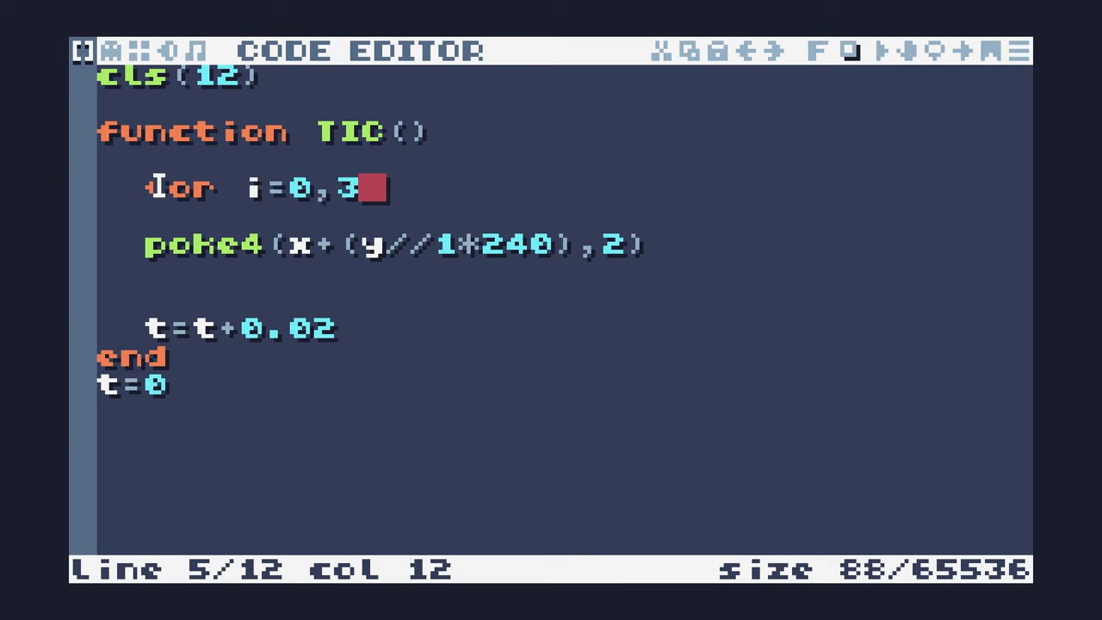
pyautogui.write('2639 do')
pyautogui.click(392, 244)
pyautogui.write('poke4(i,i%240')
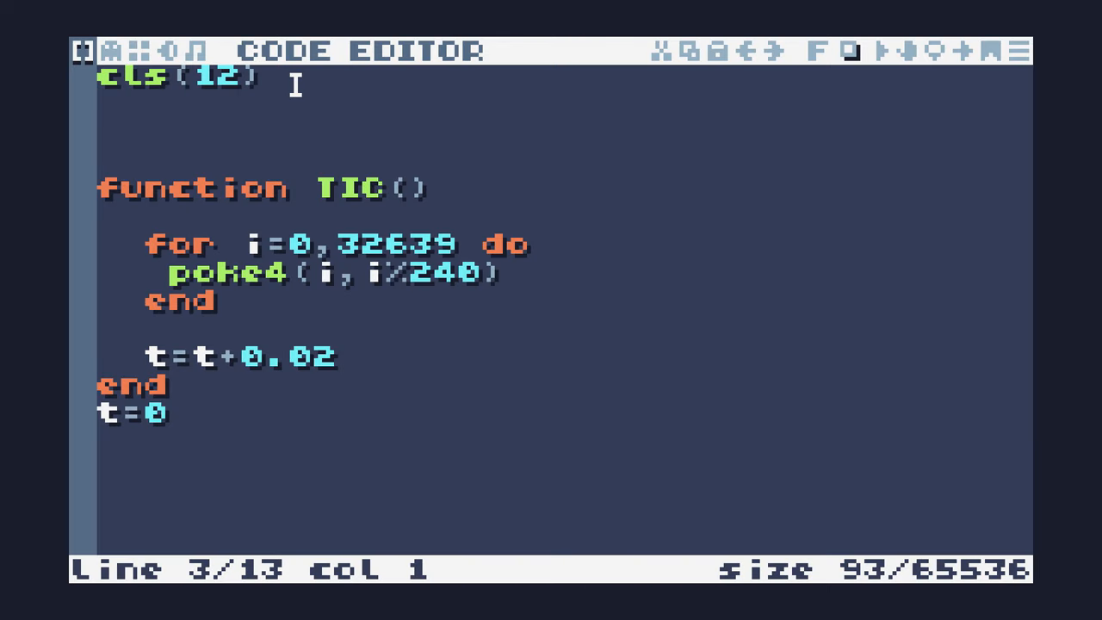
pyautogui.moveTo(657, 186)
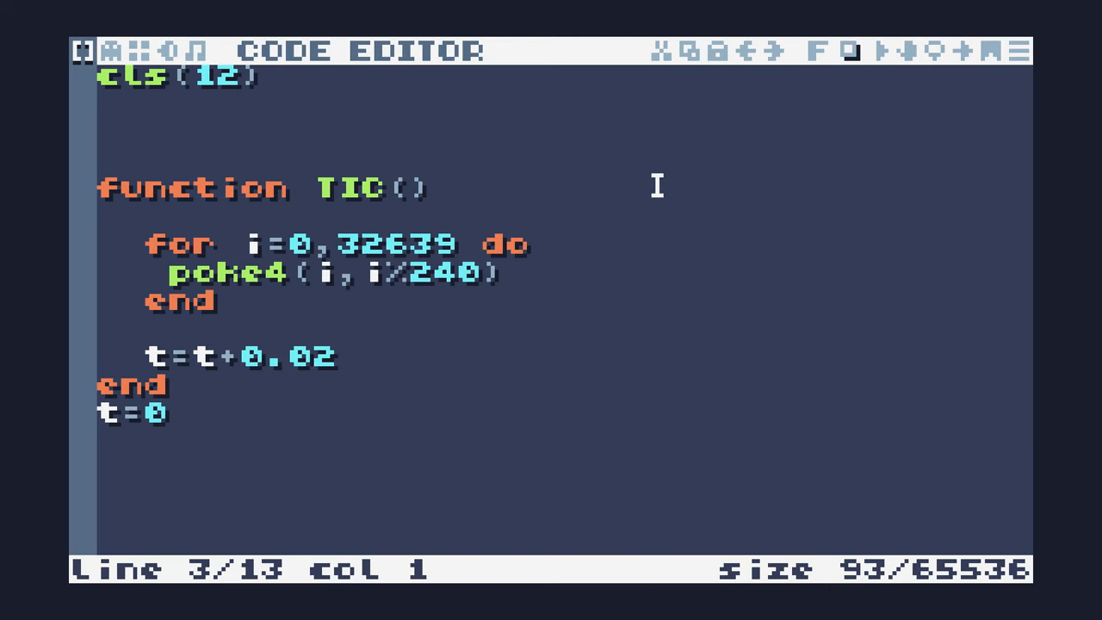
# Add a --0x3fc0 comment and start a for j=0,47 loop below cls(12)
pyautogui.press('enter')
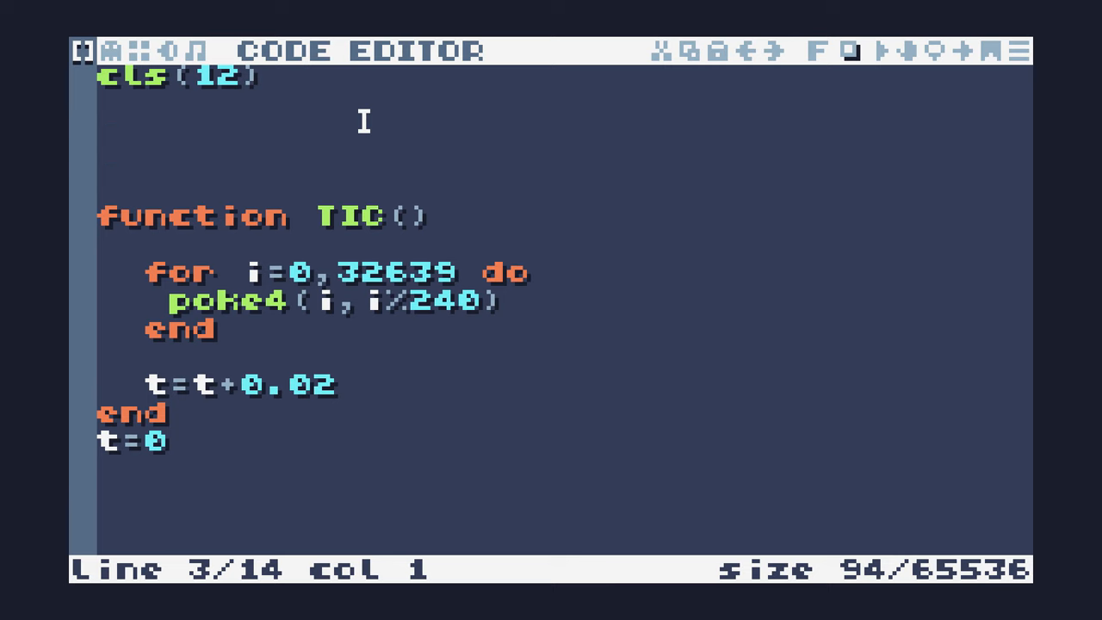
pyautogui.write('--0x3fc0')
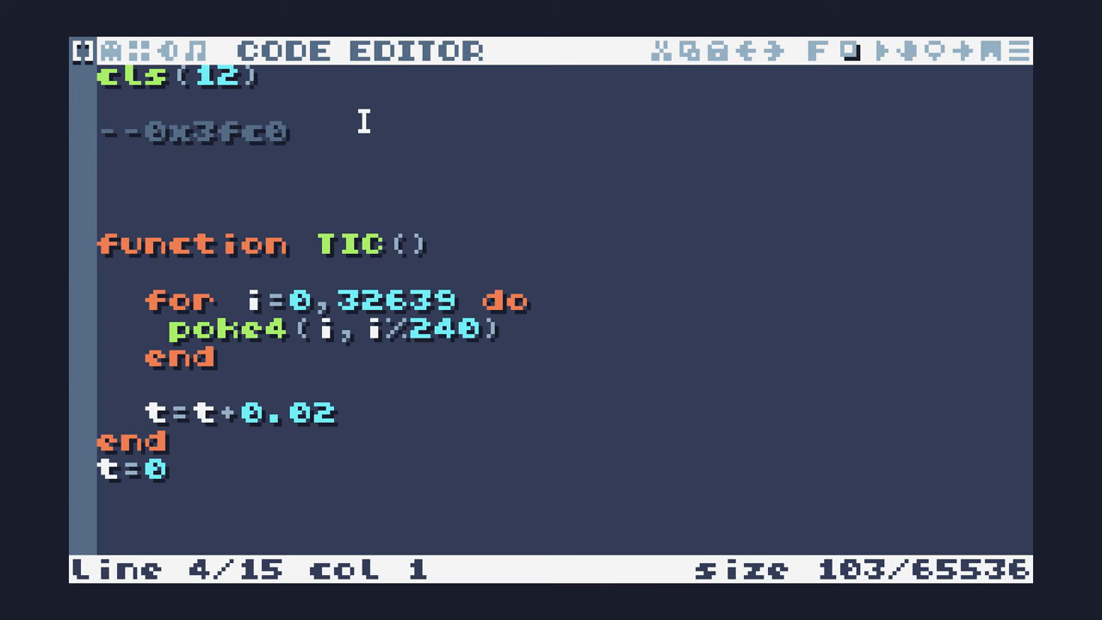
pyautogui.write('for')
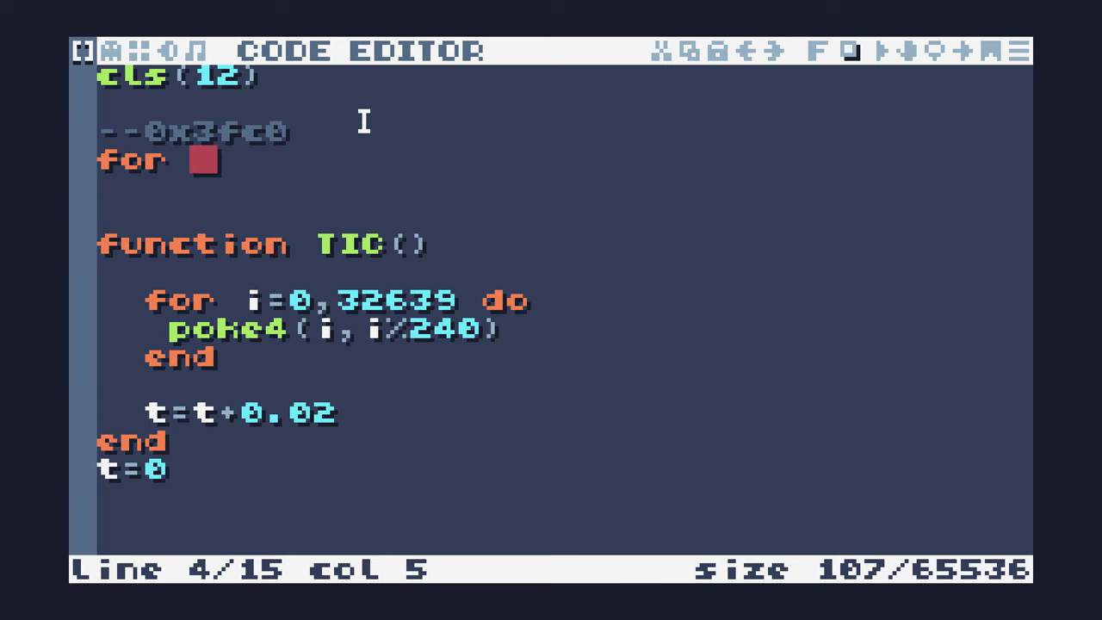
pyautogui.write('j=')
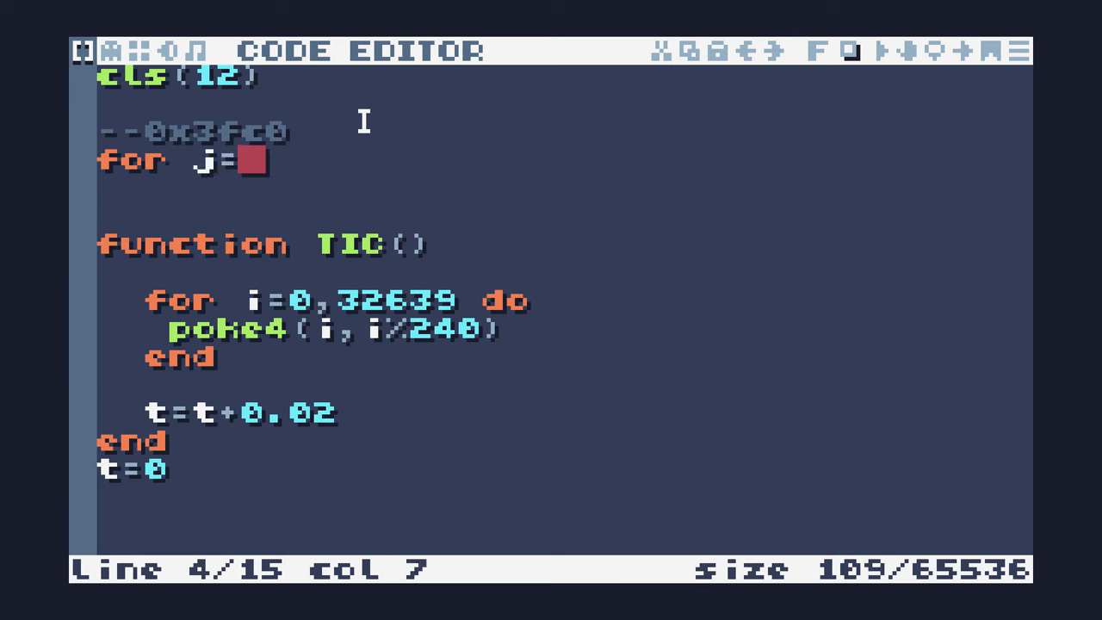
pyautogui.write('0,')
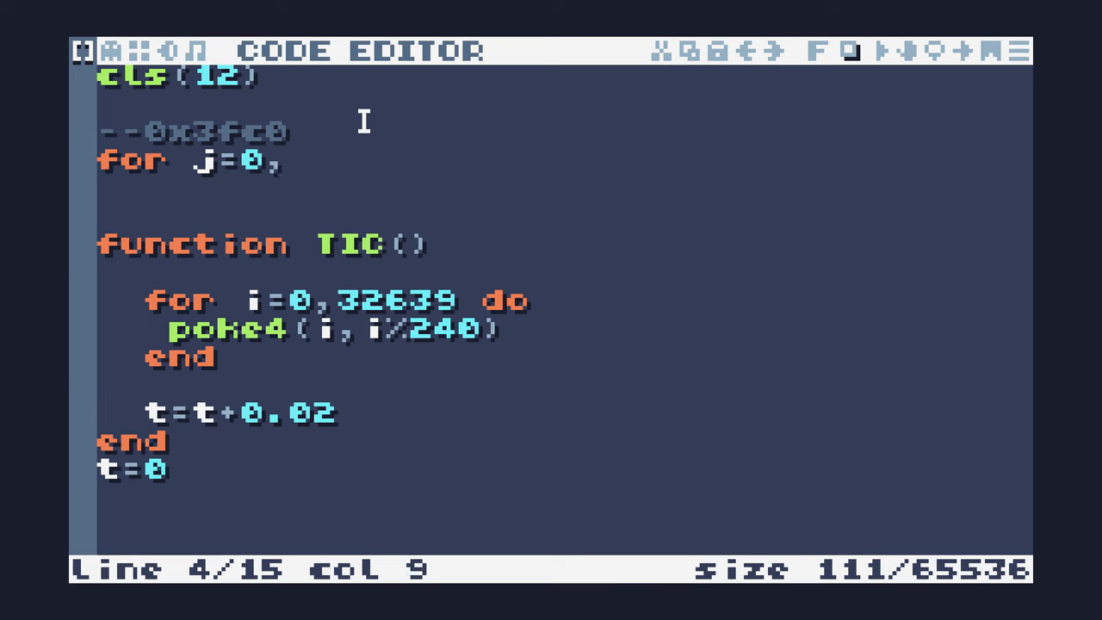
pyautogui.write('47 do')
pyautogui.click(565, 215)
pyautogui.write('end')
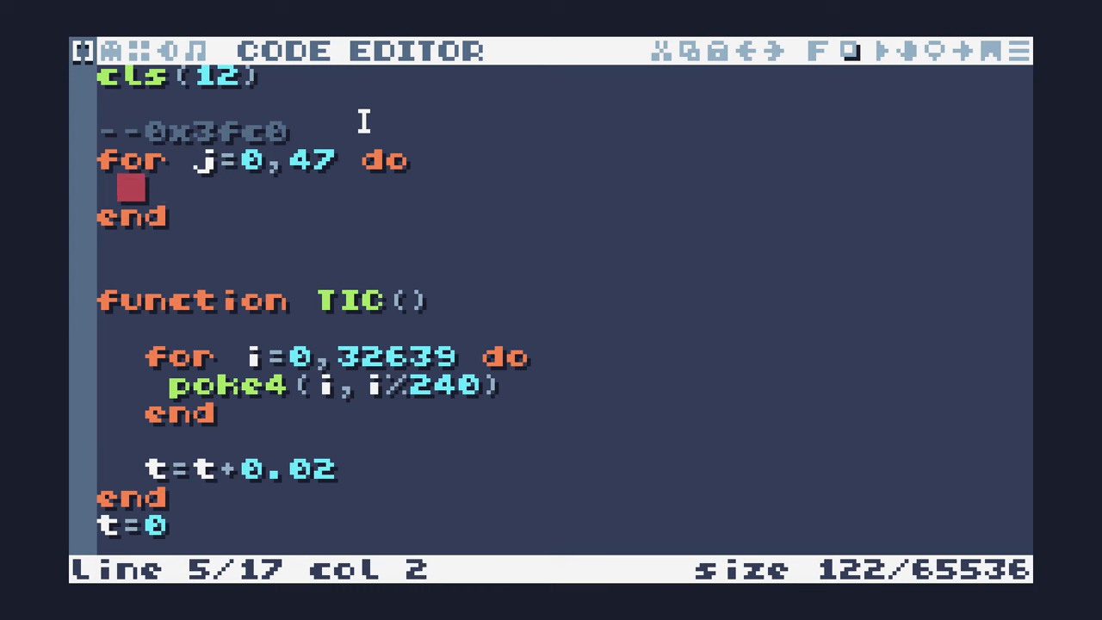
# Write the loop body poke(0x3fc0+,0), leaving the address offset unfinished
pyautogui.write('poke(')
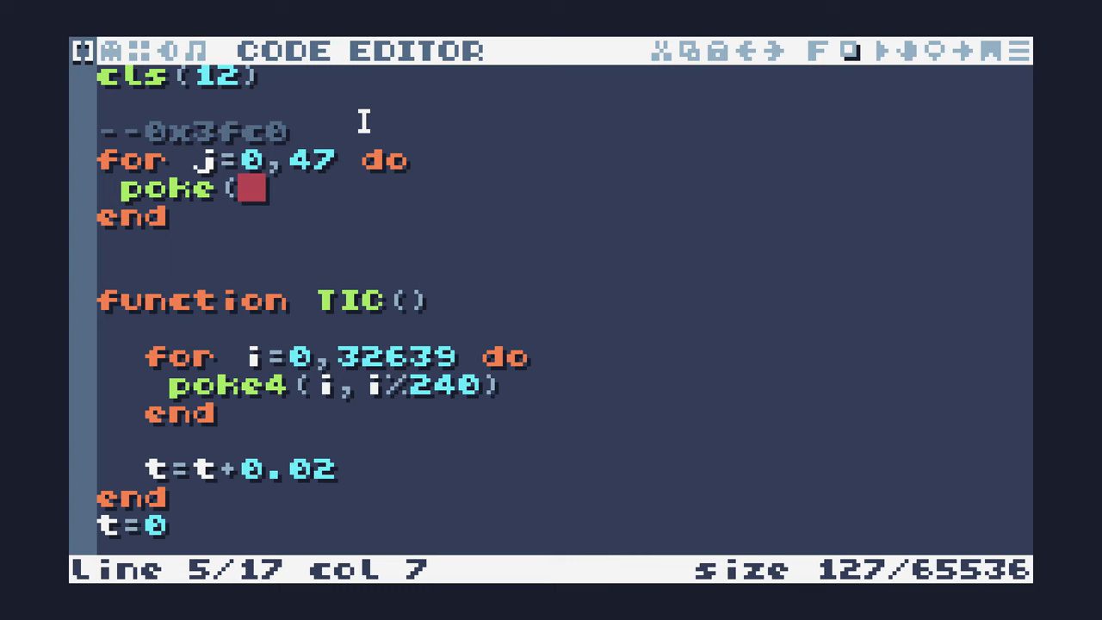
pyautogui.write('0x')
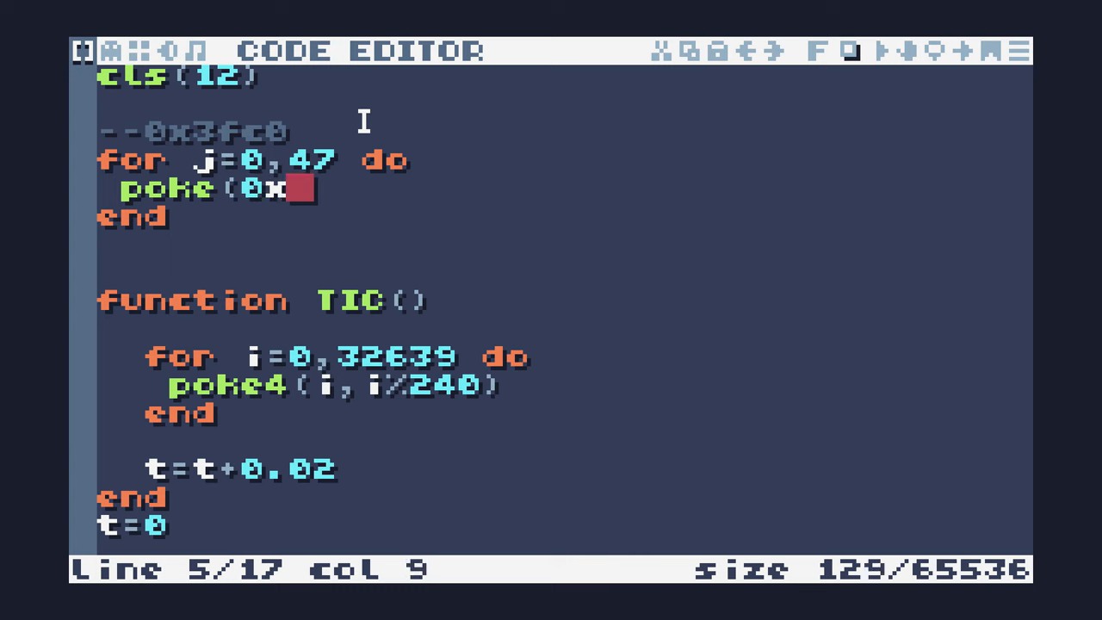
pyautogui.write('3fc0,')
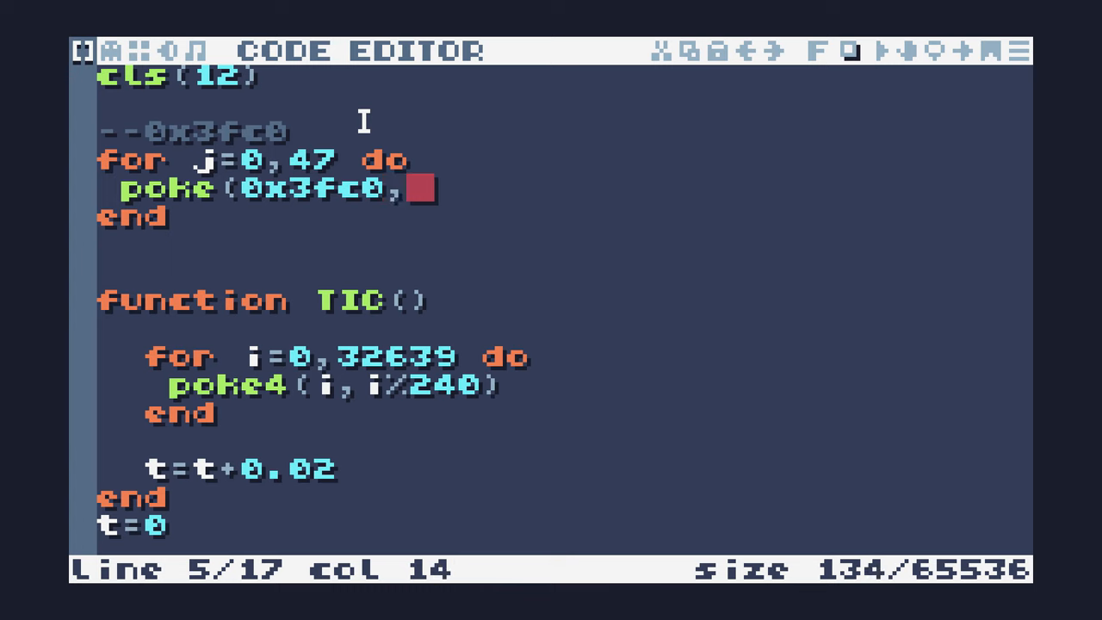
pyautogui.write('0)')
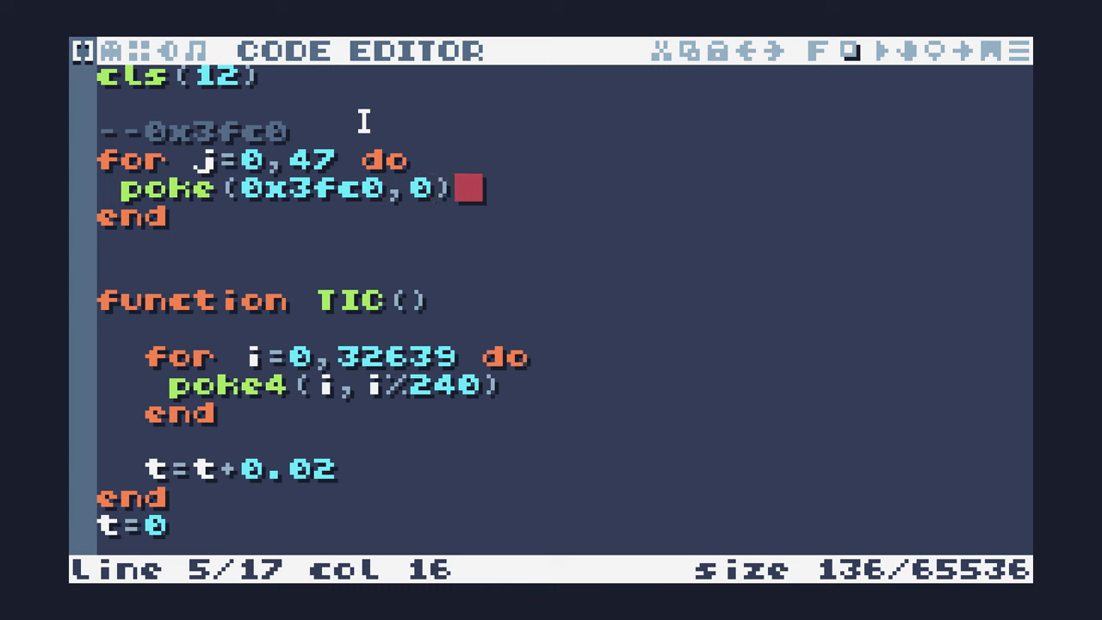
pyautogui.write('+')
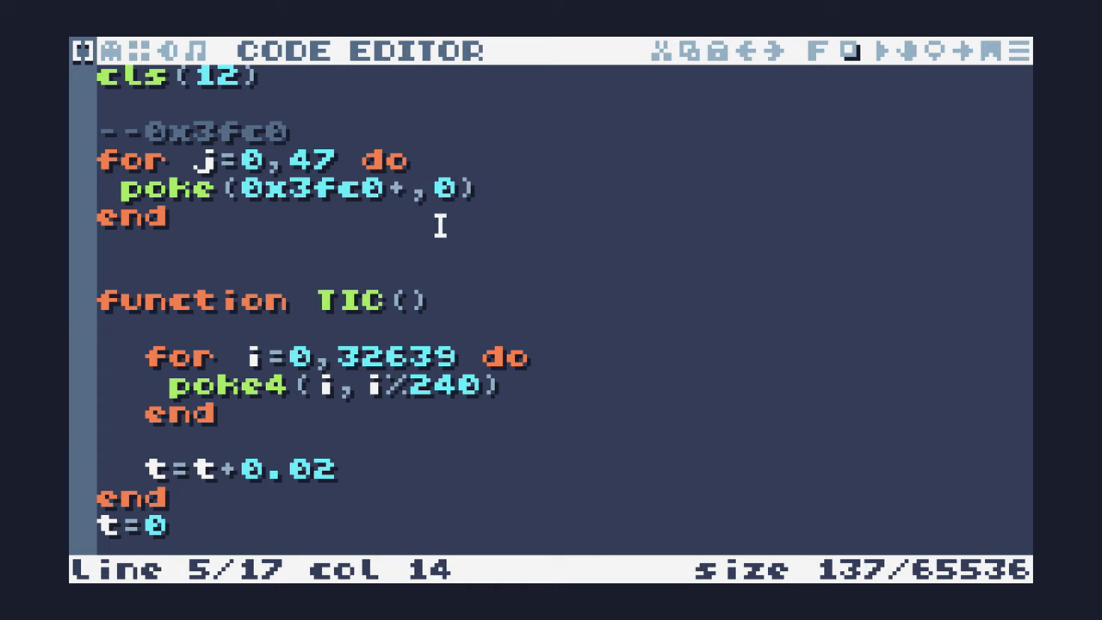
# Edit the poke so it writes j*5 into address 16320+j
pyautogui.write('j')
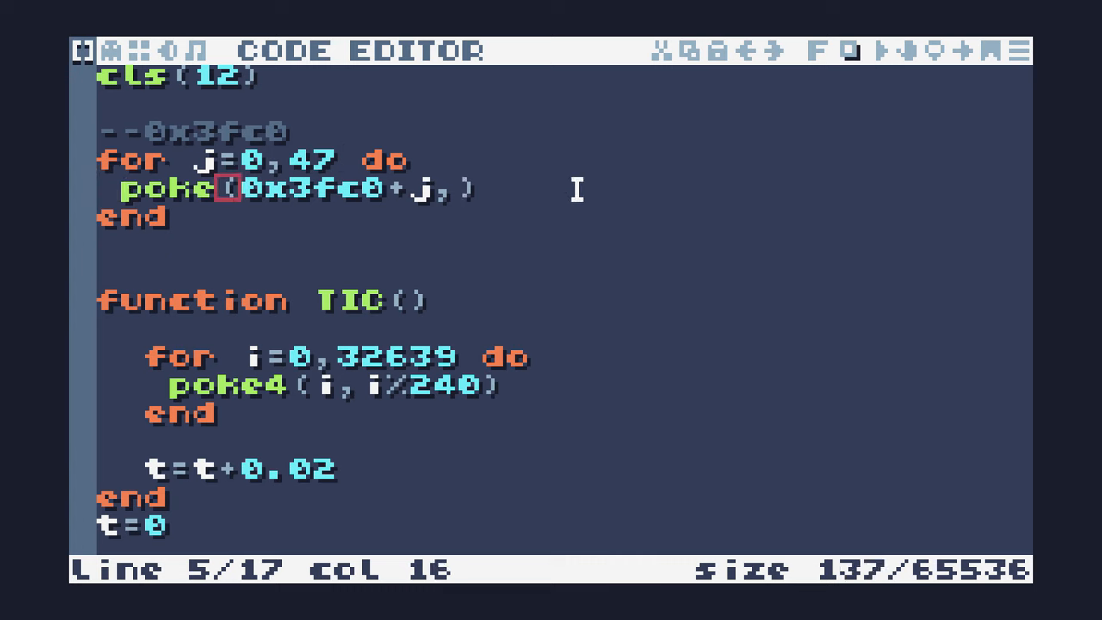
pyautogui.write('j*5')
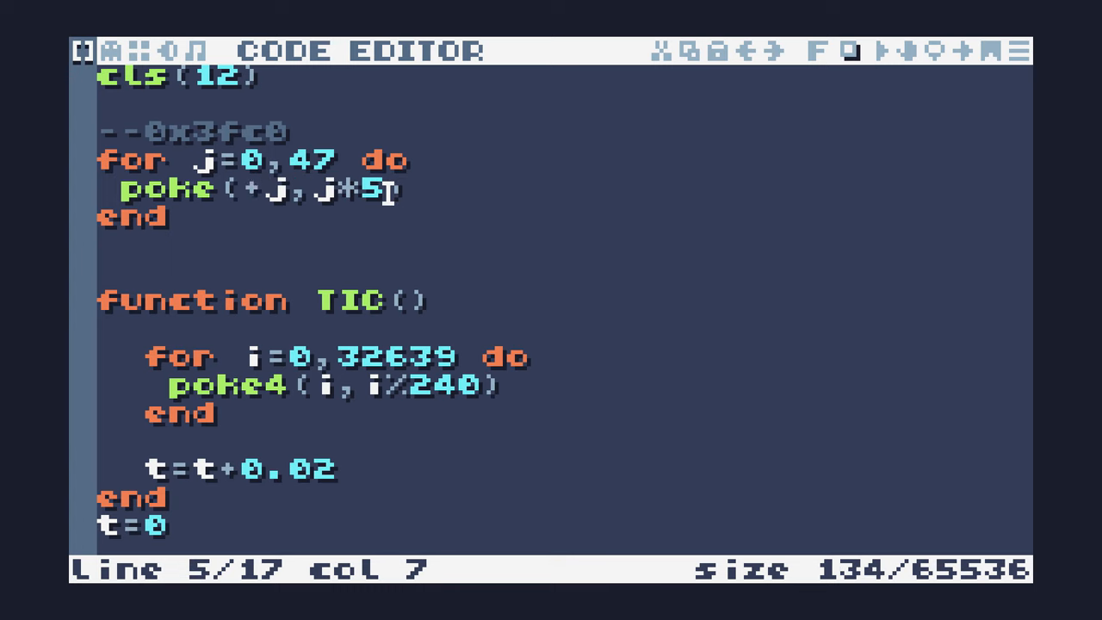
pyautogui.write('16320')
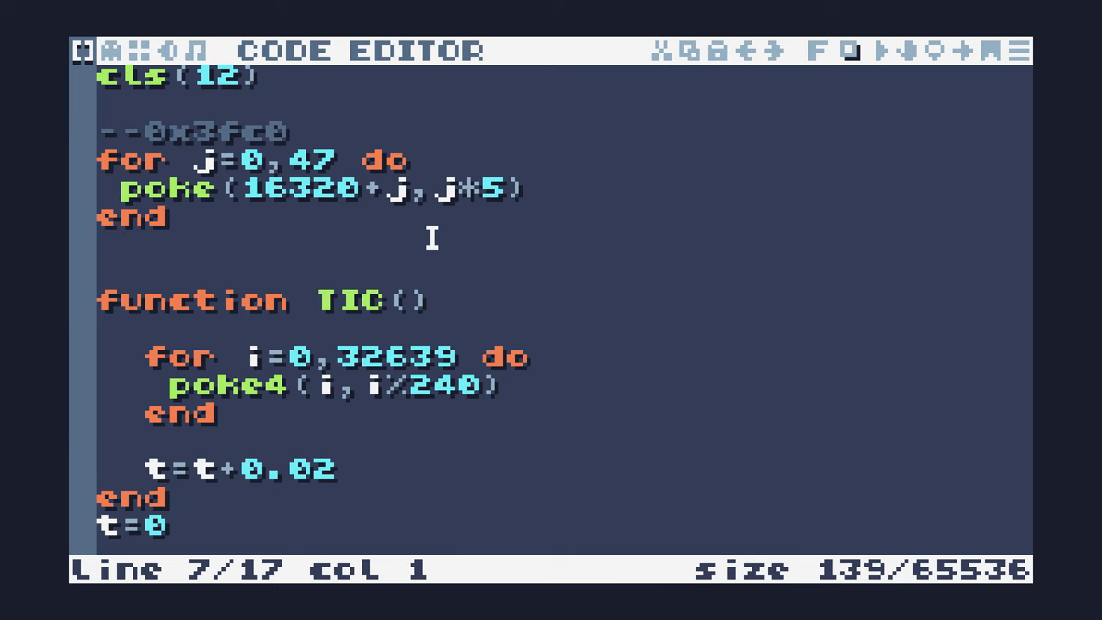
pyautogui.moveTo(592, 230)
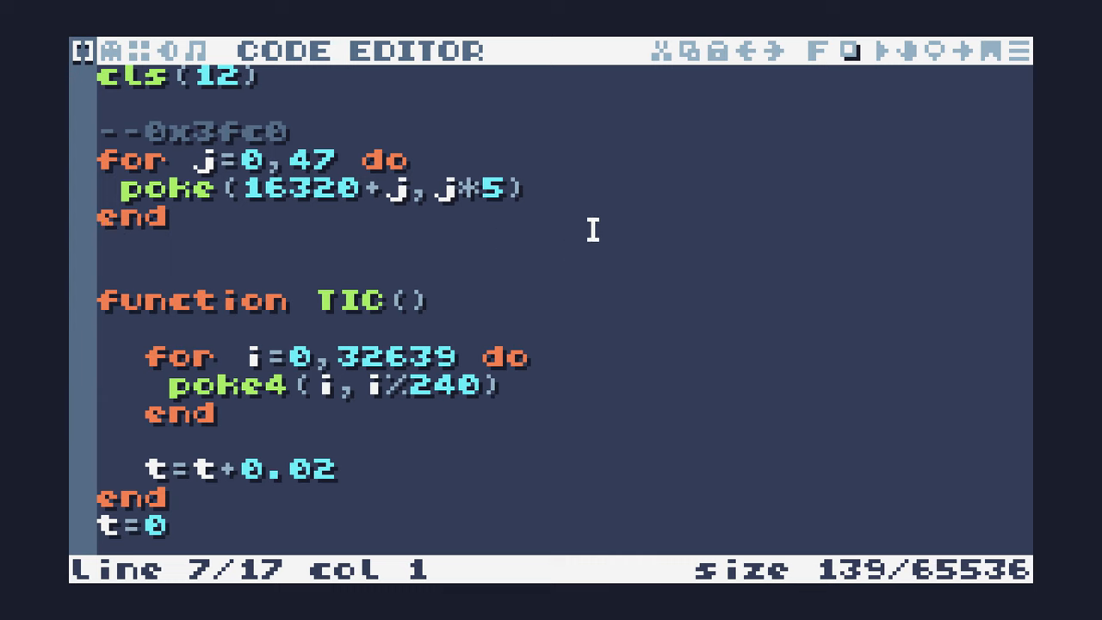
# Extend the poke value with 255/(1+2^(5-j/3-j/5)) at the end of the line
pyautogui.click(575, 191)
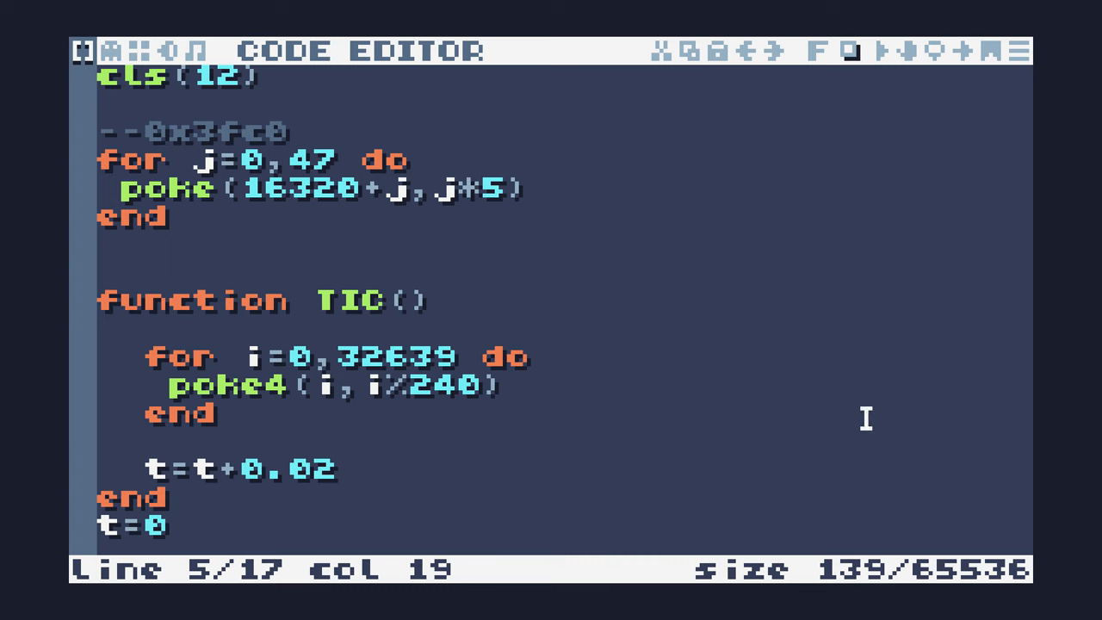
pyautogui.moveTo(426, 222)
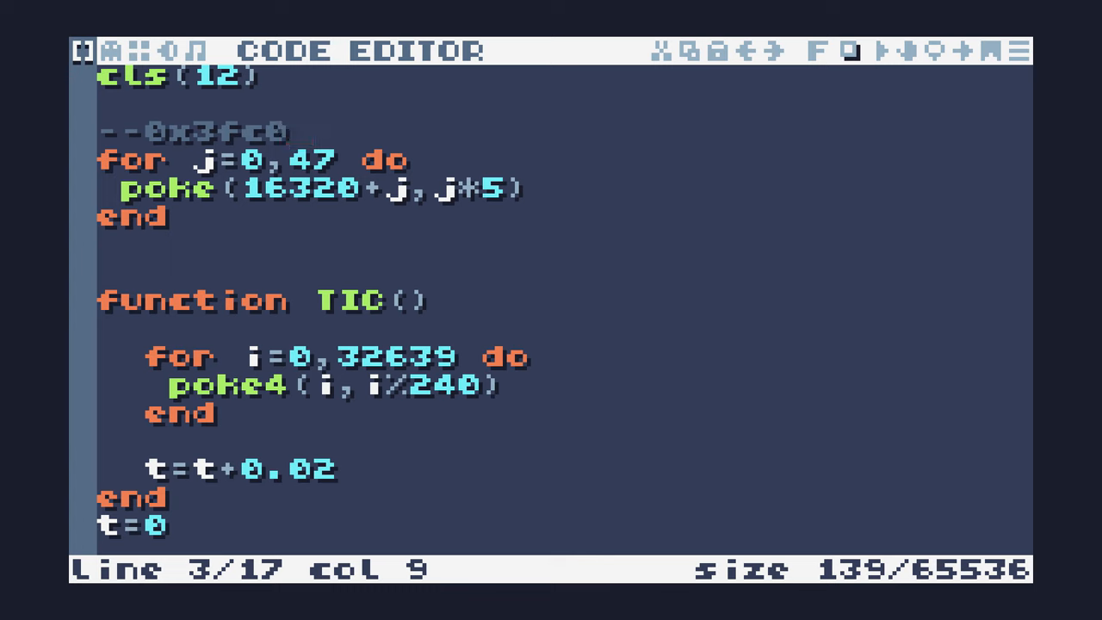
pyautogui.moveTo(536, 188)
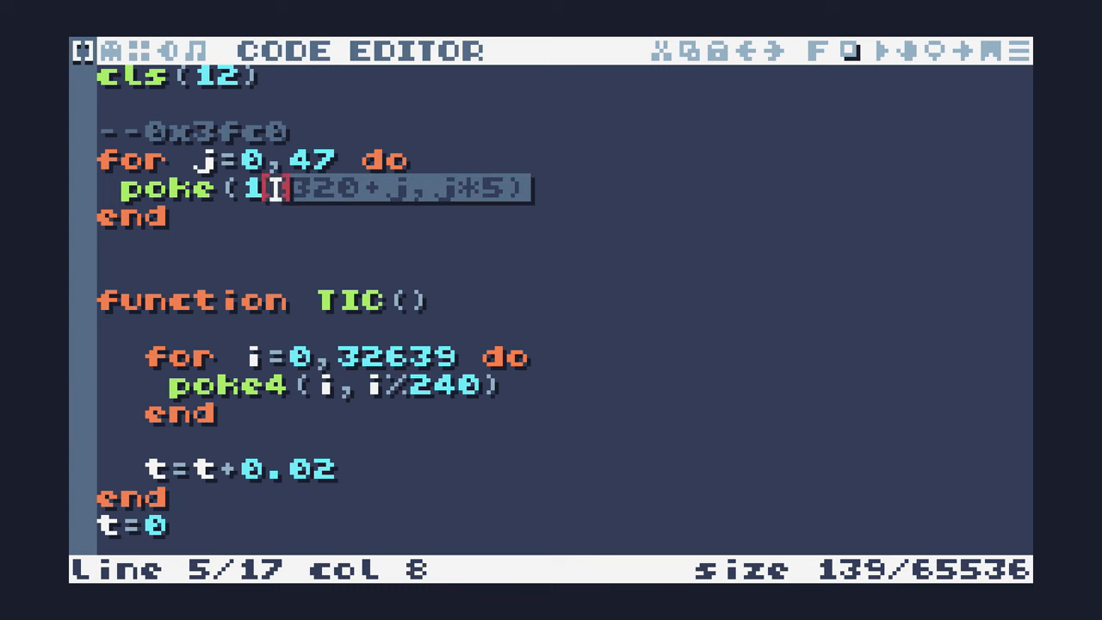
pyautogui.write('255/(1+2^(5-j/3-j/5)))')
pyautogui.write('poke(1')
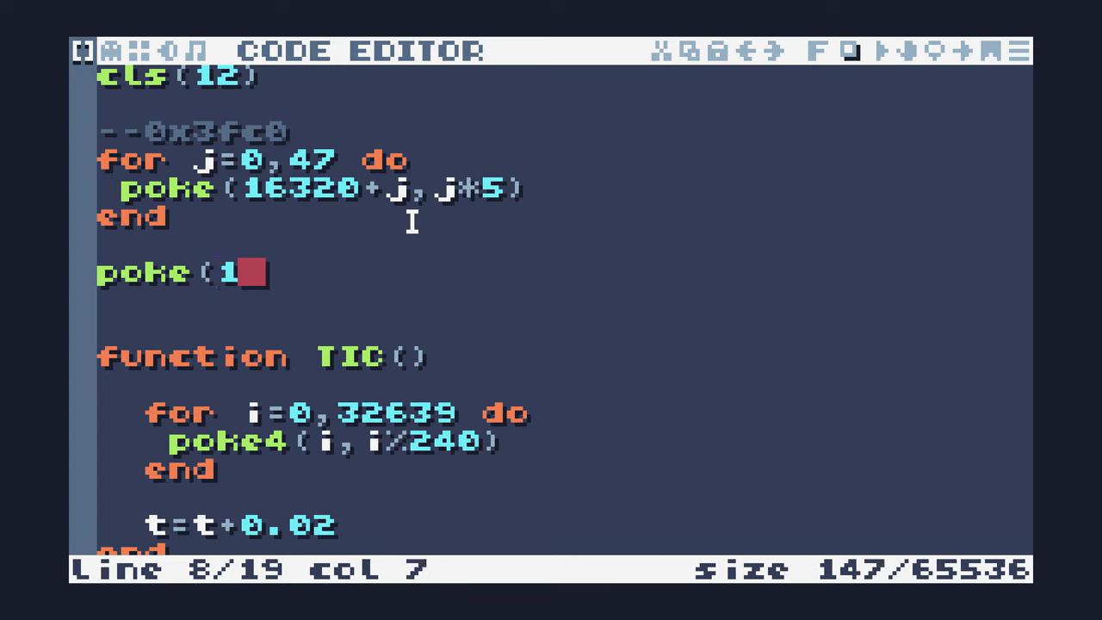
# Adjust the first poke addresses to 16320+0 and 16320+i with value 25
pyautogui.write('63')
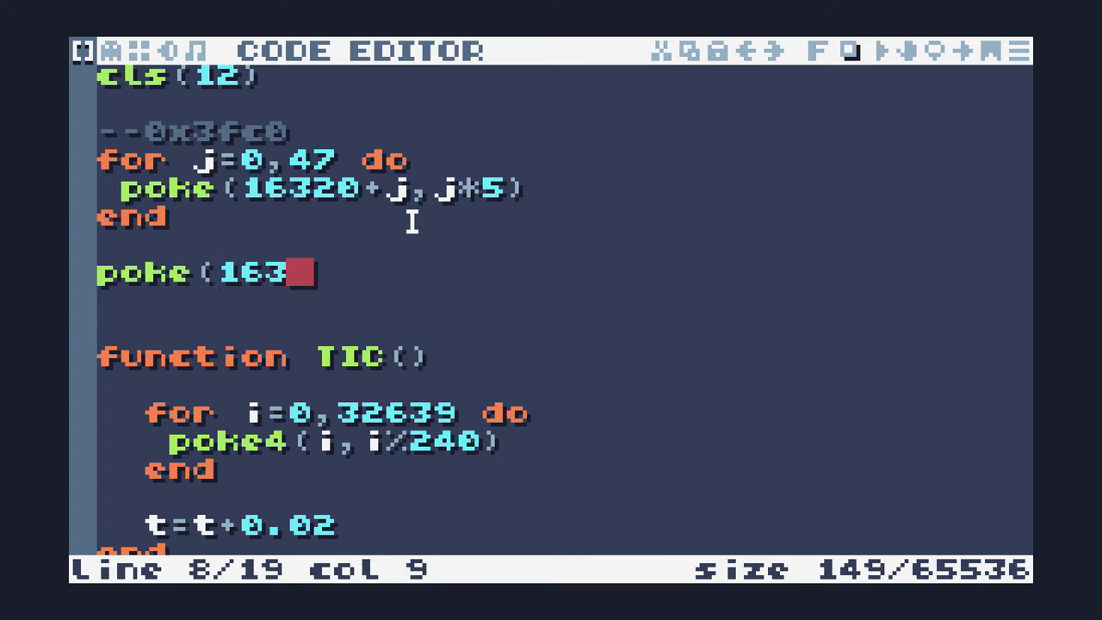
pyautogui.write('20')
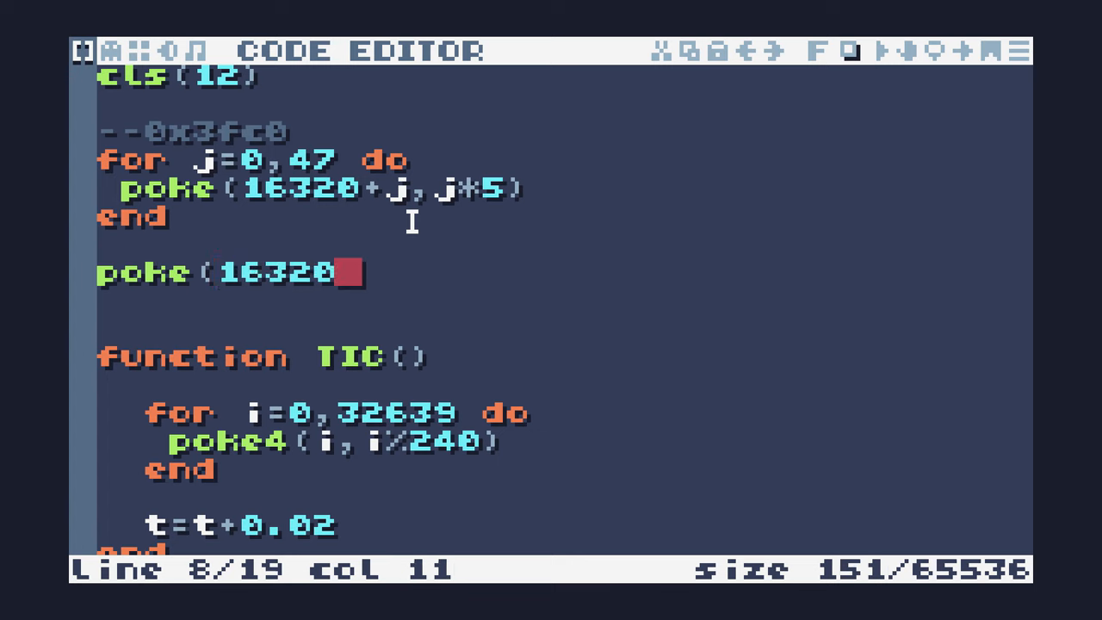
pyautogui.write('+0,')
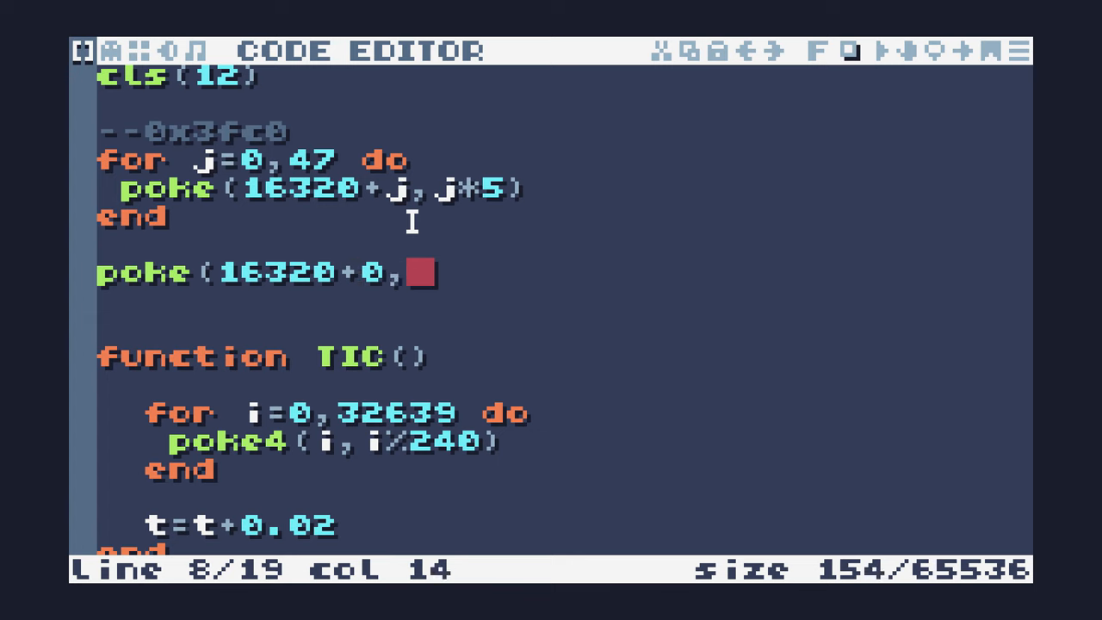
pyautogui.write('255)')
pyautogui.write('poke(')
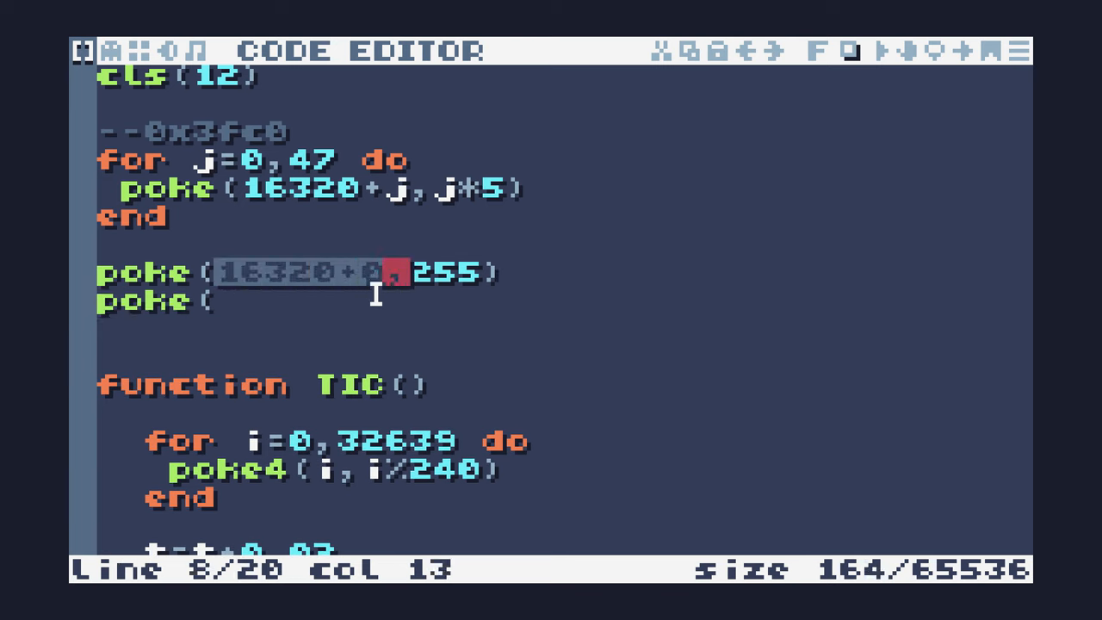
pyautogui.write('16320+i,')
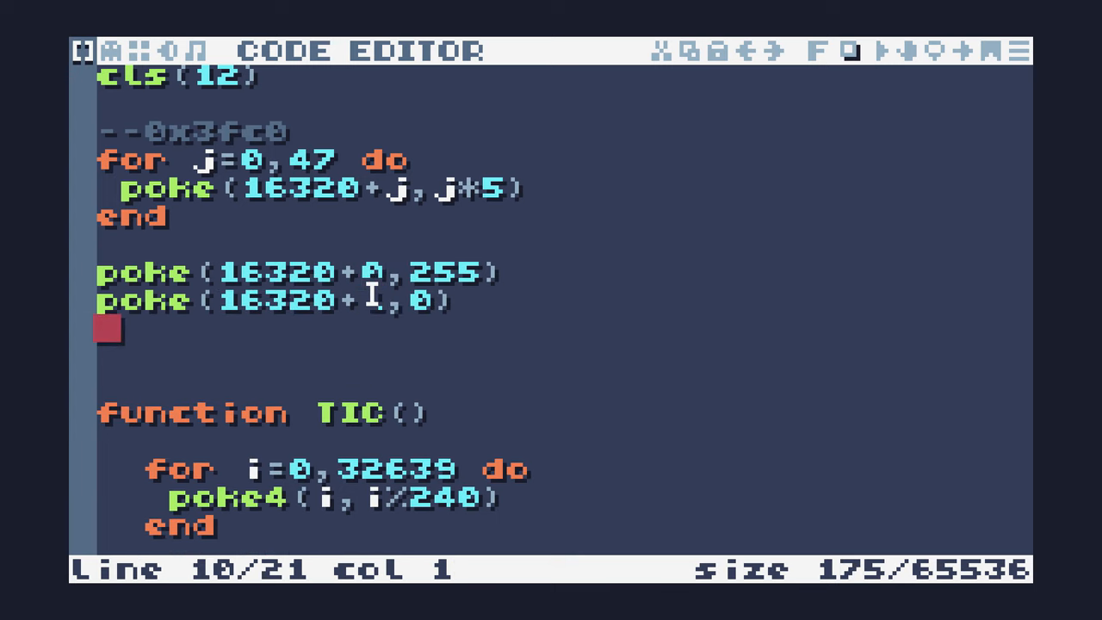
# Add a third line poke(16320+2,0) zeroing that palette byte
pyautogui.write('poke(1')
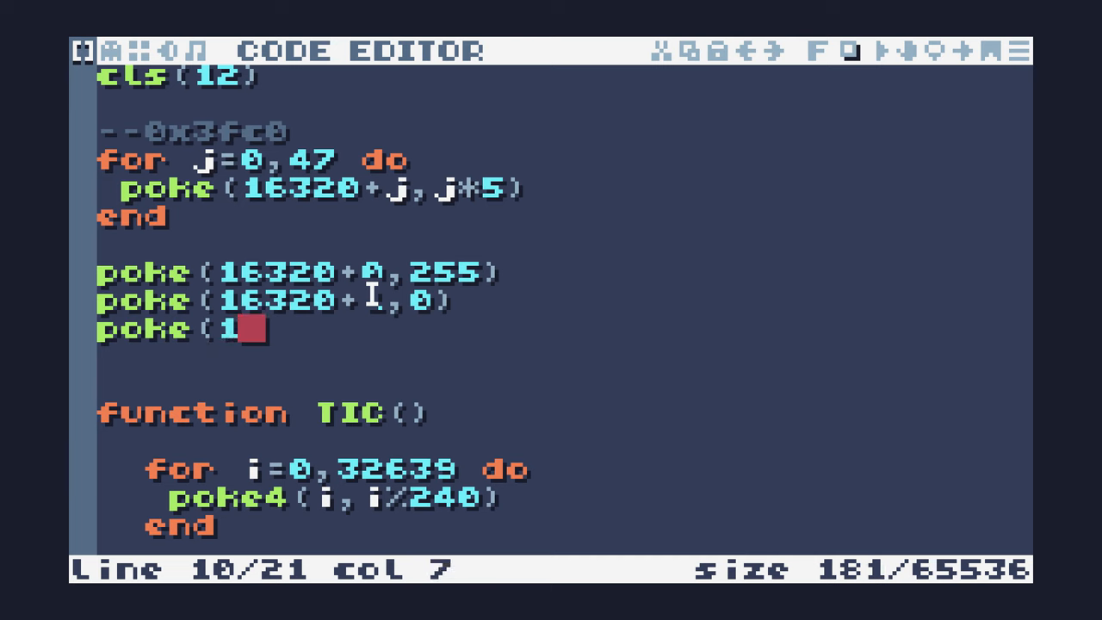
pyautogui.write('6320')
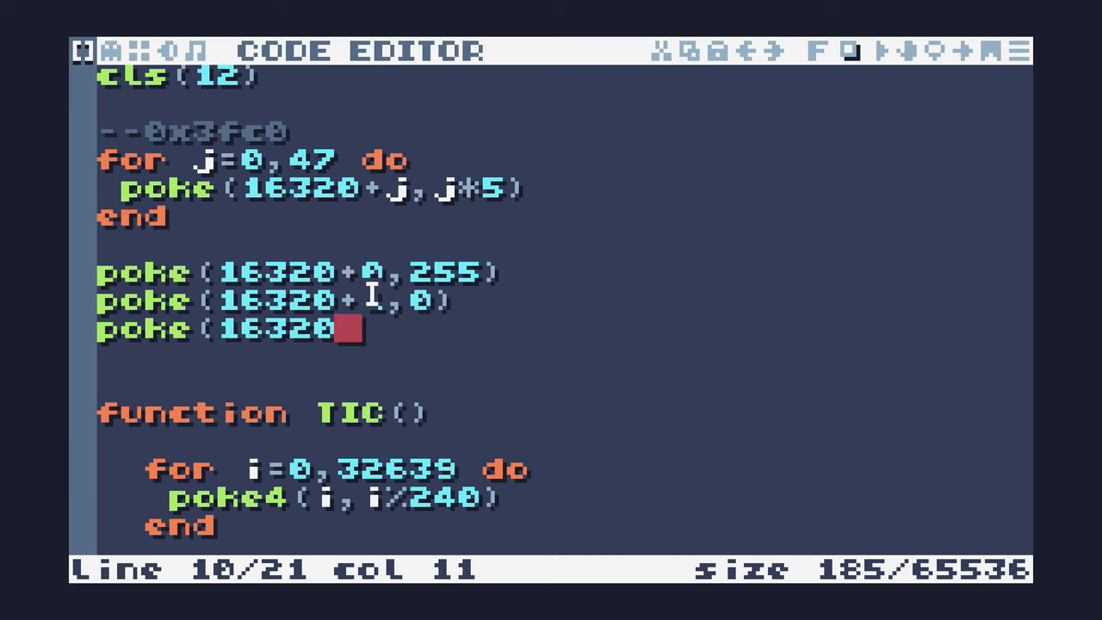
pyautogui.write('+2,0')
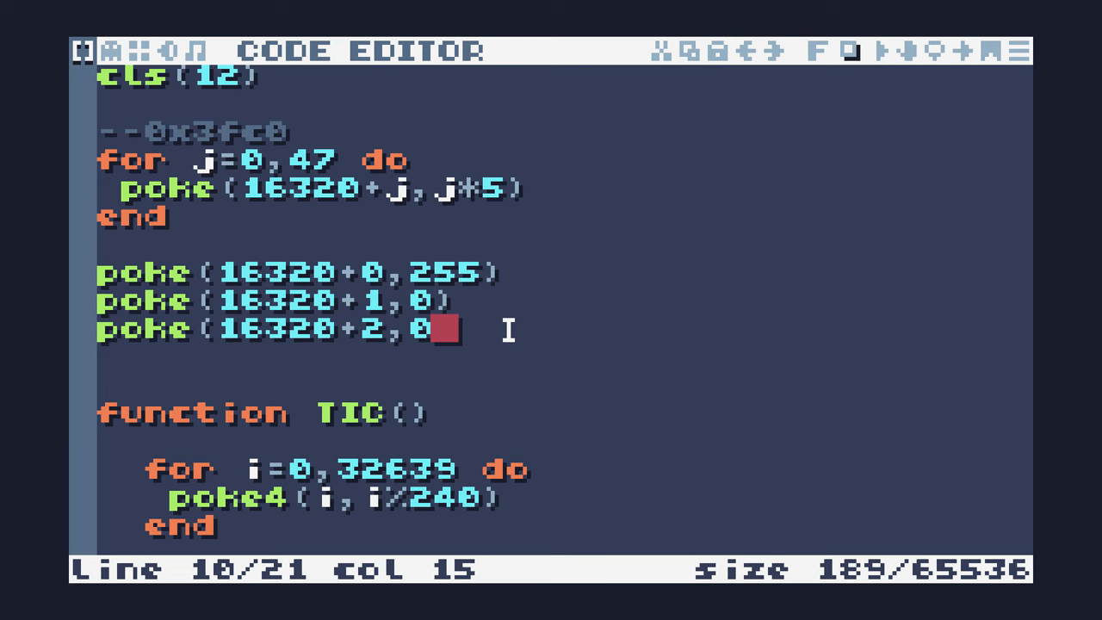
pyautogui.write(')')
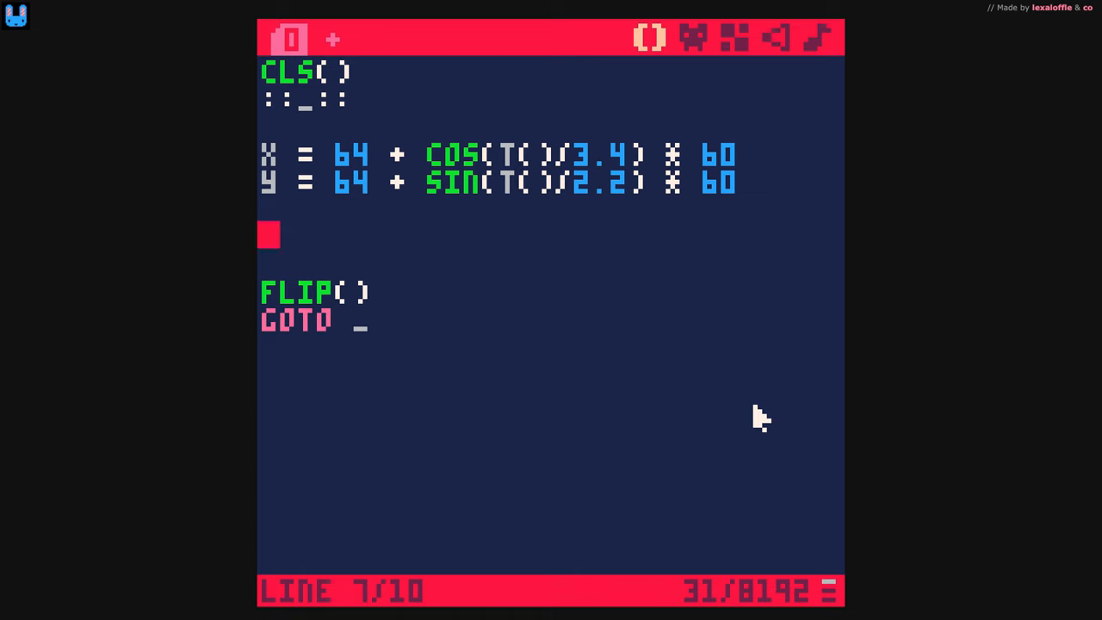
pyautogui.moveTo(268, 196)
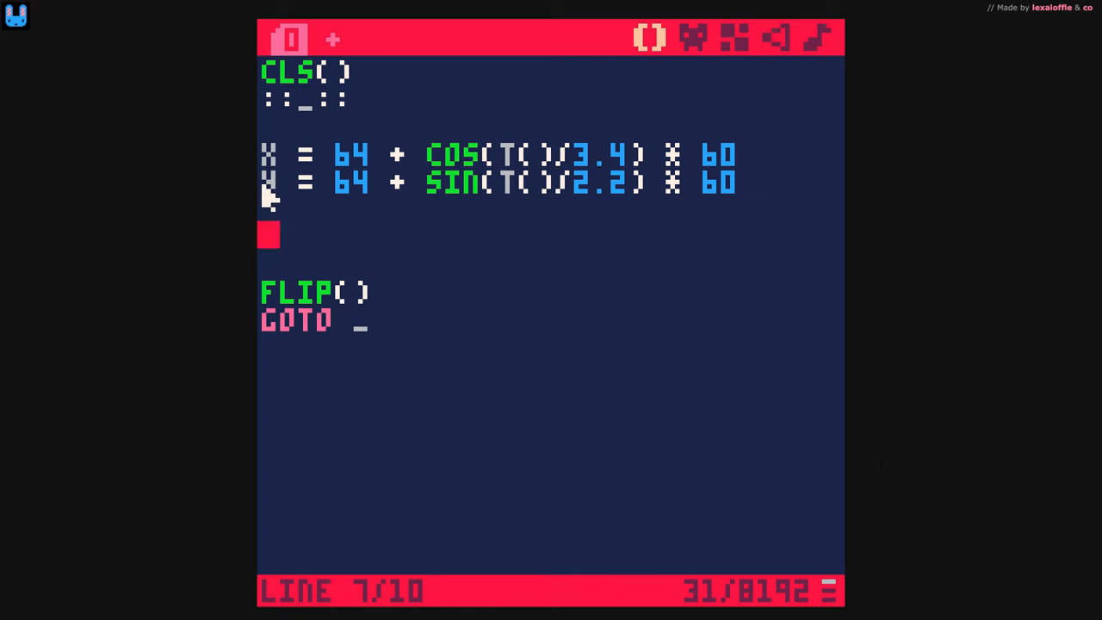
pyautogui.moveTo(378, 203)
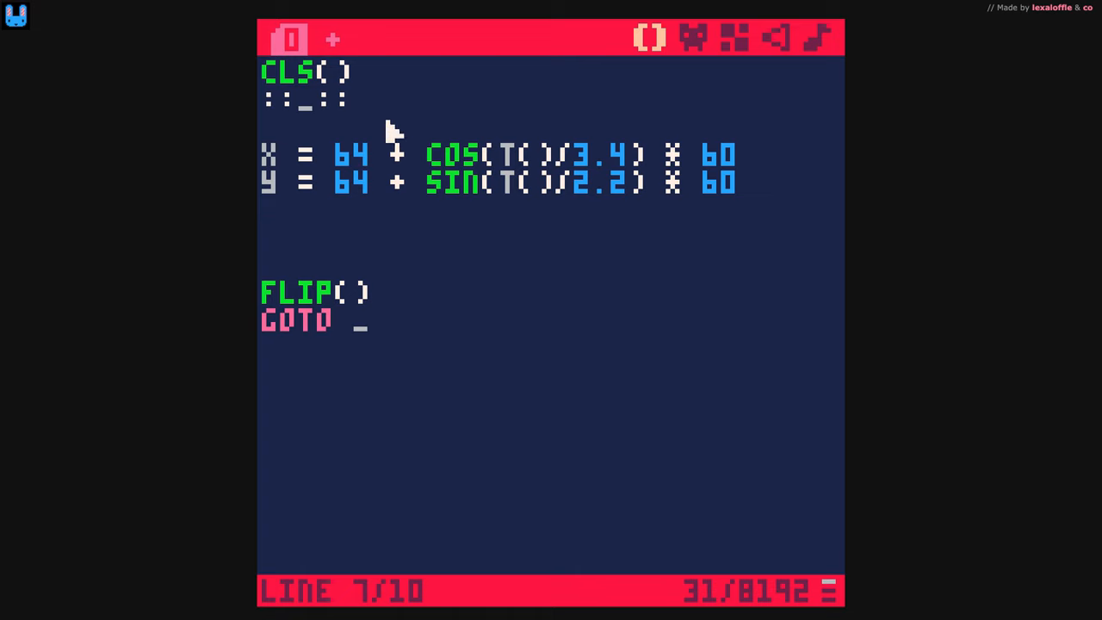
pyautogui.moveTo(537, 158)
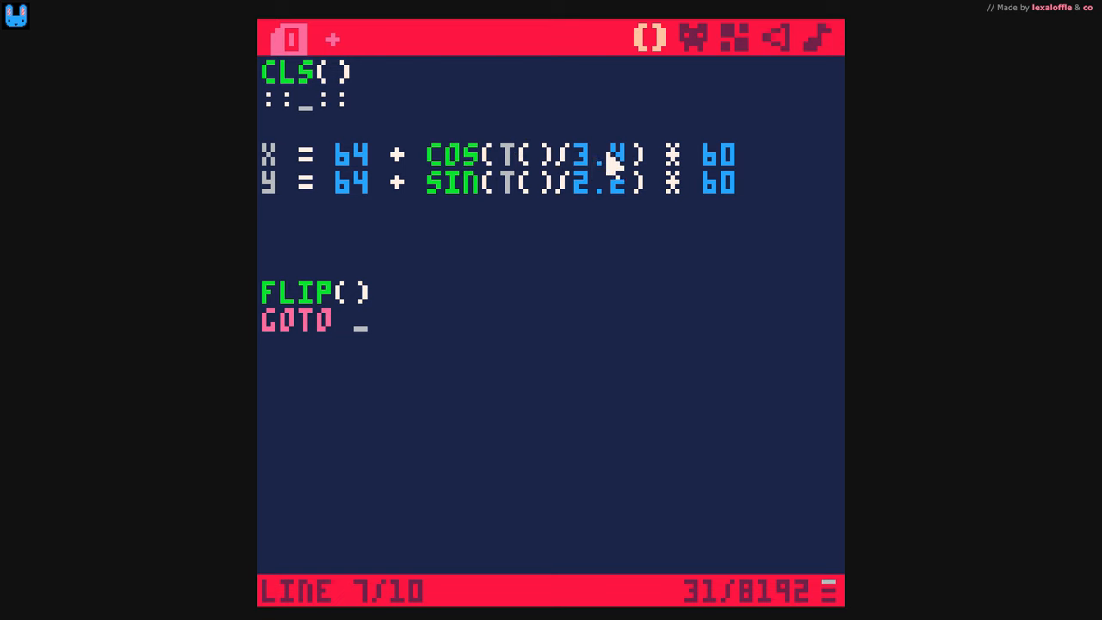
pyautogui.moveTo(527, 182)
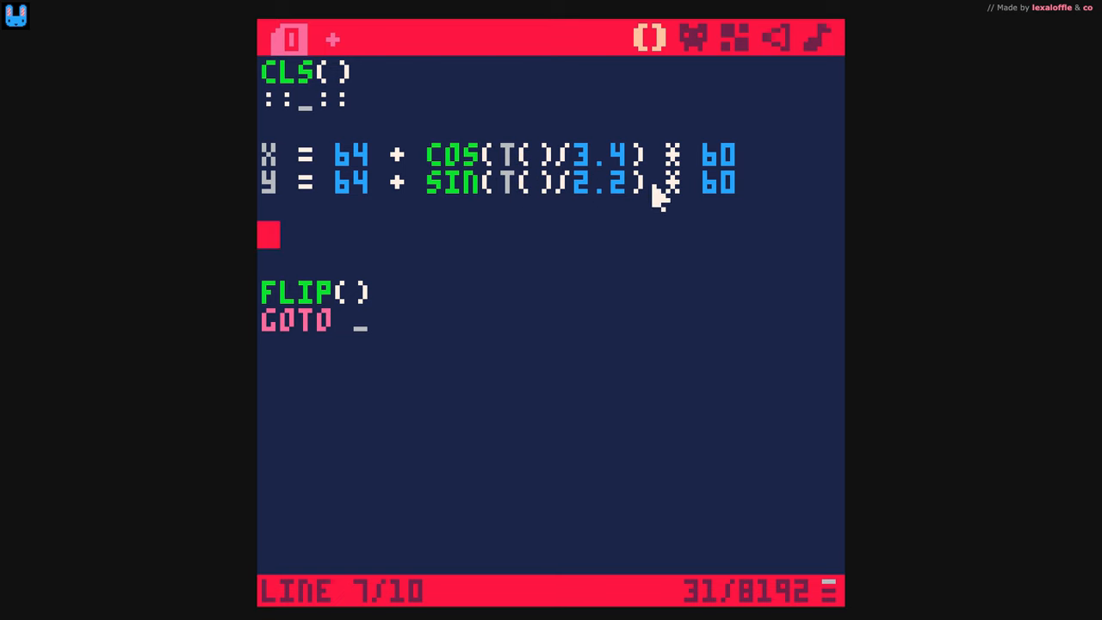
pyautogui.moveTo(620, 169)
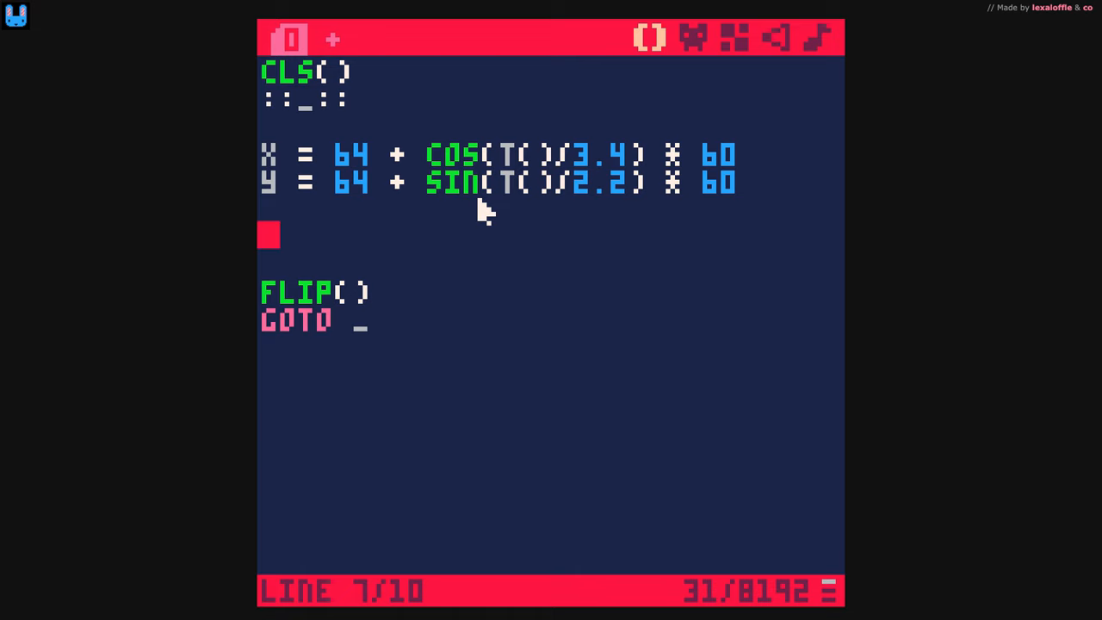
# Draw circfill(x,y,3,2) at the moving position and run the cart to see its trail
pyautogui.write('CIRCFILL(')
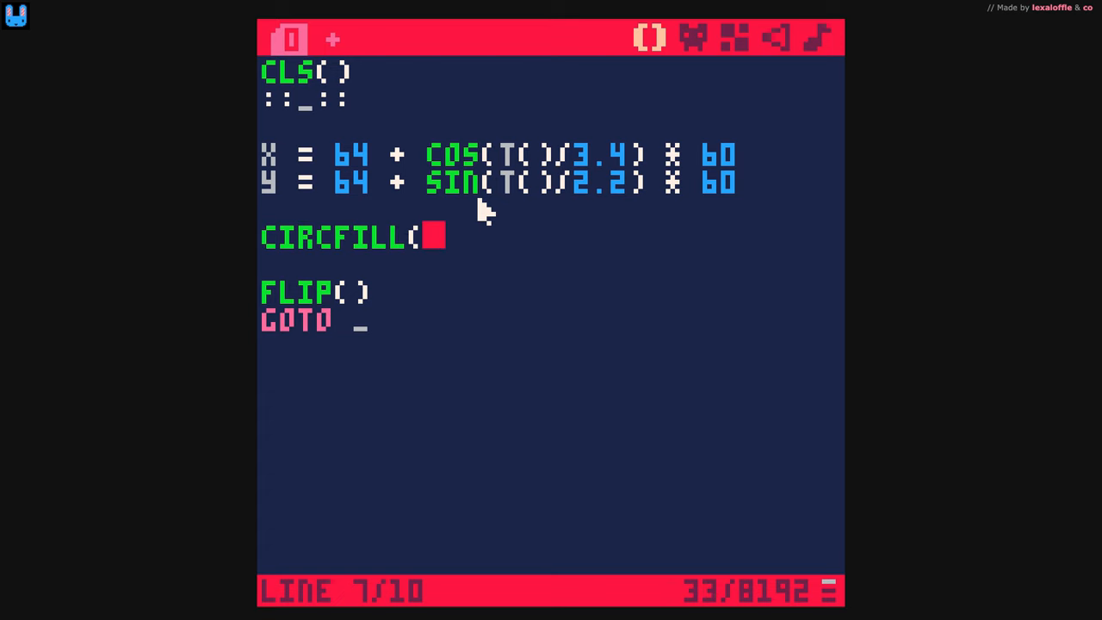
pyautogui.moveTo(358, 77)
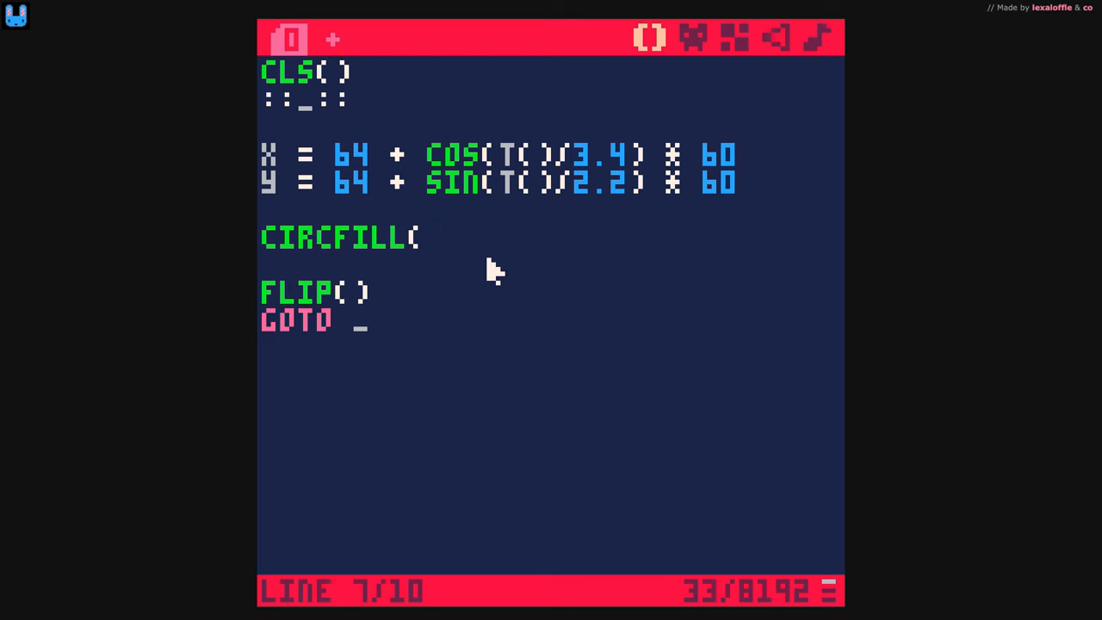
pyautogui.write('x,y,3')
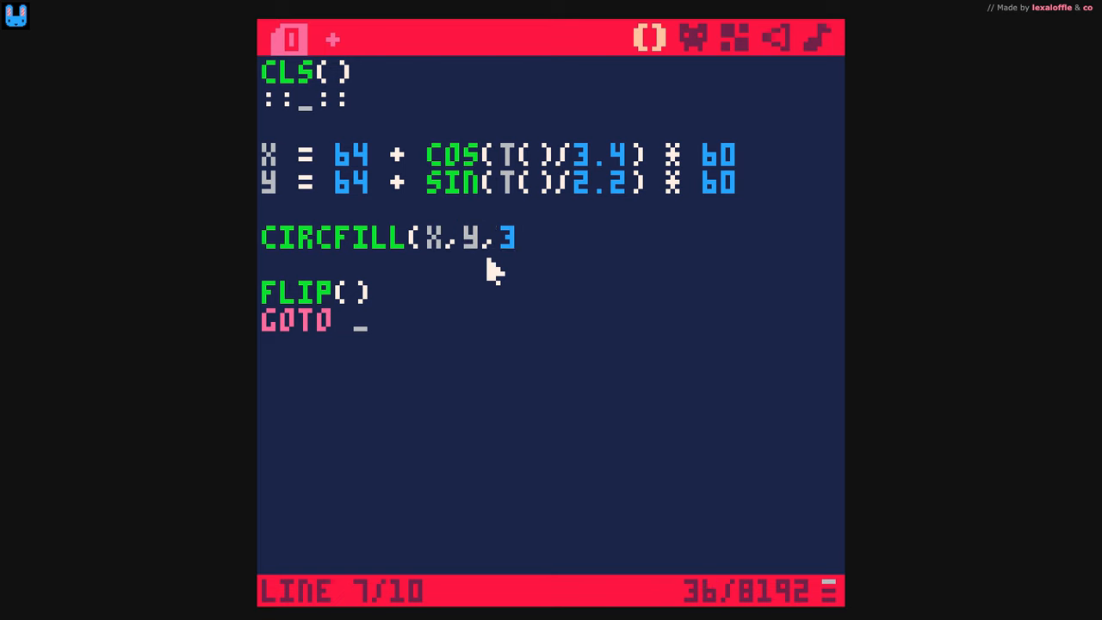
pyautogui.write(',')
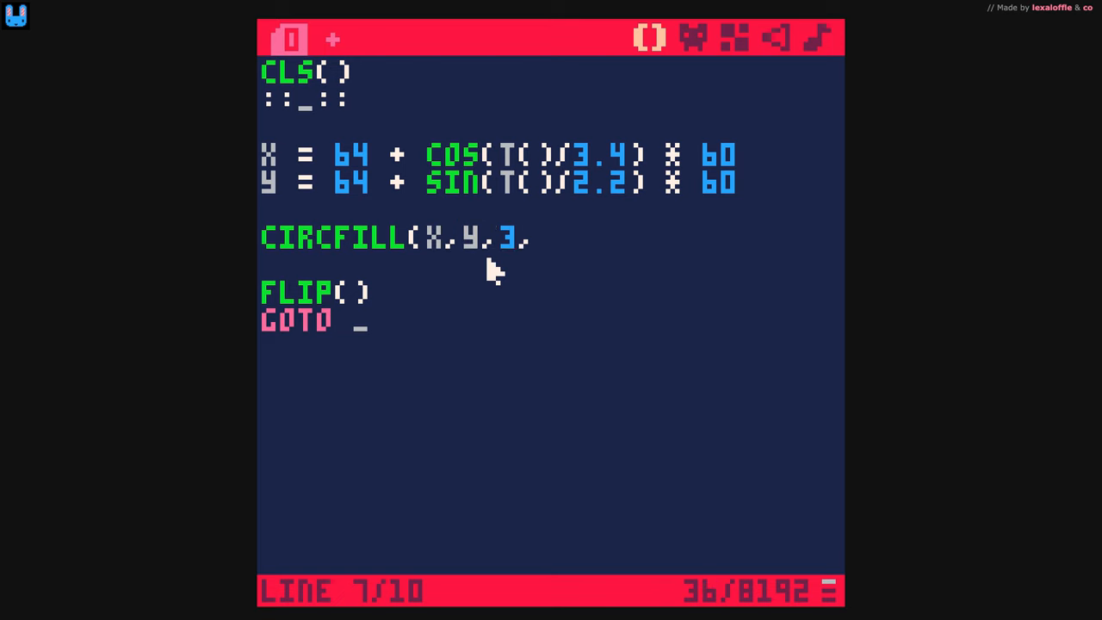
pyautogui.write('2)')
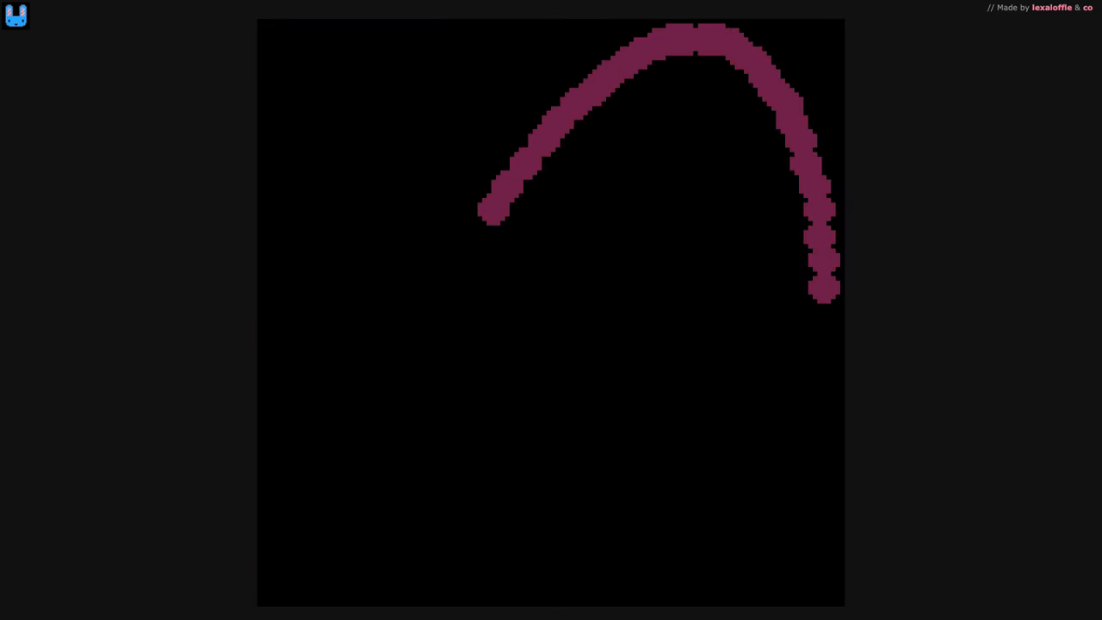
pyautogui.moveTo(482, 210); pyautogui.dragTo(275, 585)
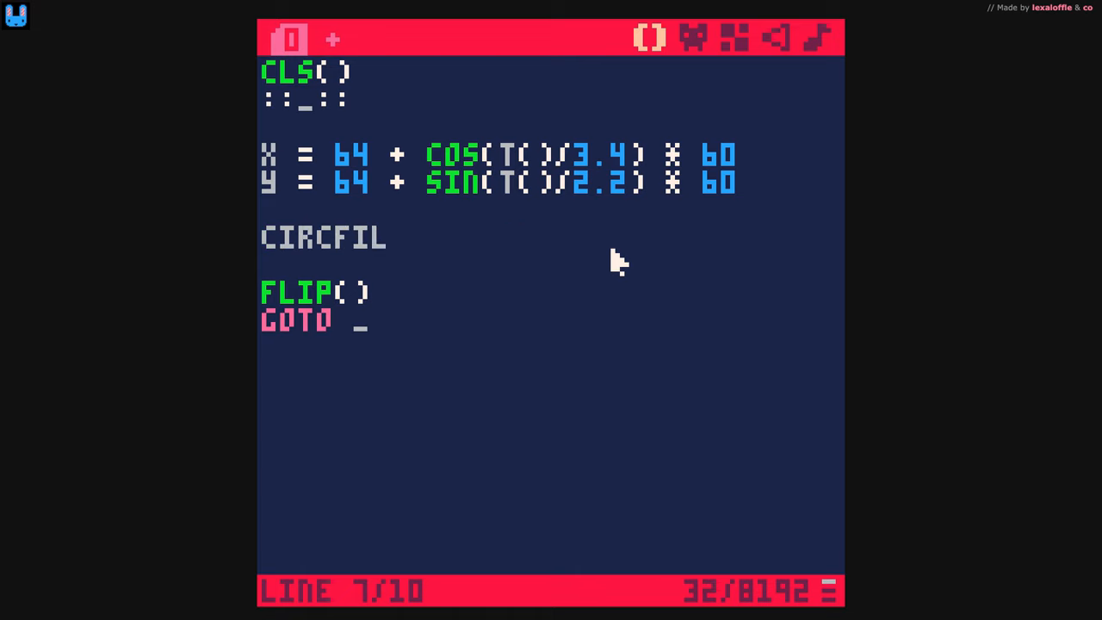
# Replace the circle line with nested FOR I and FOR J loops from -4 to 4 with ENDs
pyautogui.press('Backspace')
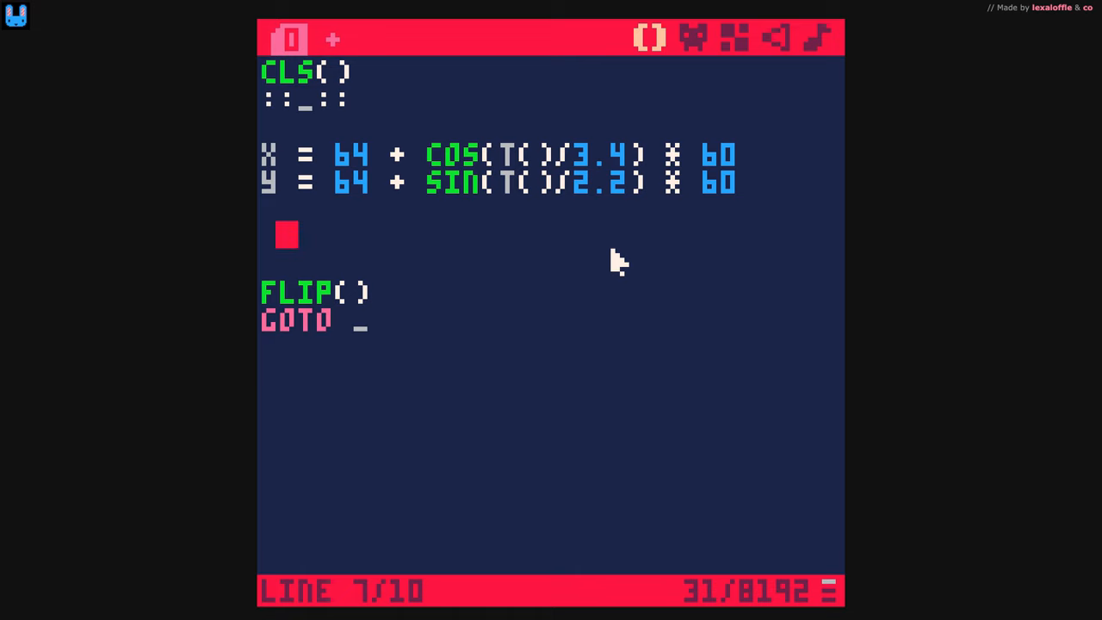
pyautogui.write('FOR I')
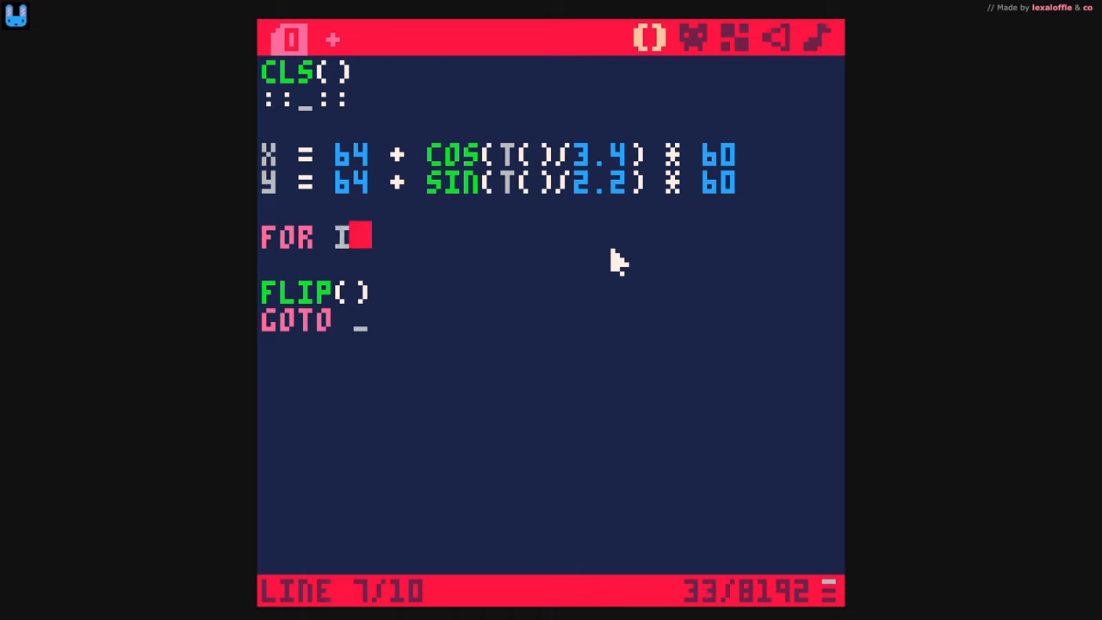
pyautogui.write('=')
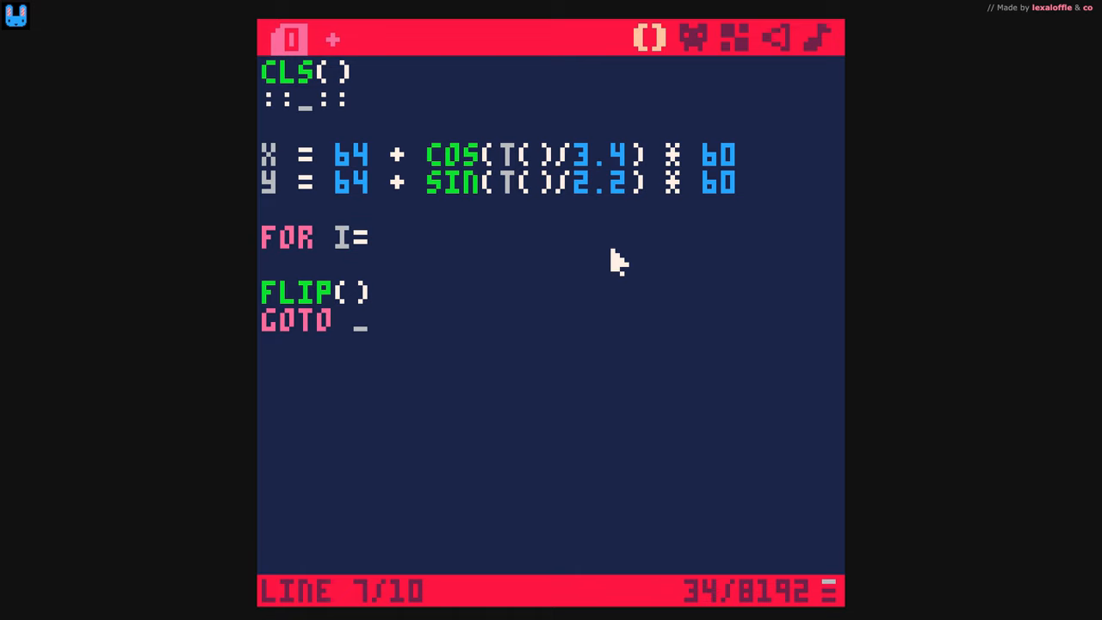
pyautogui.write('-4,4 DO')
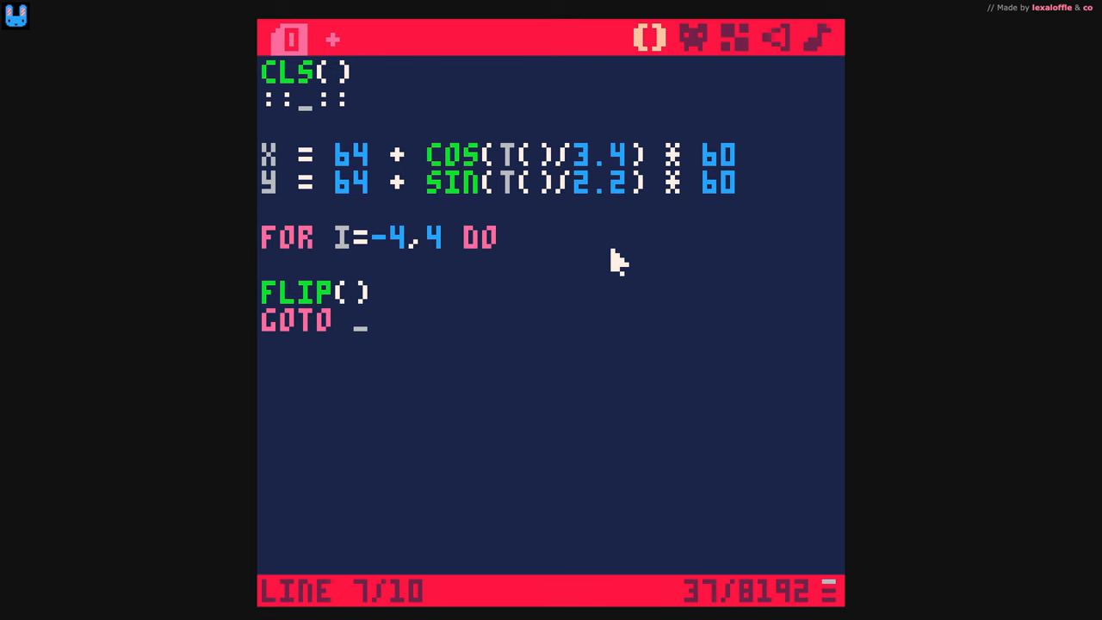
pyautogui.write('FOR I')
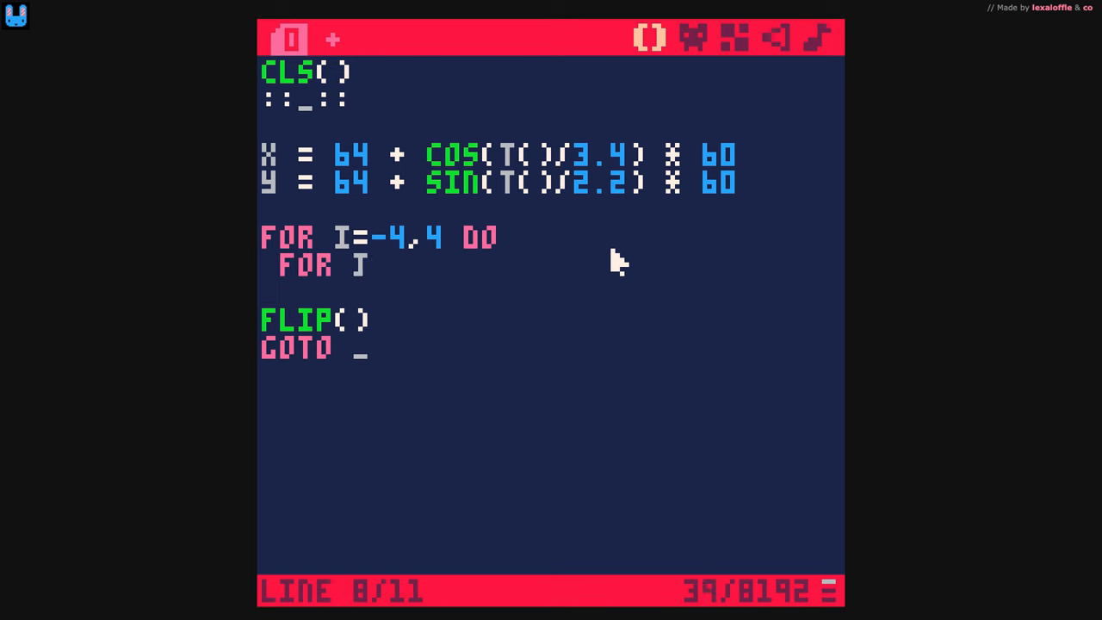
pyautogui.write('=-4,4 DO')
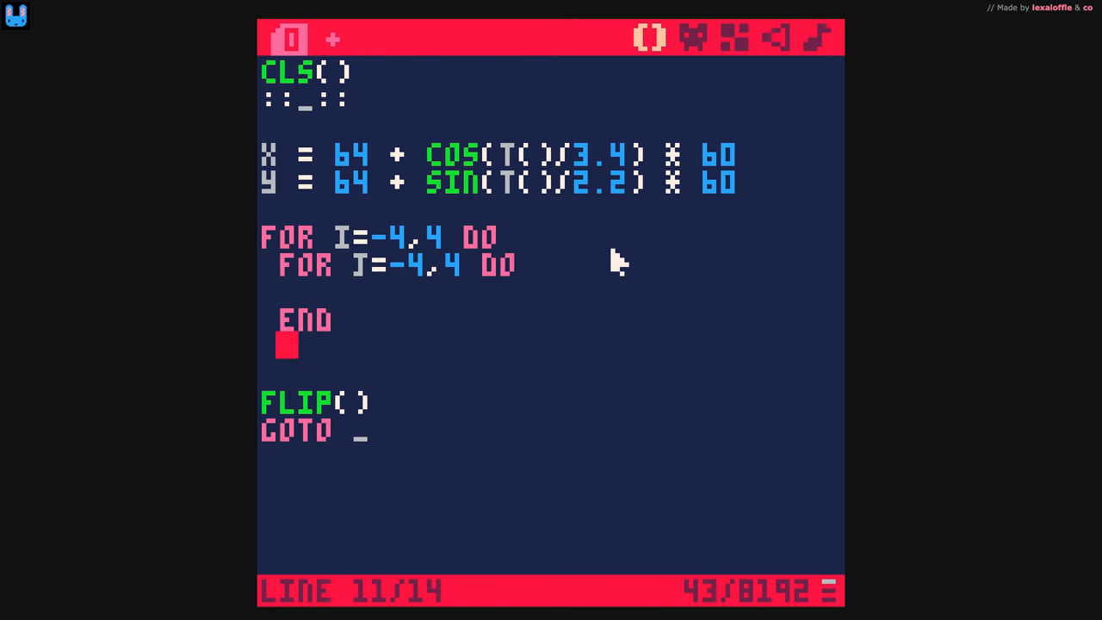
pyautogui.write('END')
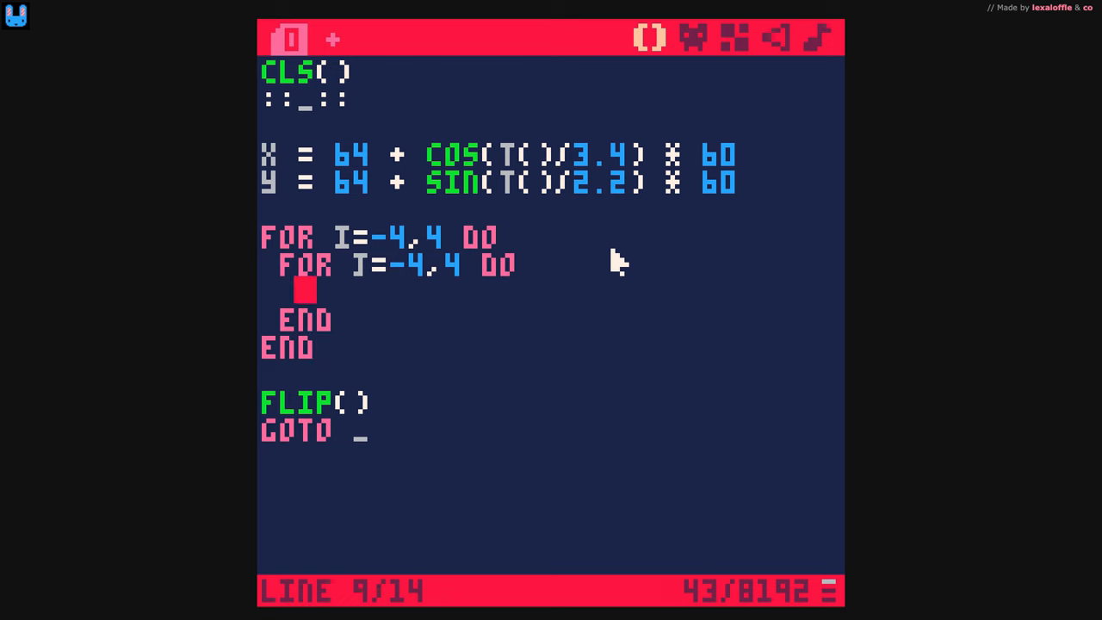
# Inside the loops add PSET(X+J,Y+I) and begin its colour argument with a comma
pyautogui.write('PSET(')
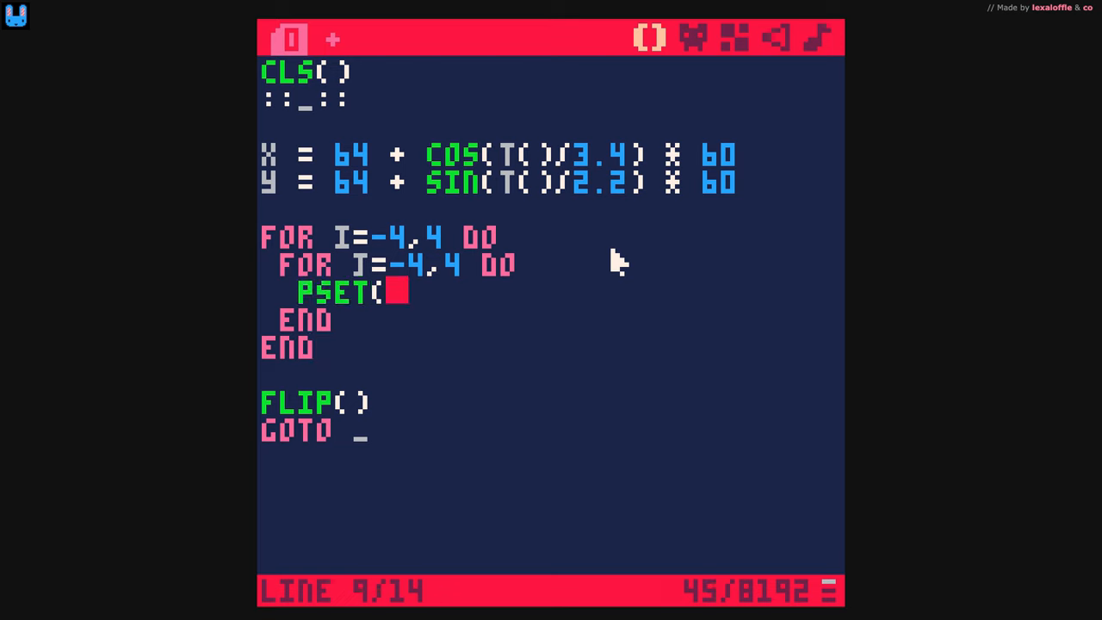
pyautogui.write('X+')
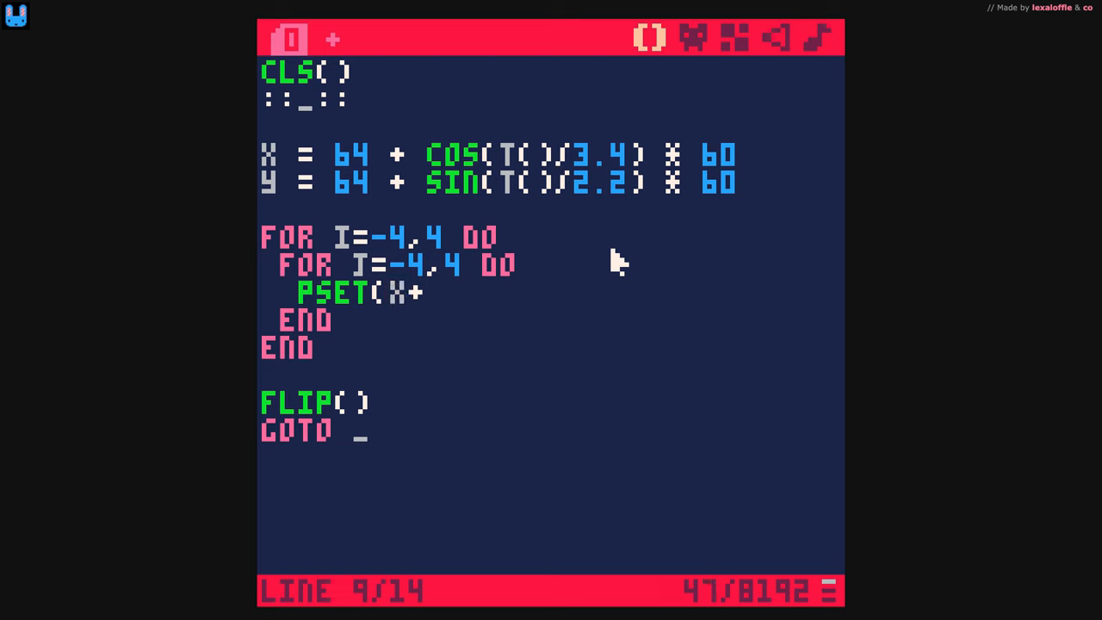
pyautogui.write('I,Y')
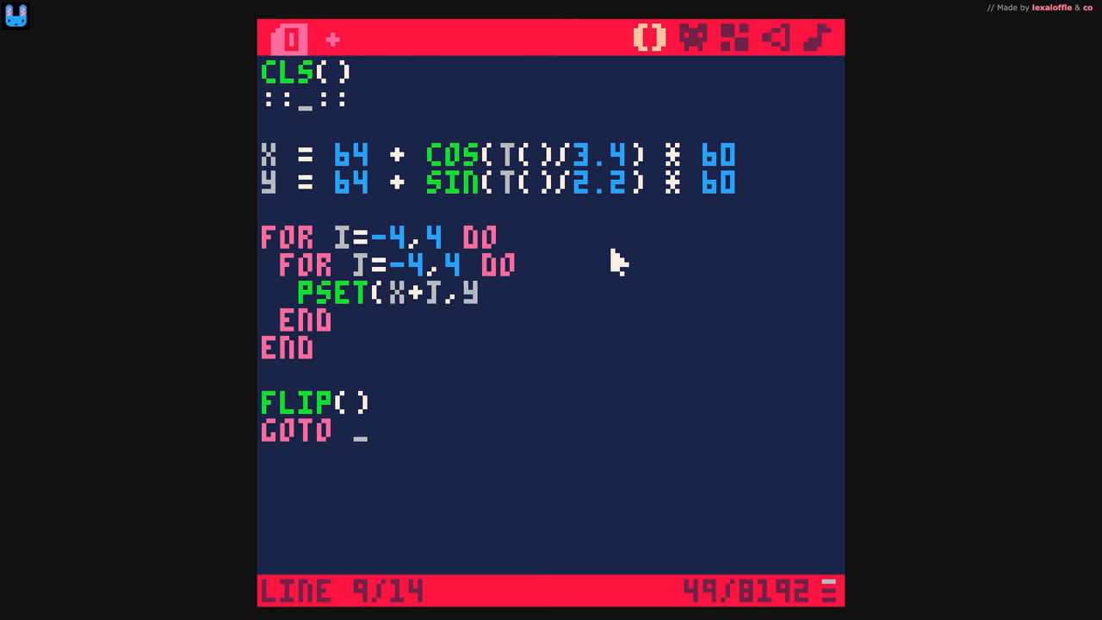
pyautogui.write('+I)')
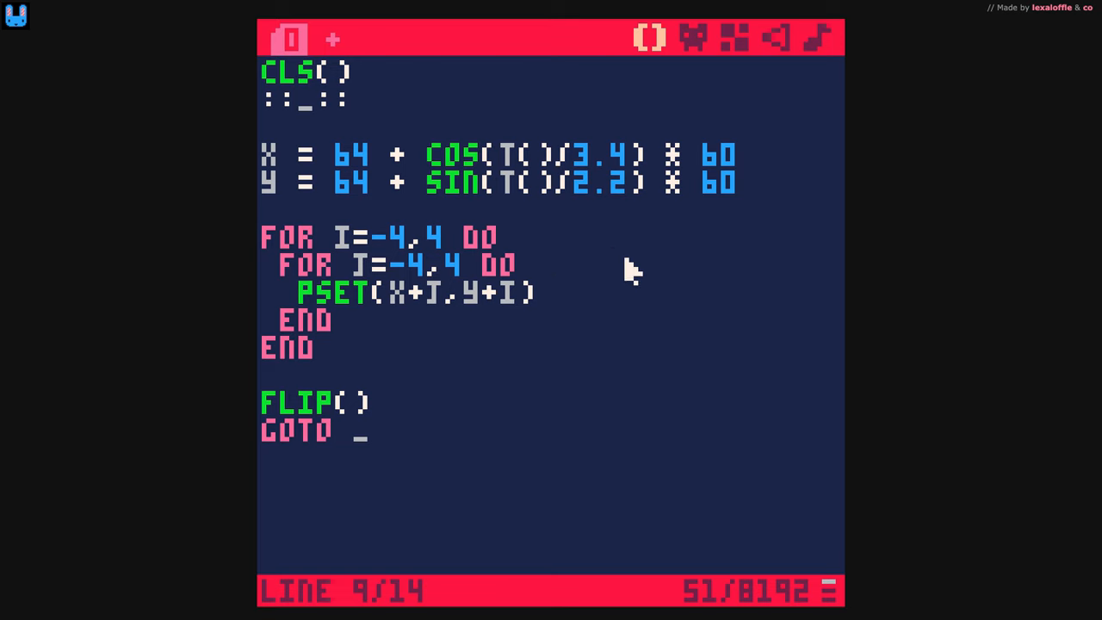
pyautogui.moveTo(421, 323)
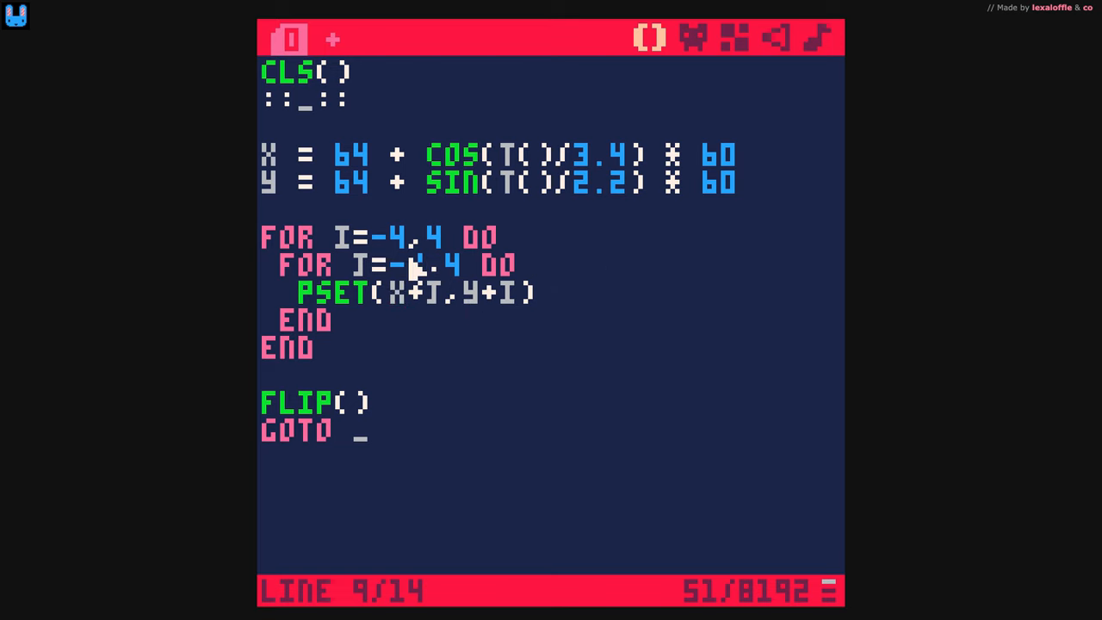
pyautogui.moveTo(561, 314)
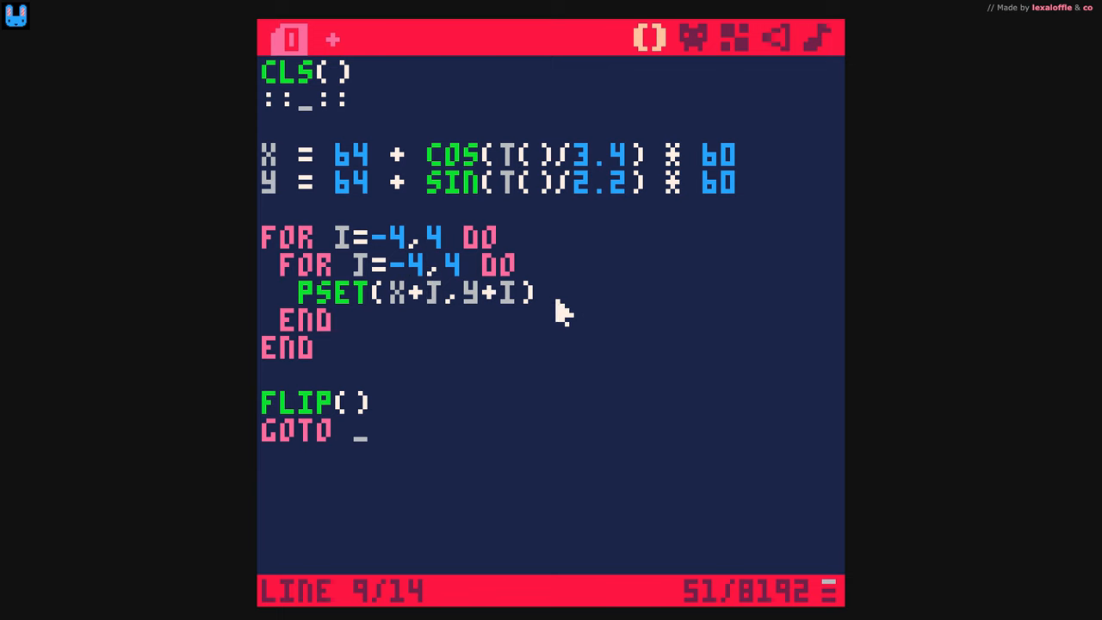
pyautogui.click(542, 291)
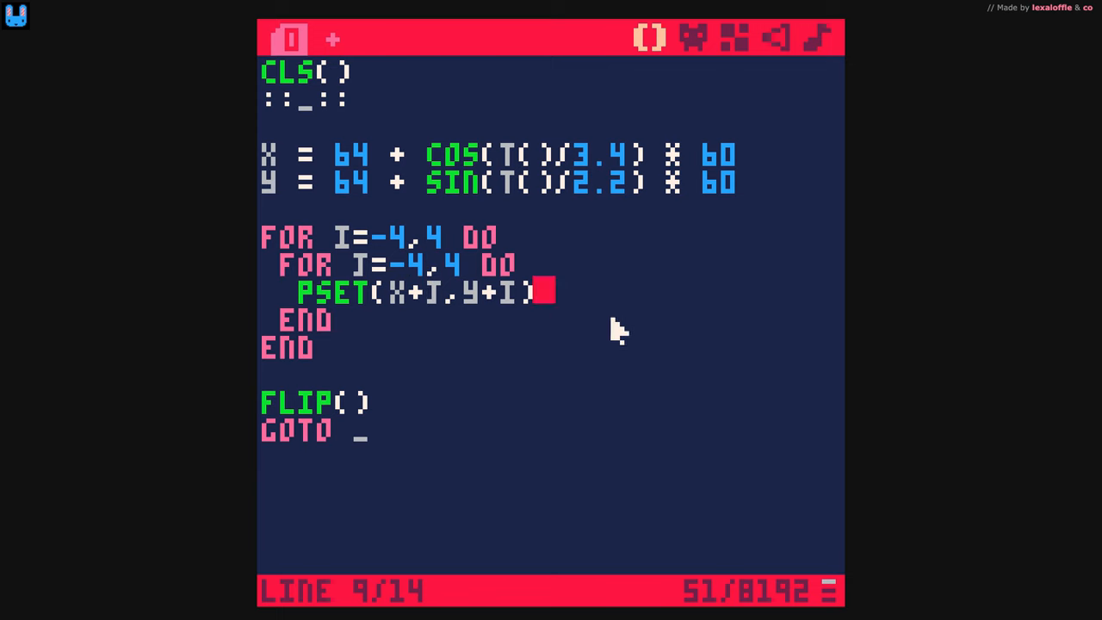
pyautogui.write(',')
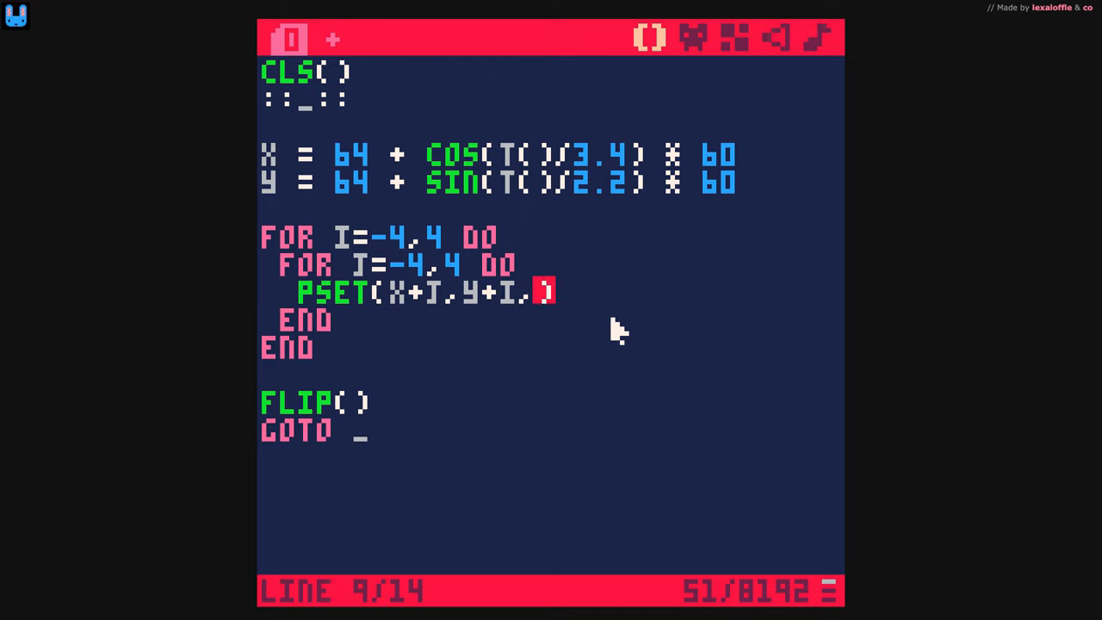